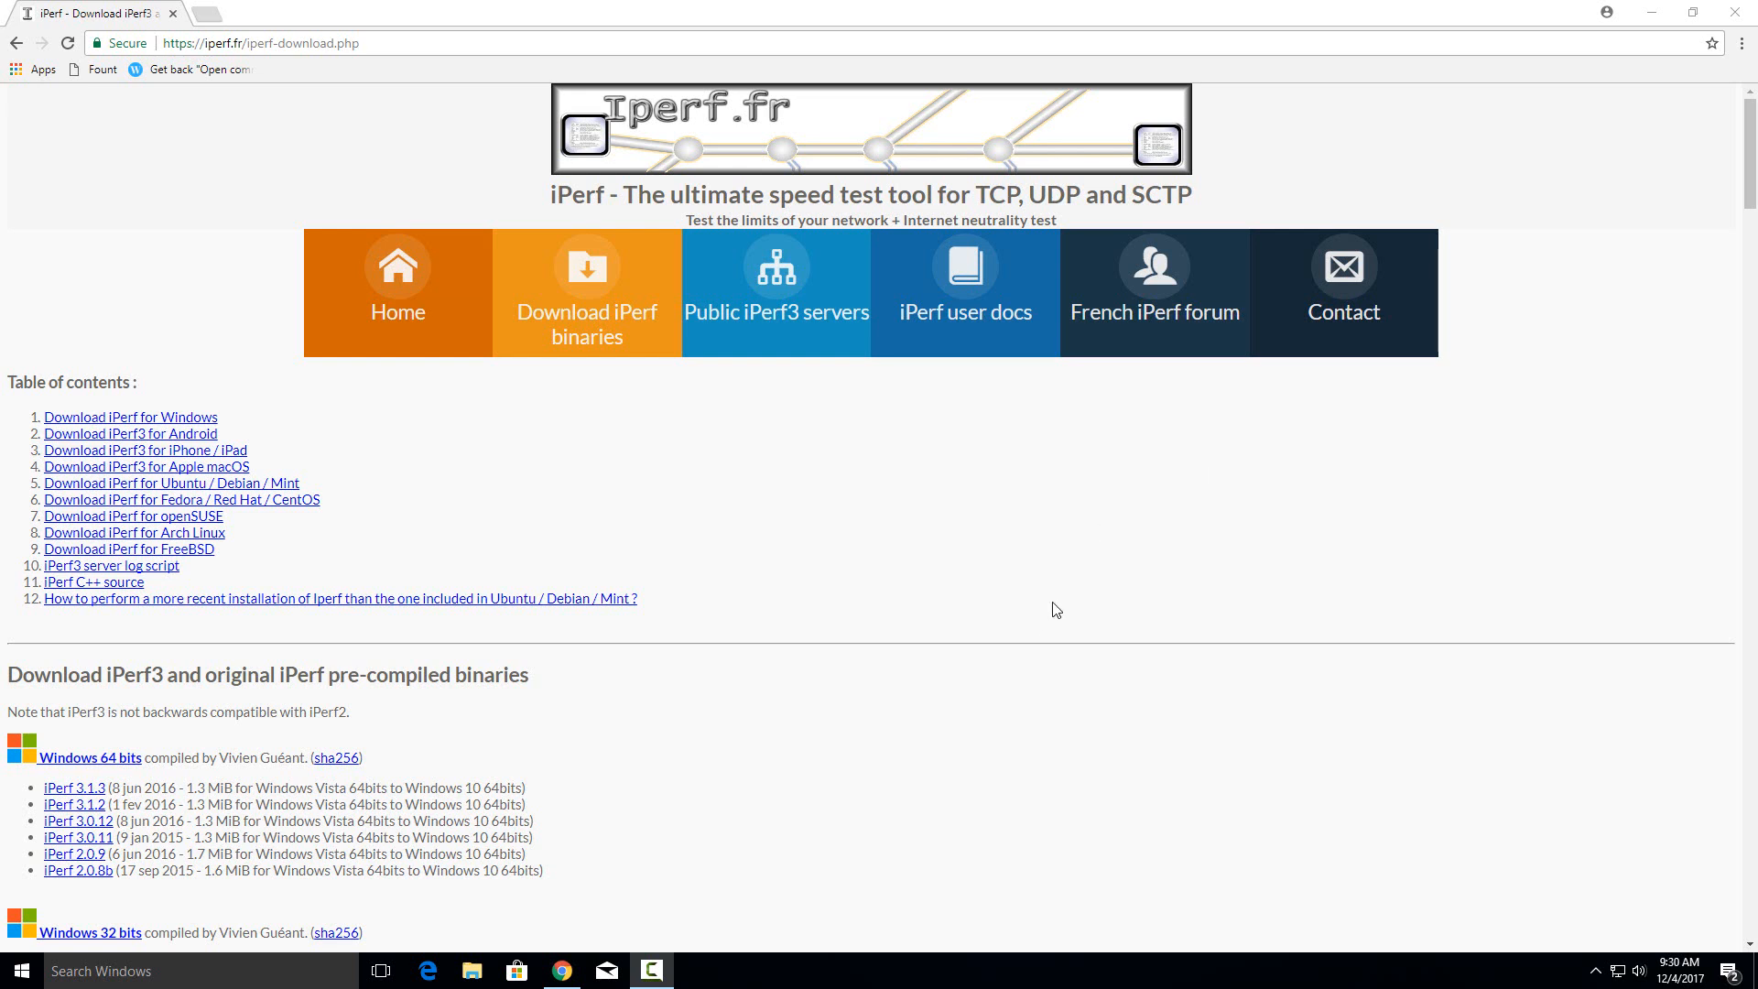
mouse_move(1042, 625)
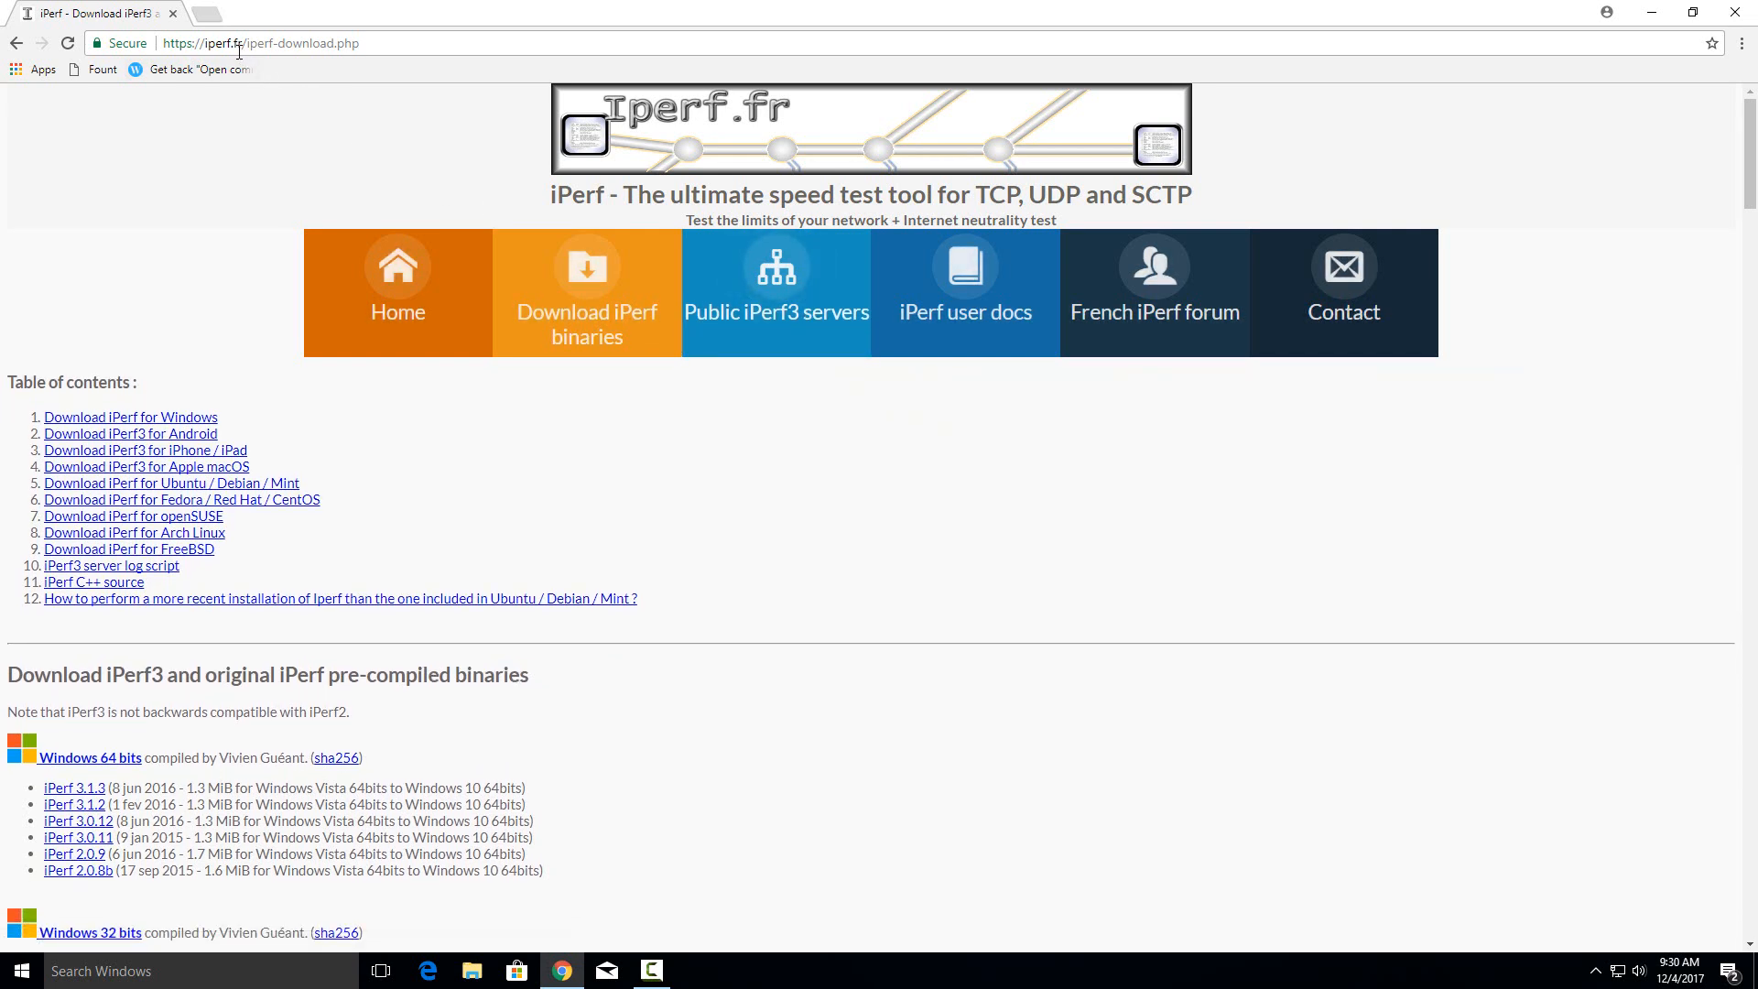
mouse_move(366, 606)
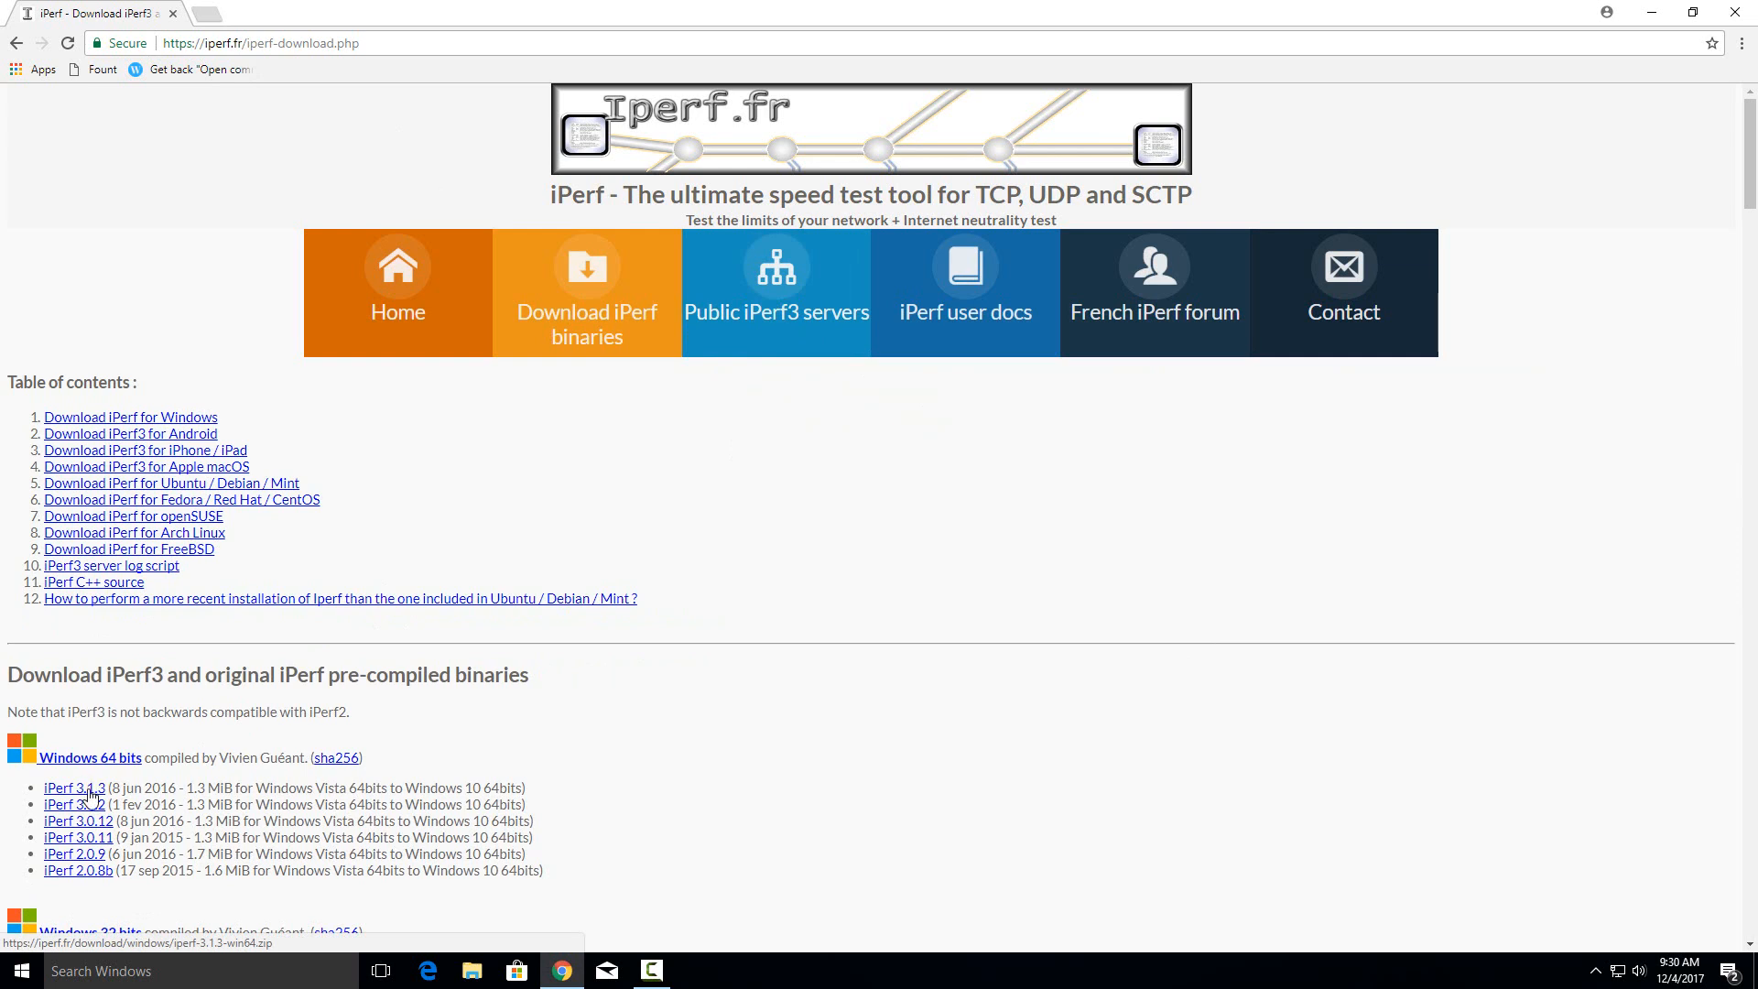
mouse_move(75, 804)
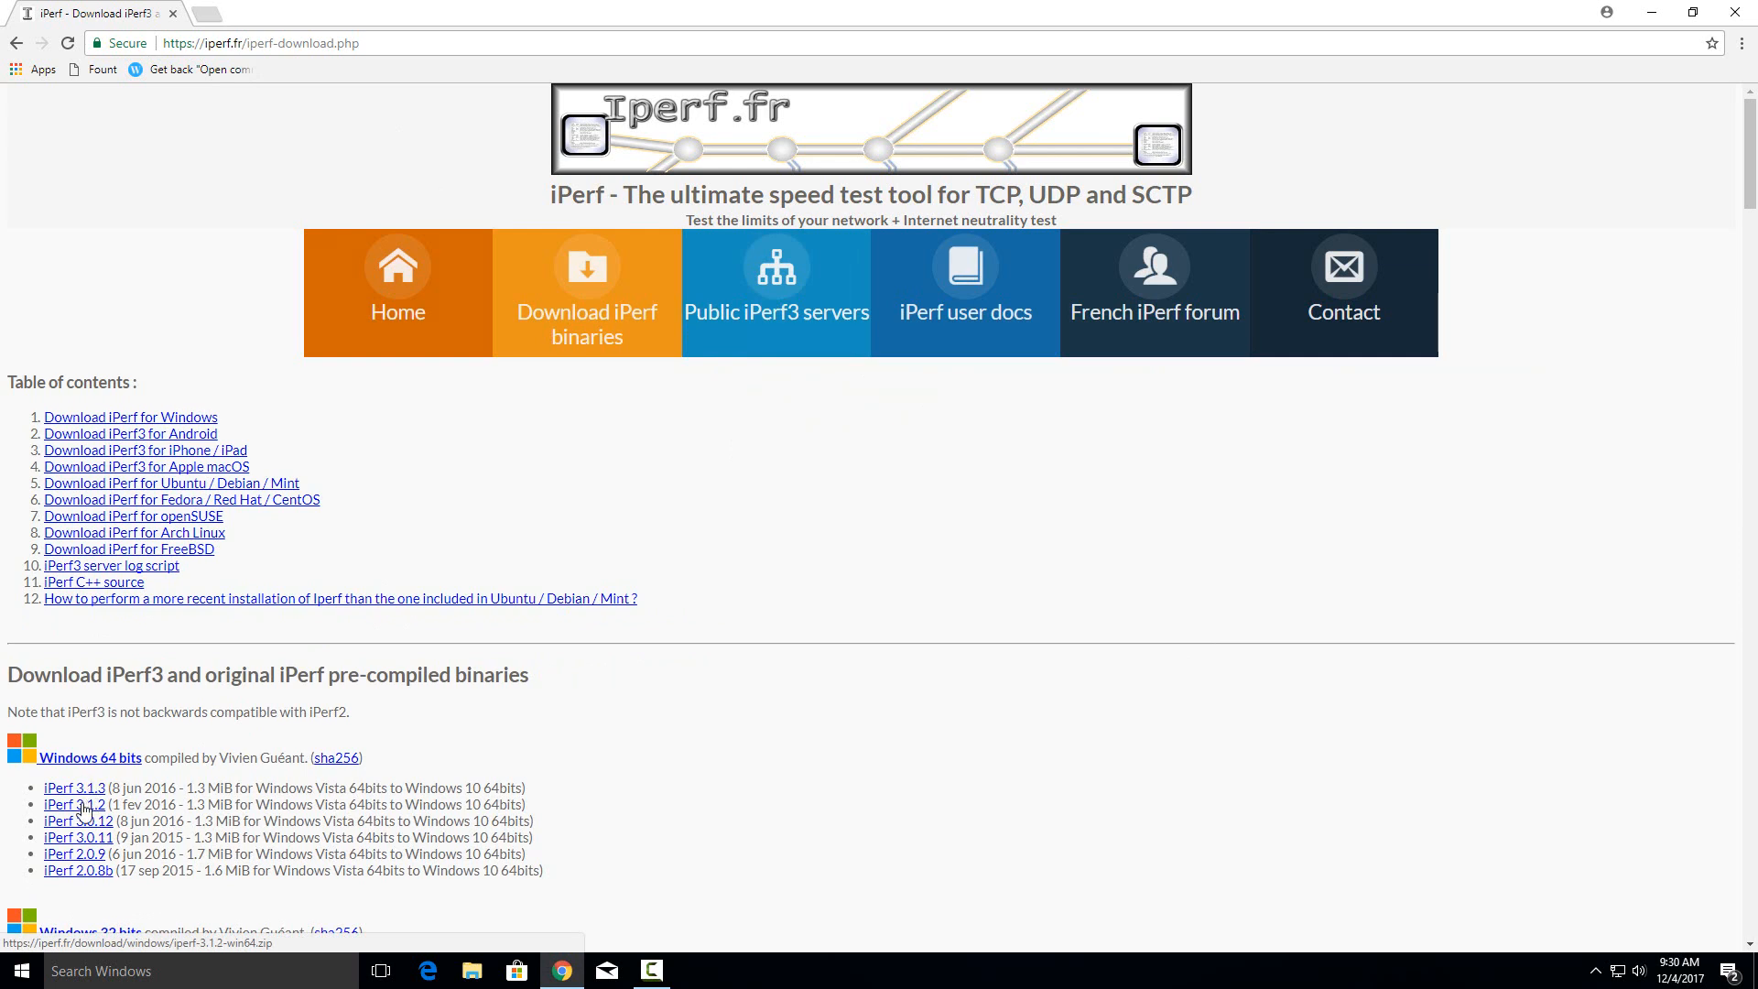
mouse_move(88, 807)
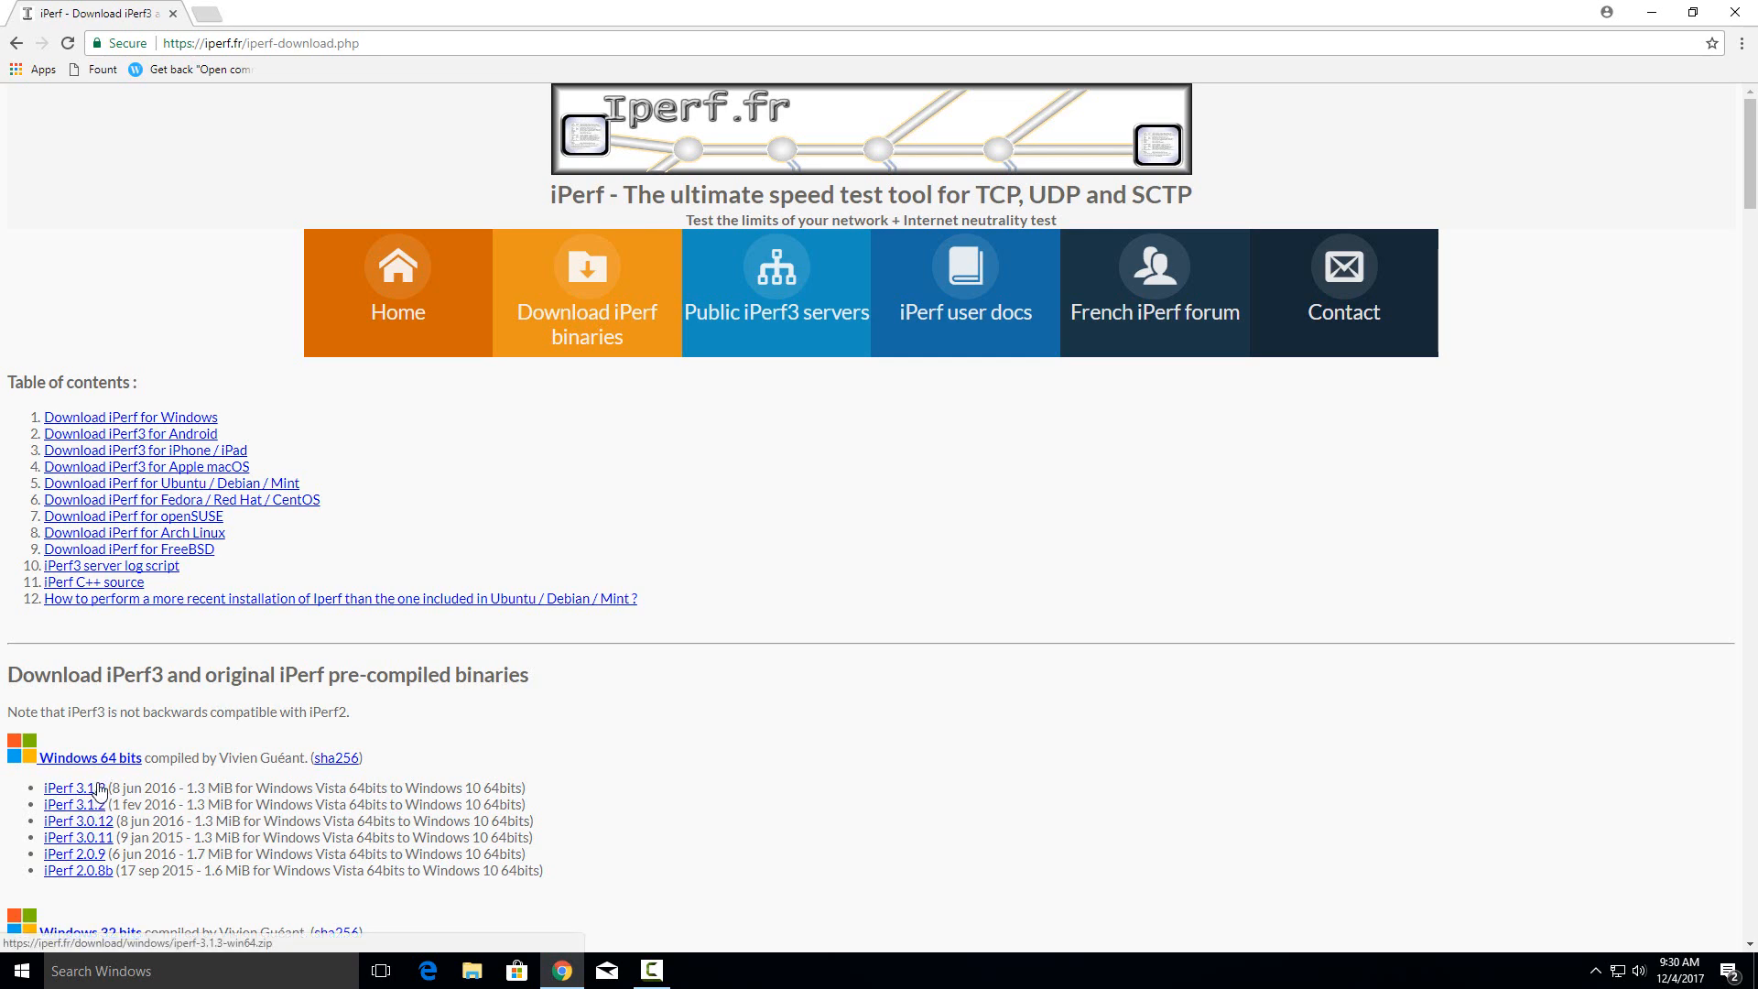
Download the iPerf 3.1.3 Windows 64-bit zip from the download page
click(74, 787)
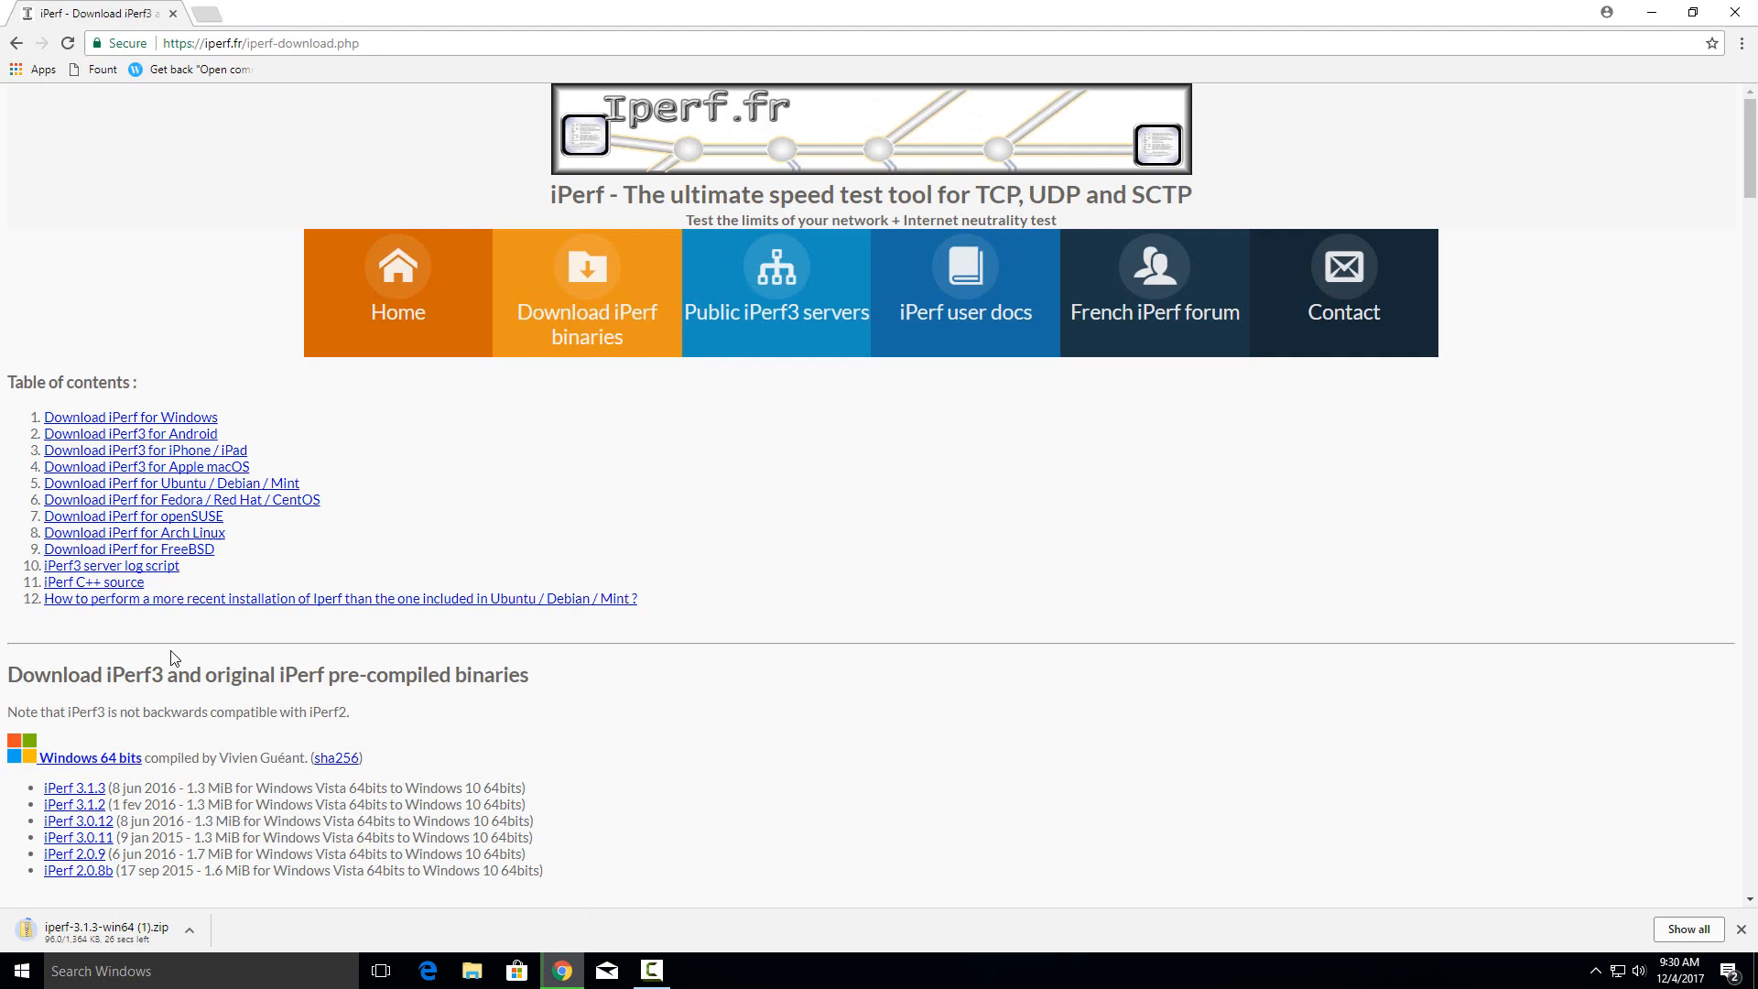
mouse_move(237, 670)
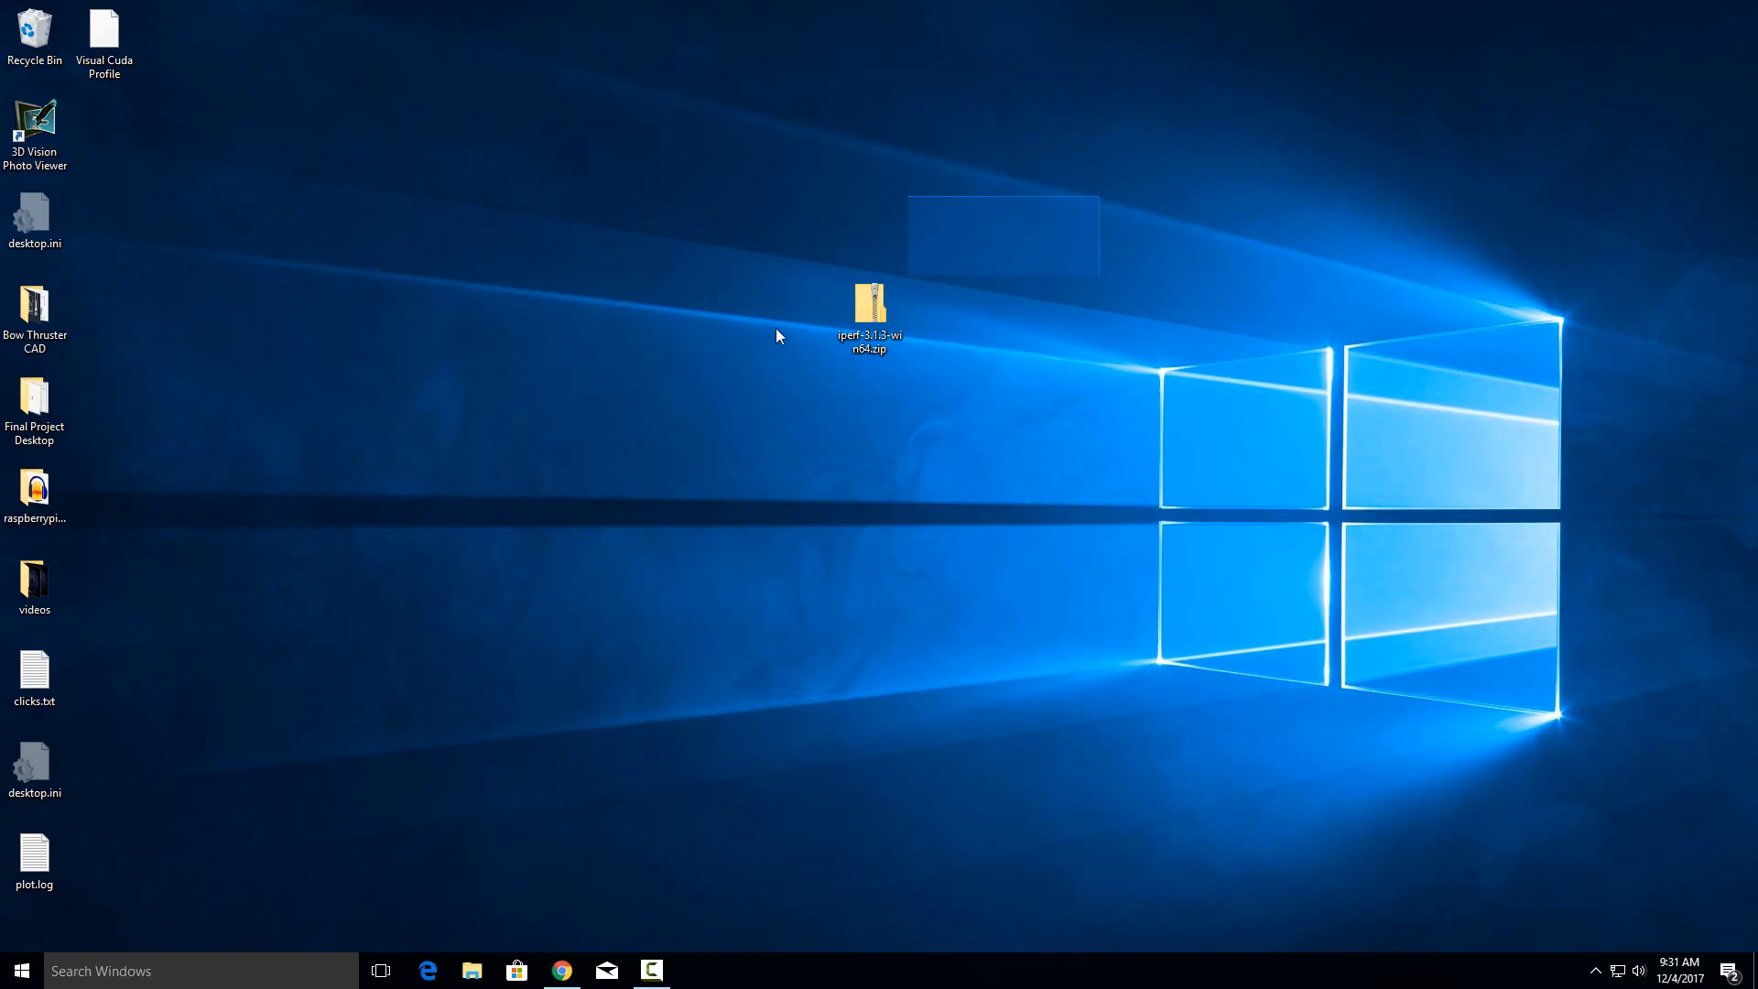
Extract the iperf 3.1.3 zip on the desktop into an iperf-3.1.3-win64 folder
click(868, 317)
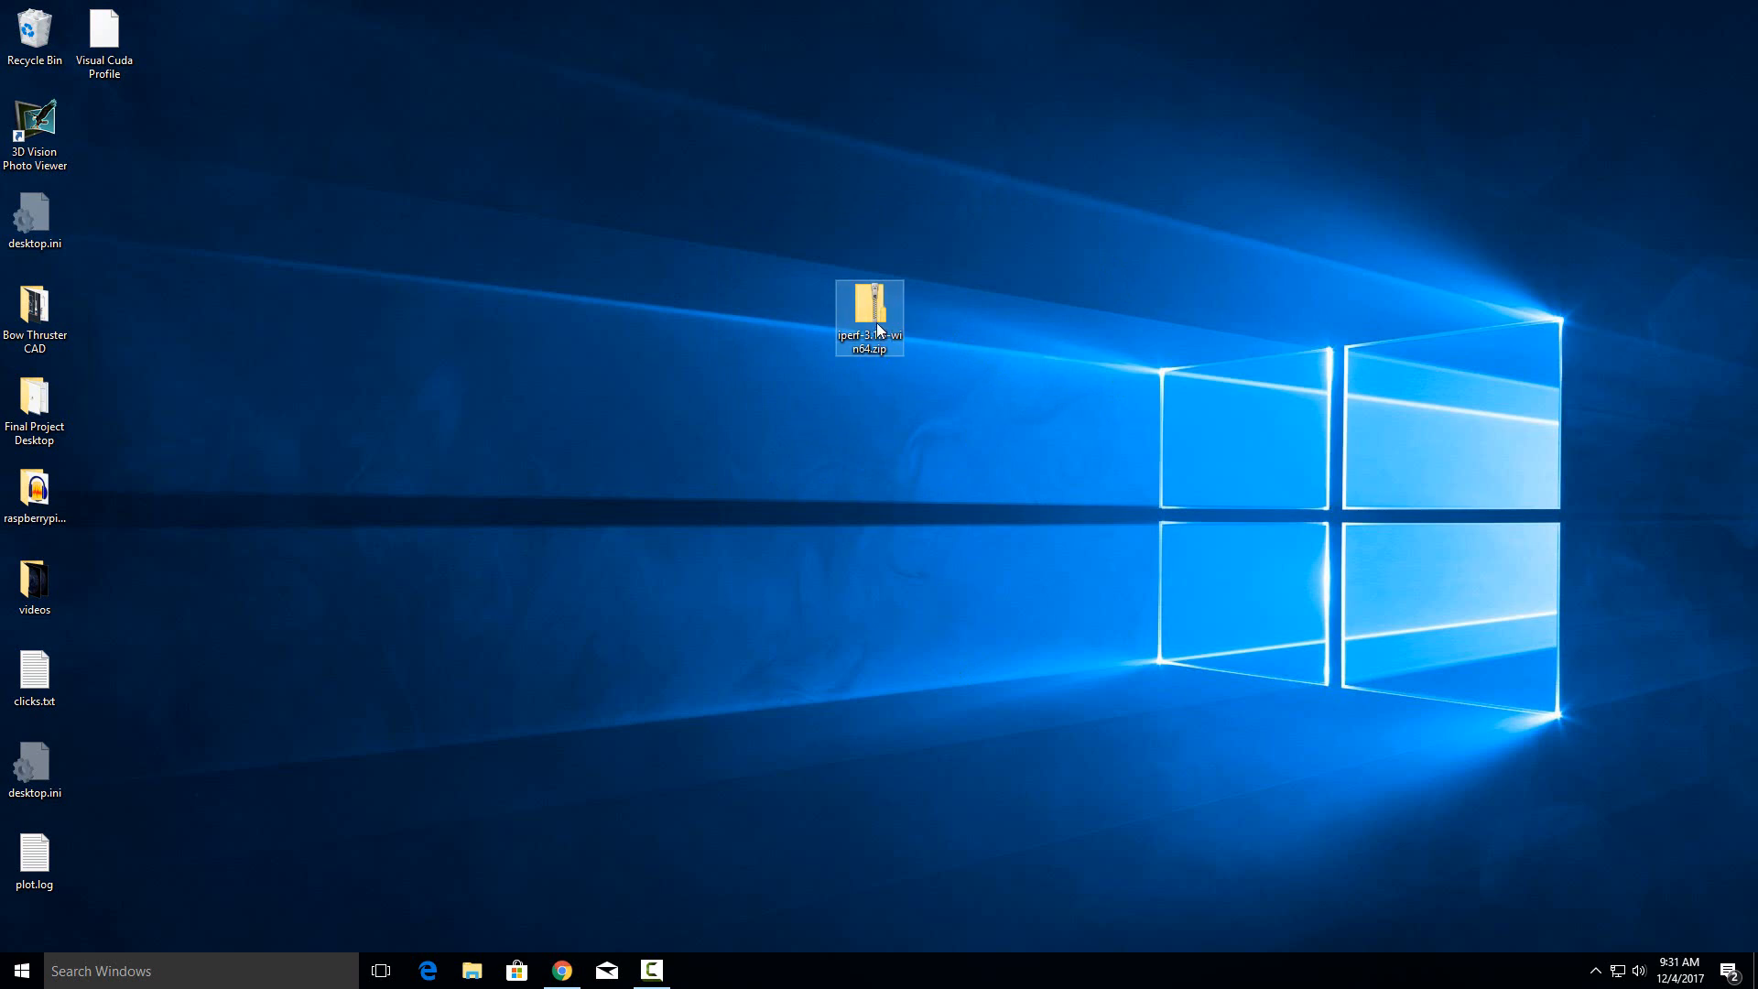
right_click(868, 318)
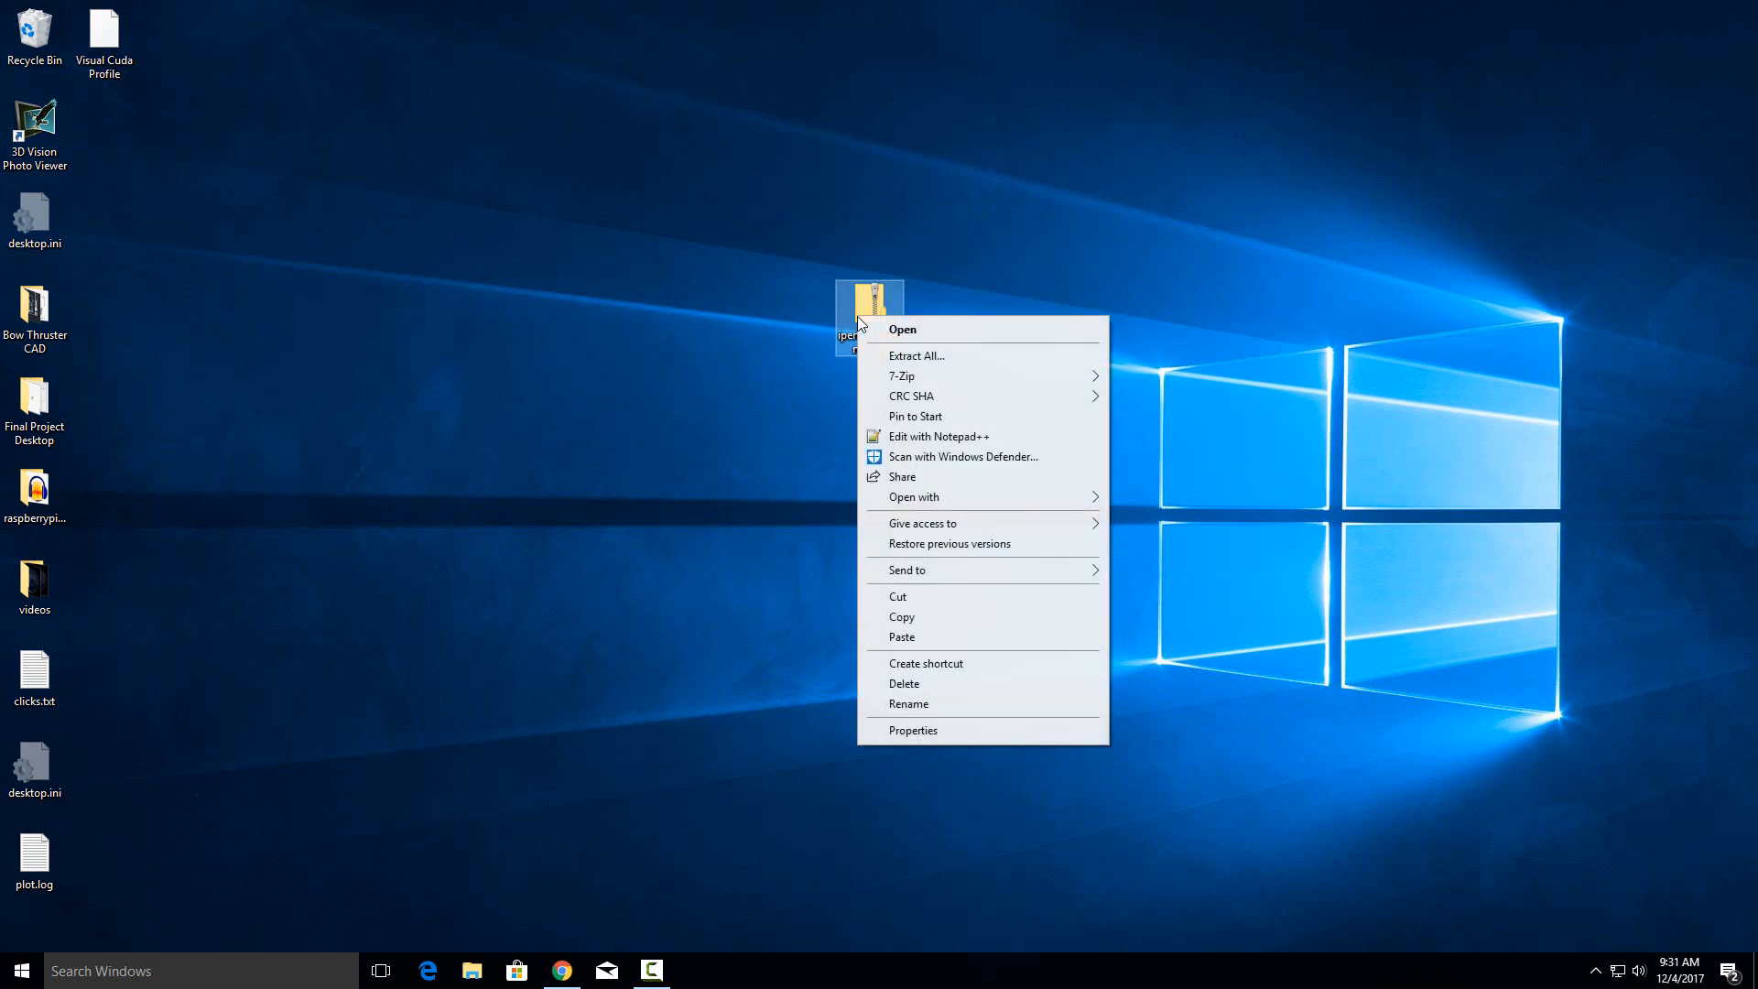
click(918, 355)
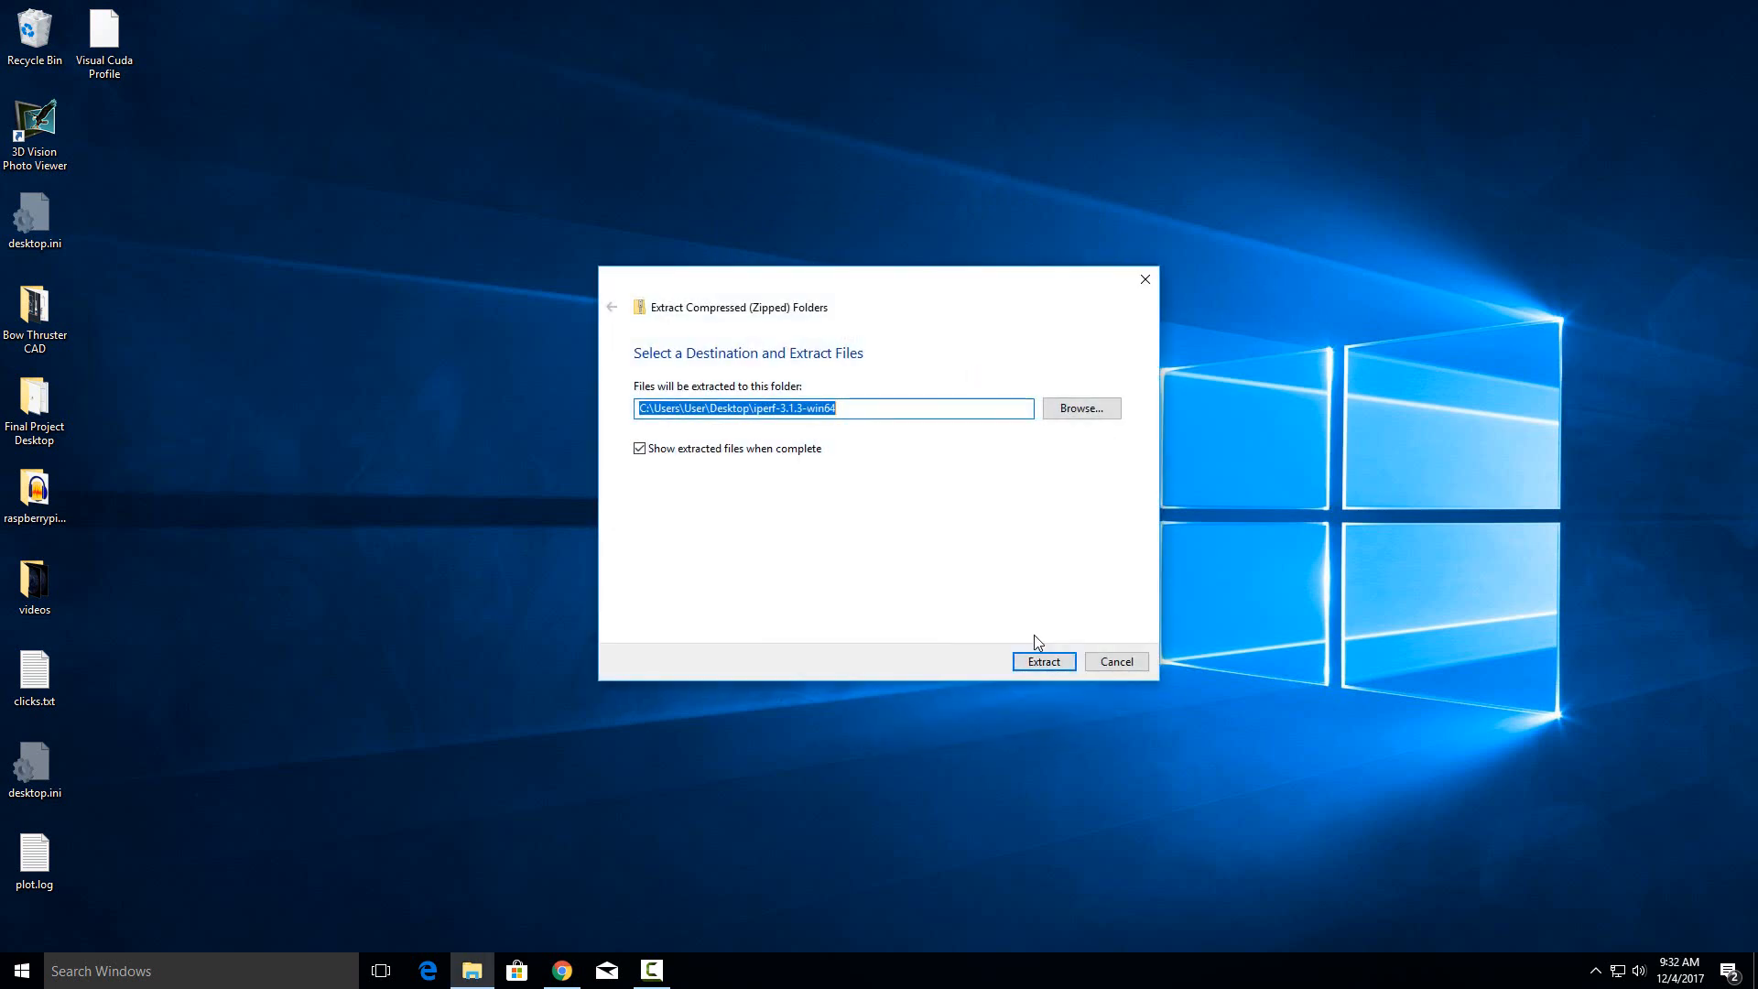
click(1042, 661)
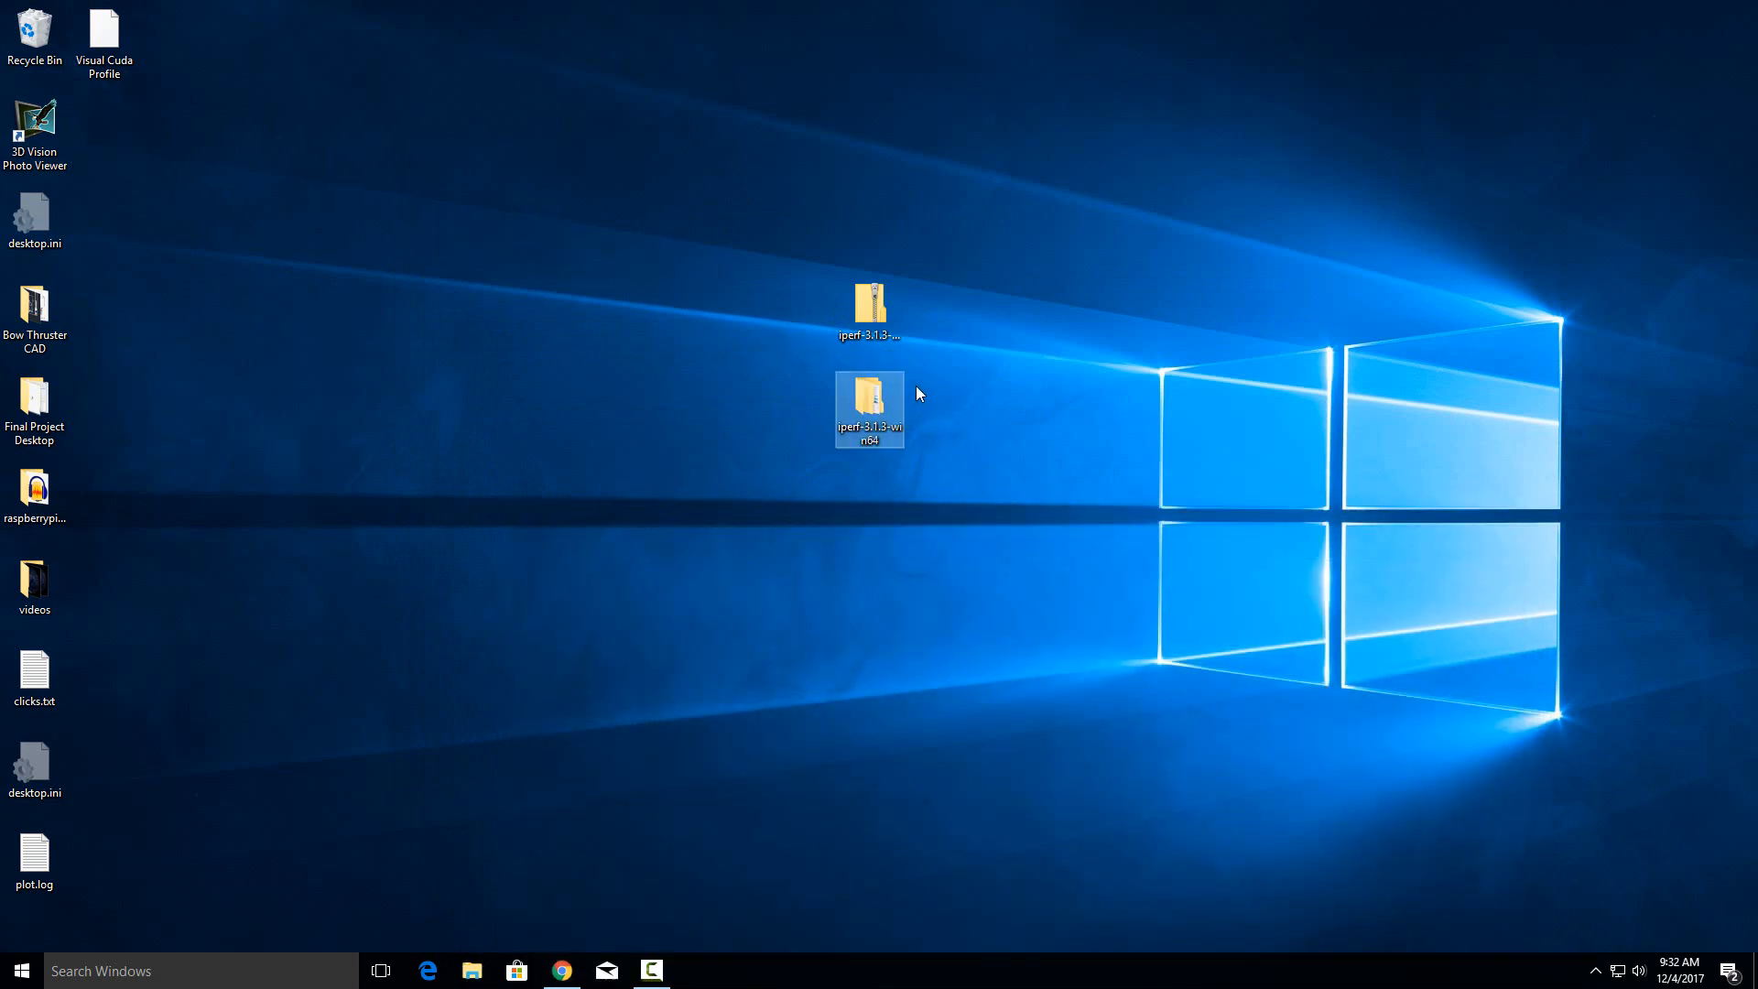
Navigate into the nested iperf-3.1.3-win64 folder and select iperf3.exe
double_click(868, 409)
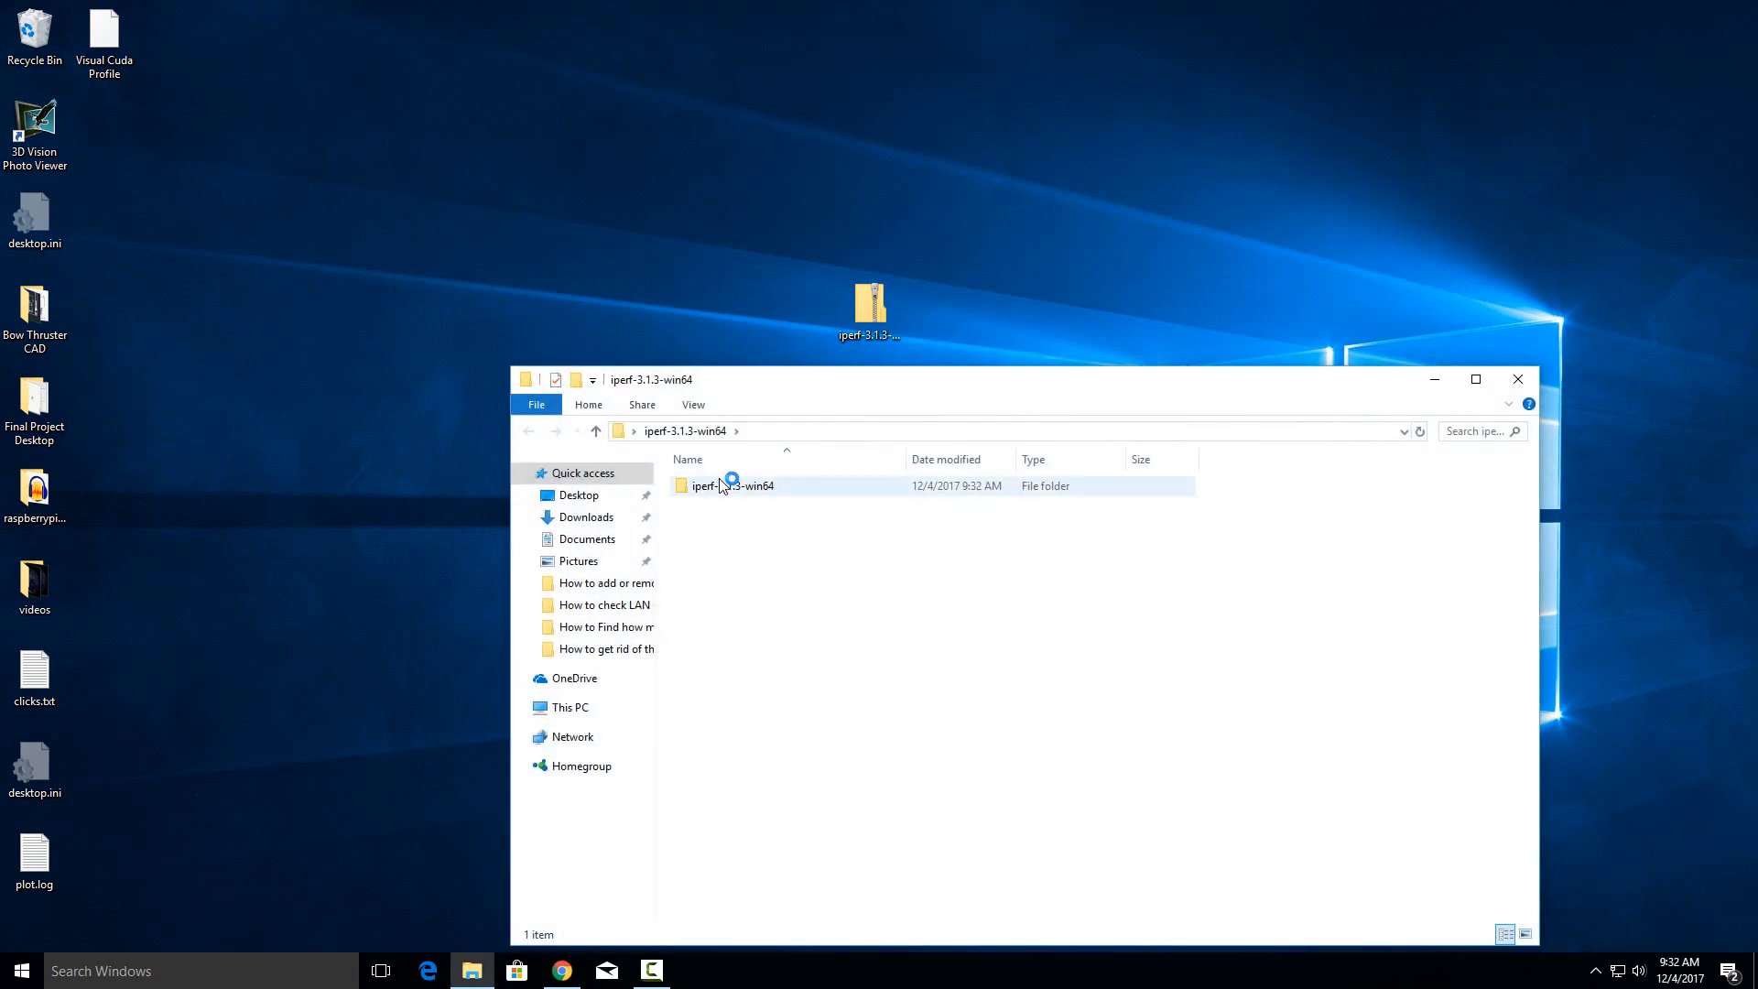
double_click(739, 485)
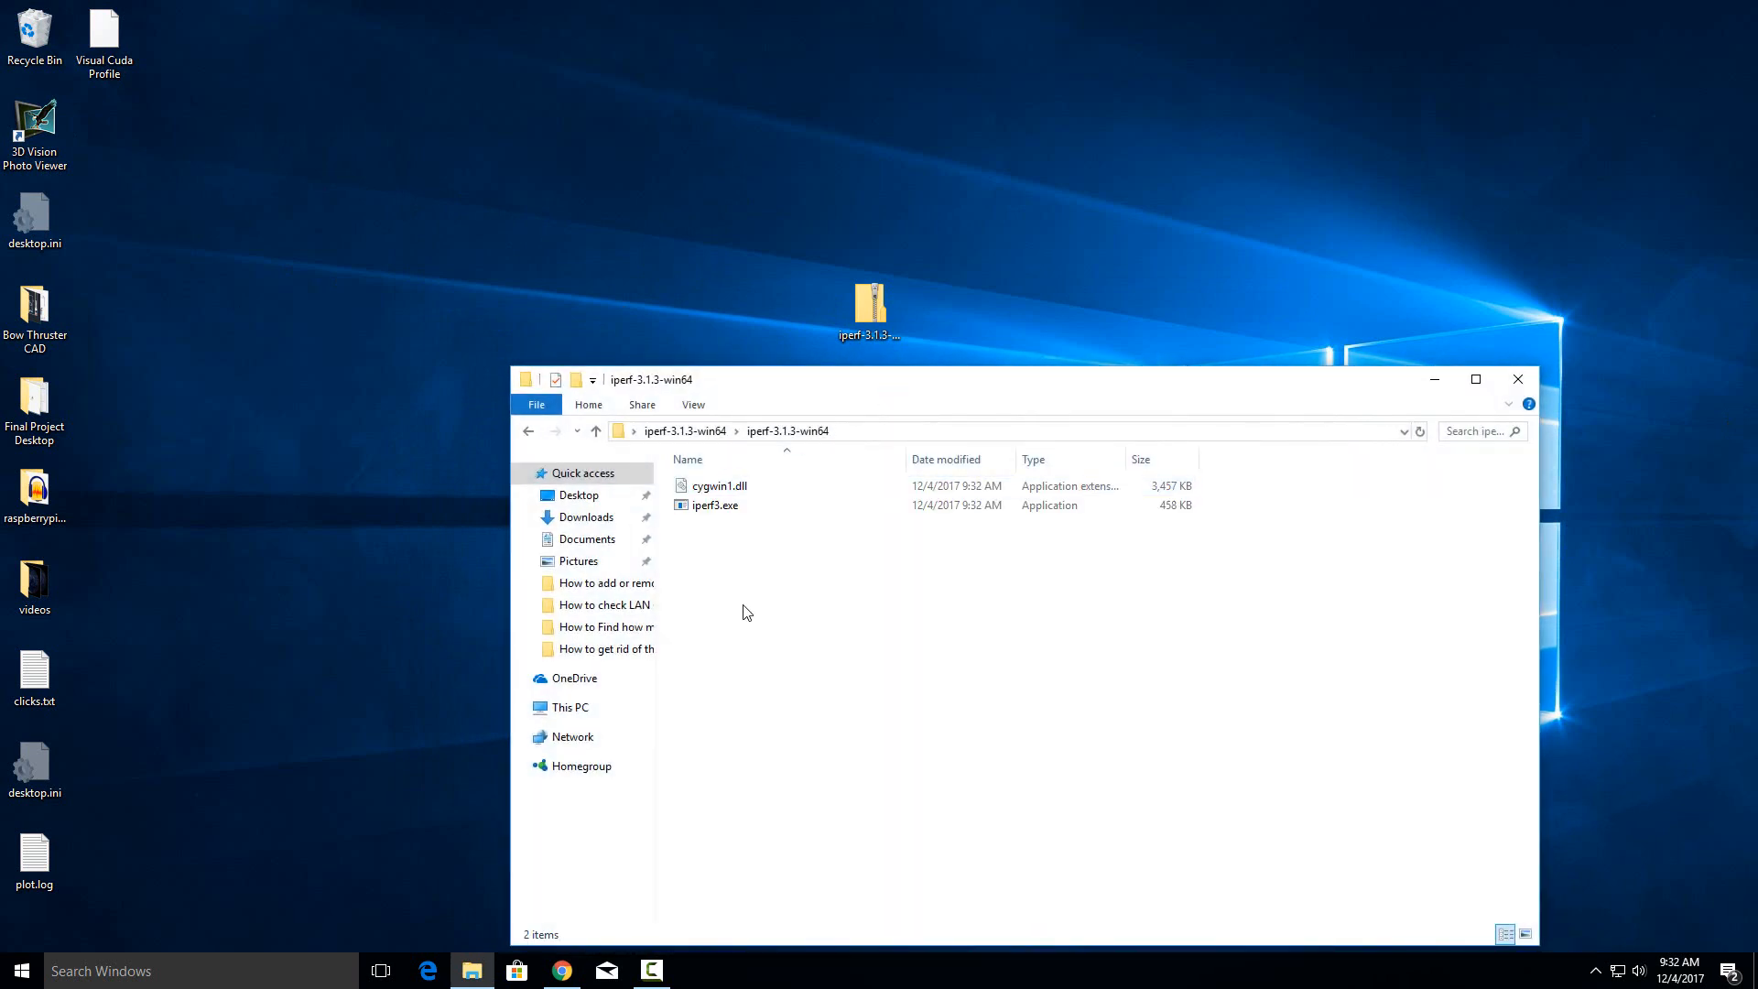
click(715, 505)
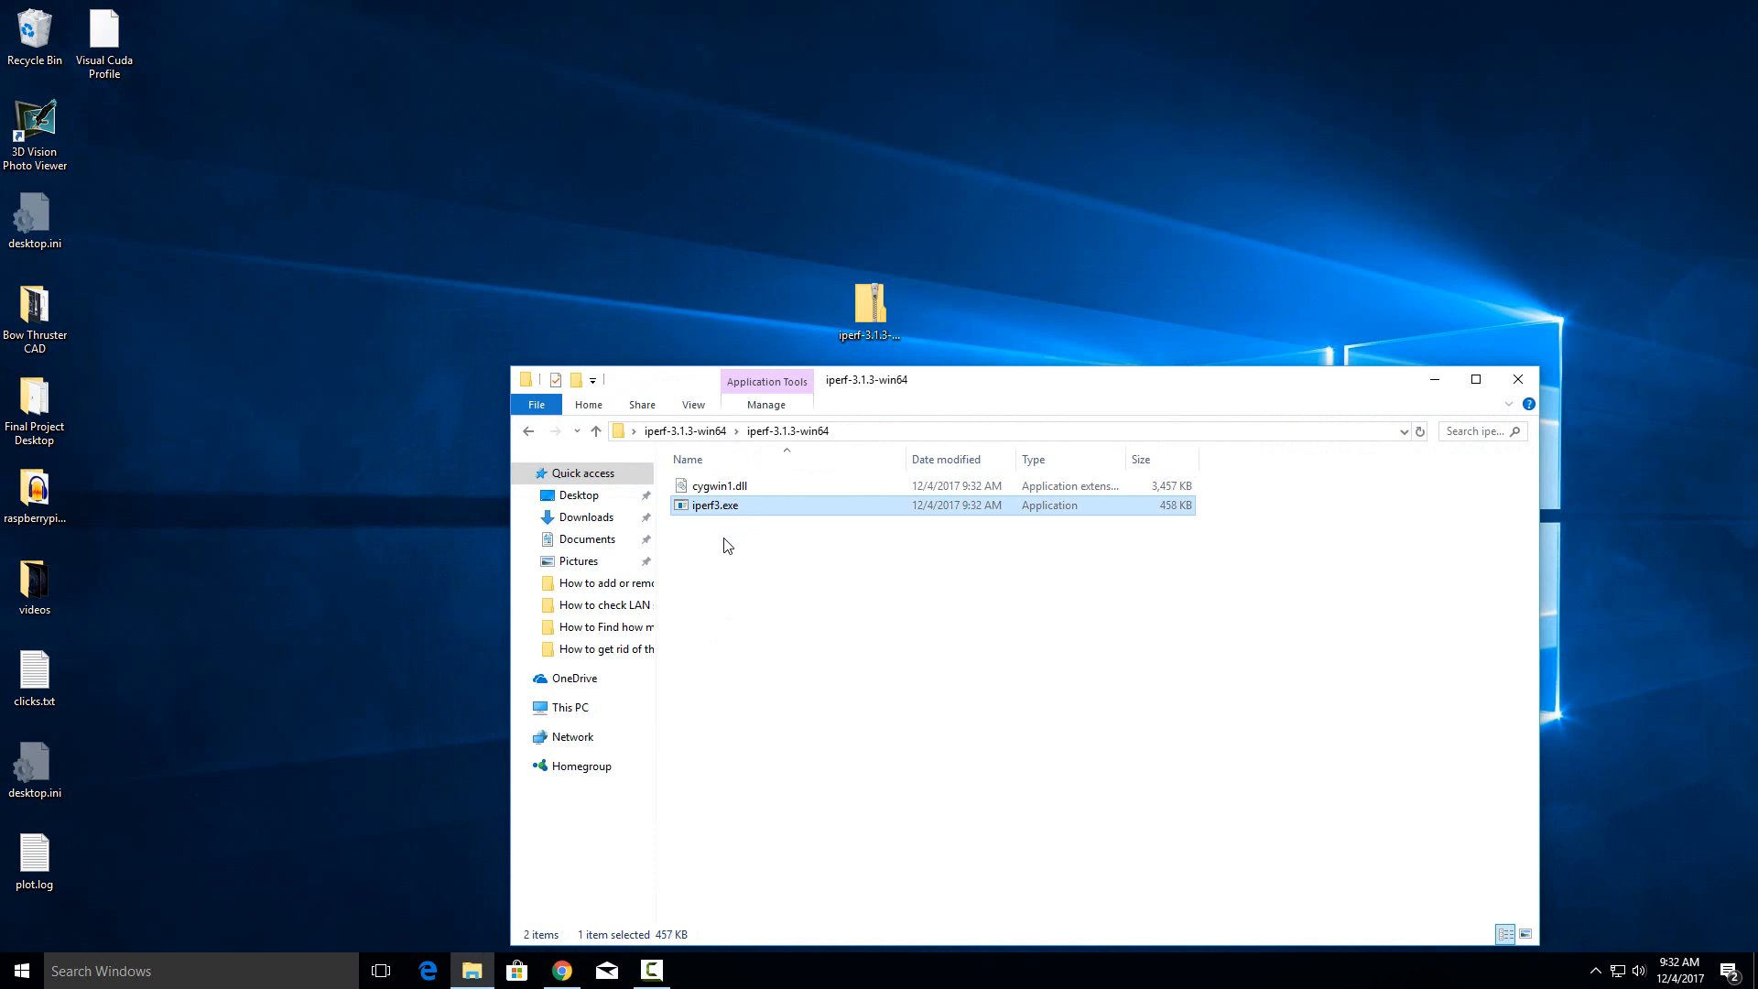
mouse_move(686, 575)
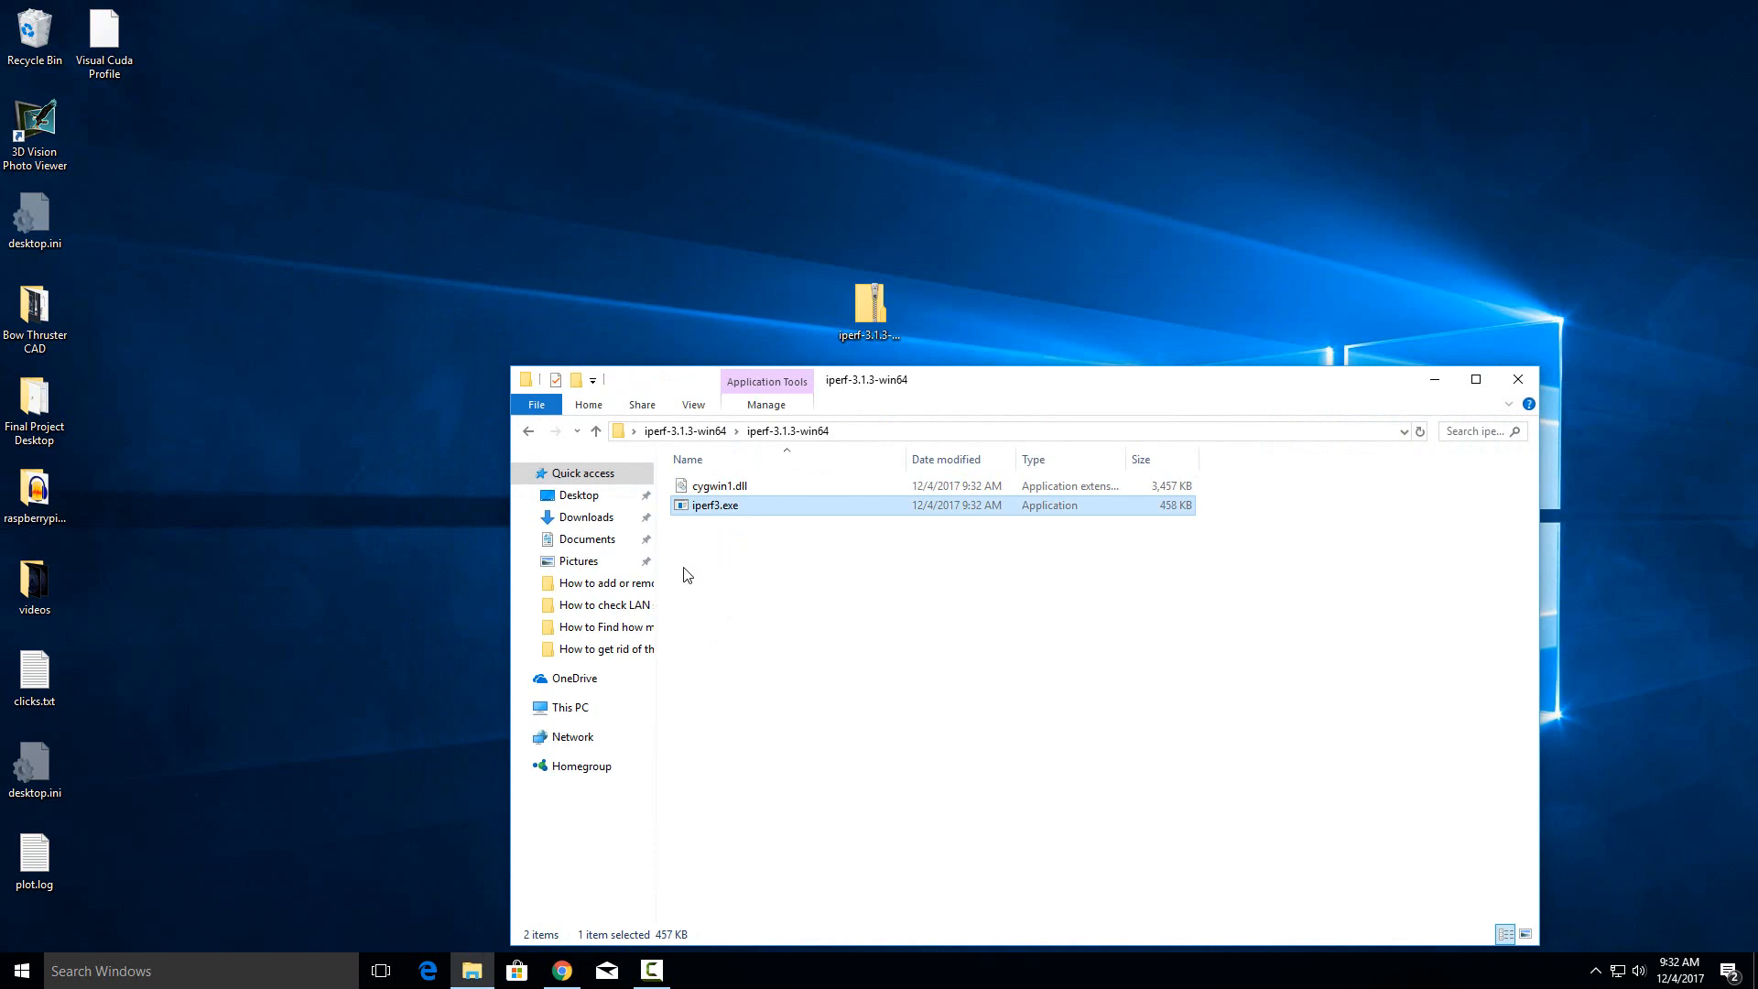
mouse_move(875, 560)
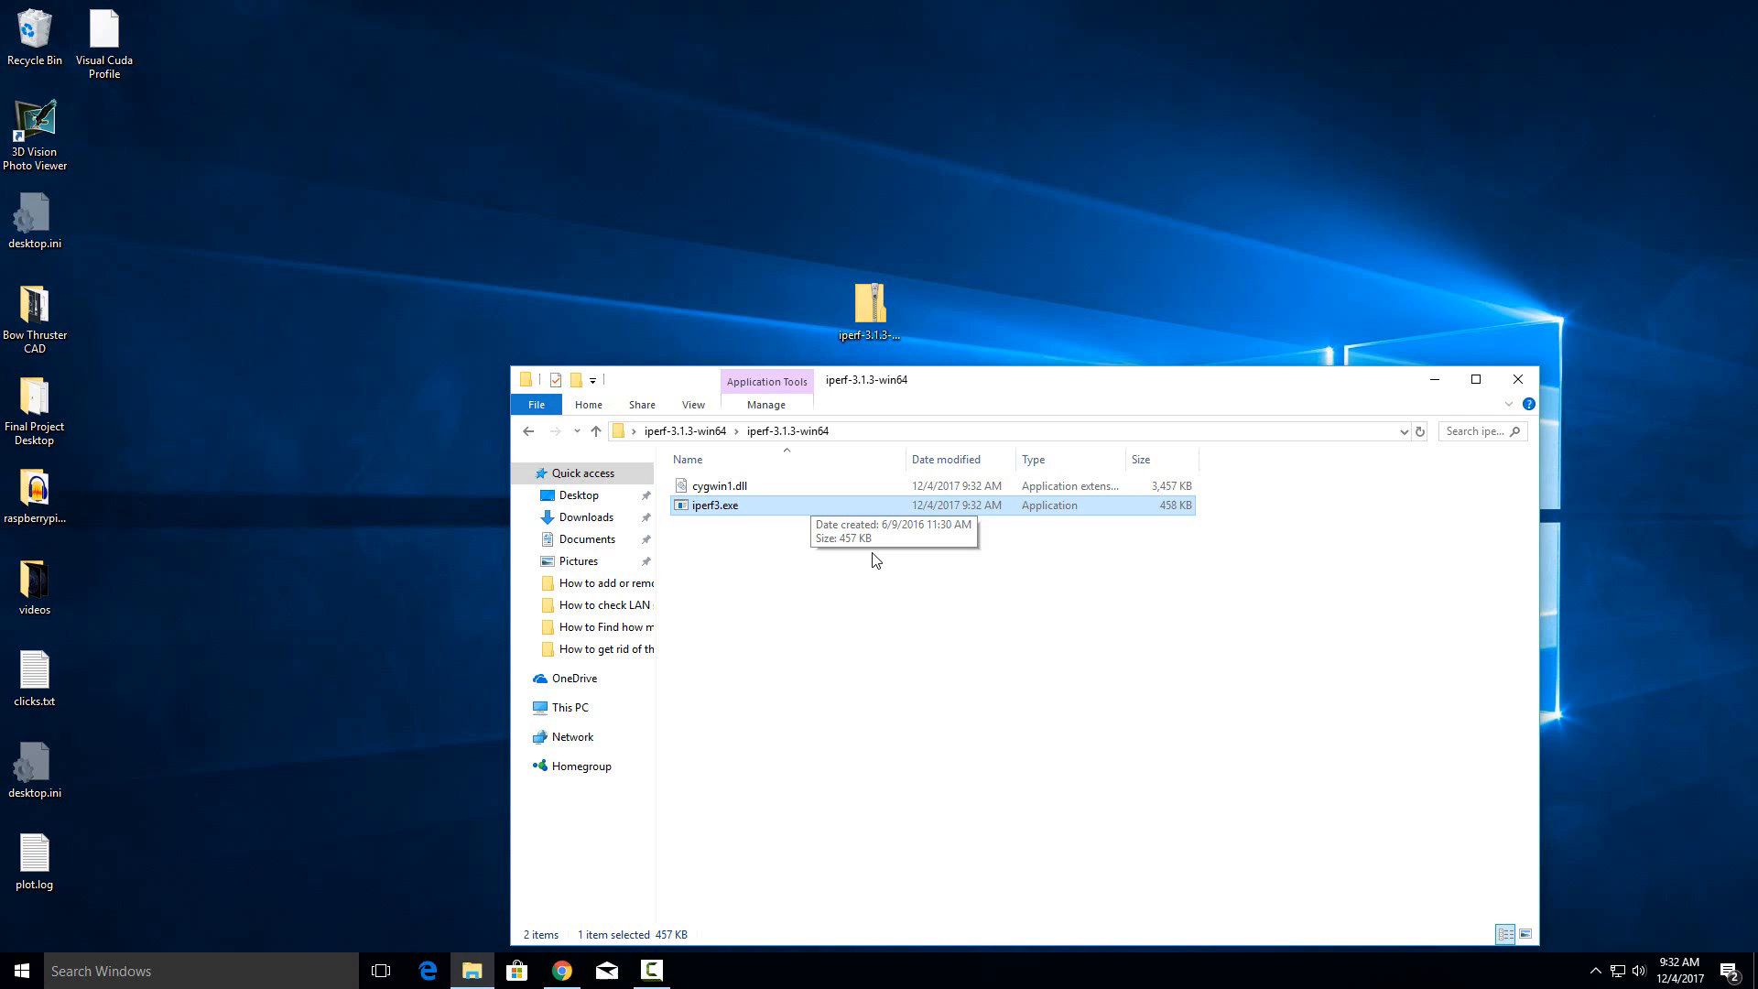
mouse_move(861, 613)
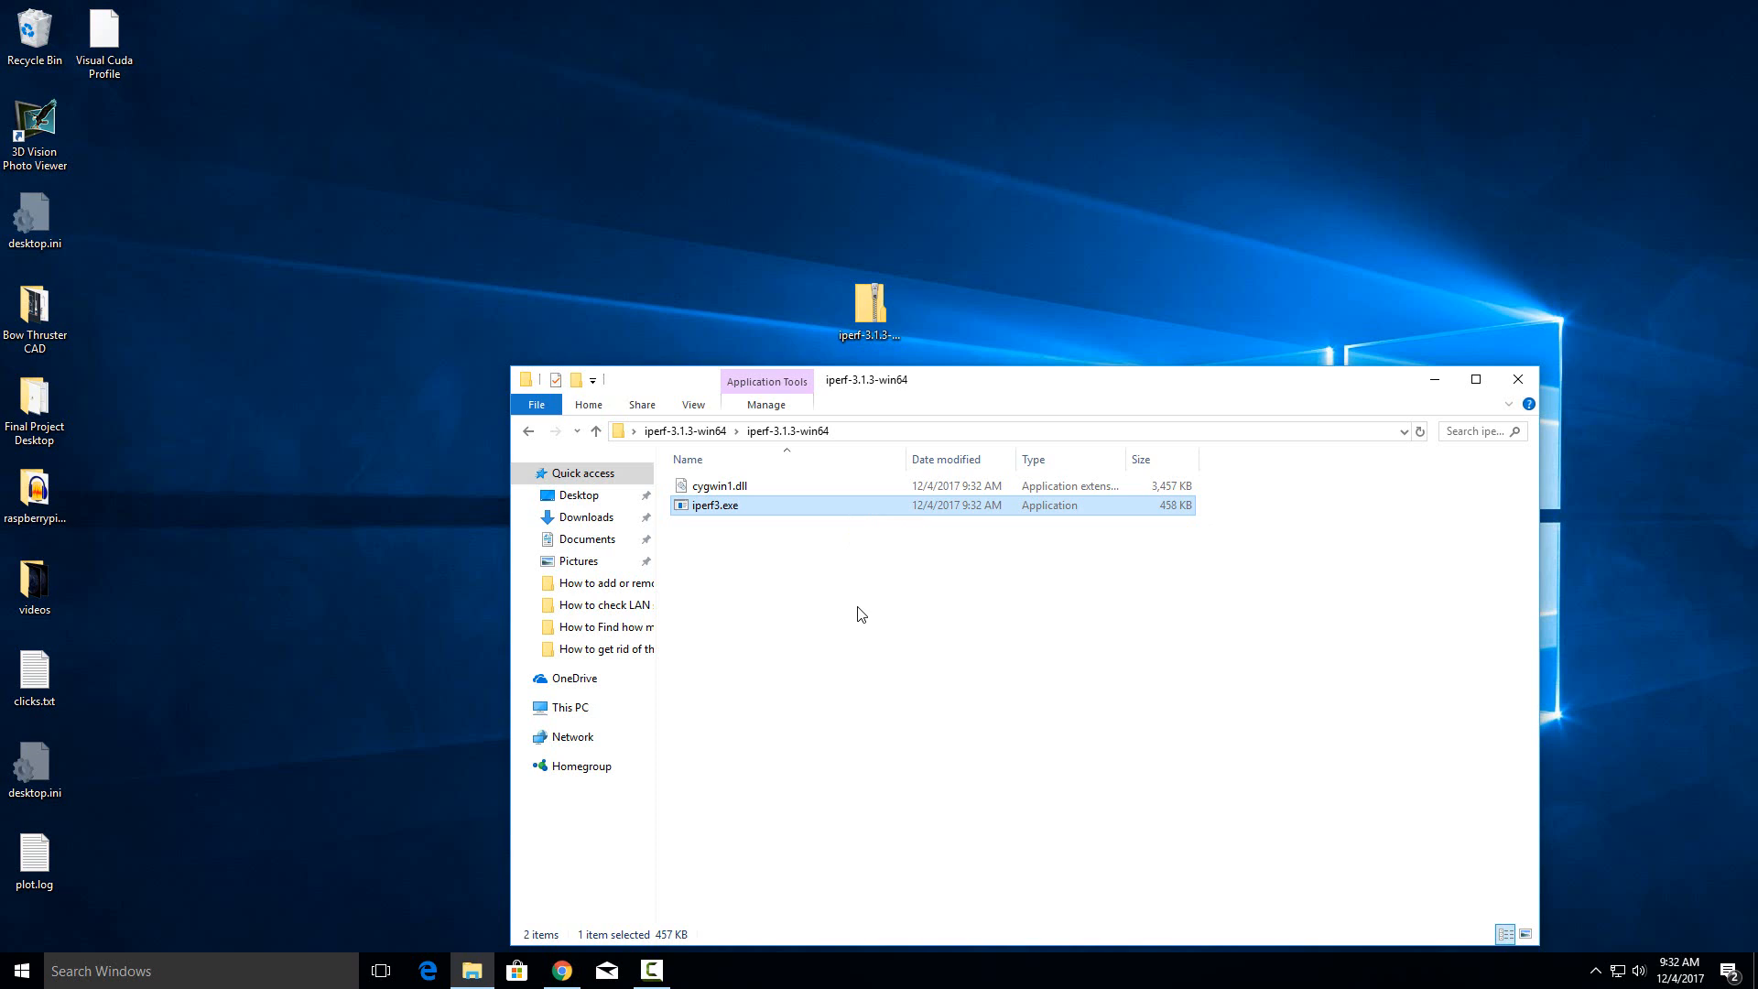
mouse_move(855, 632)
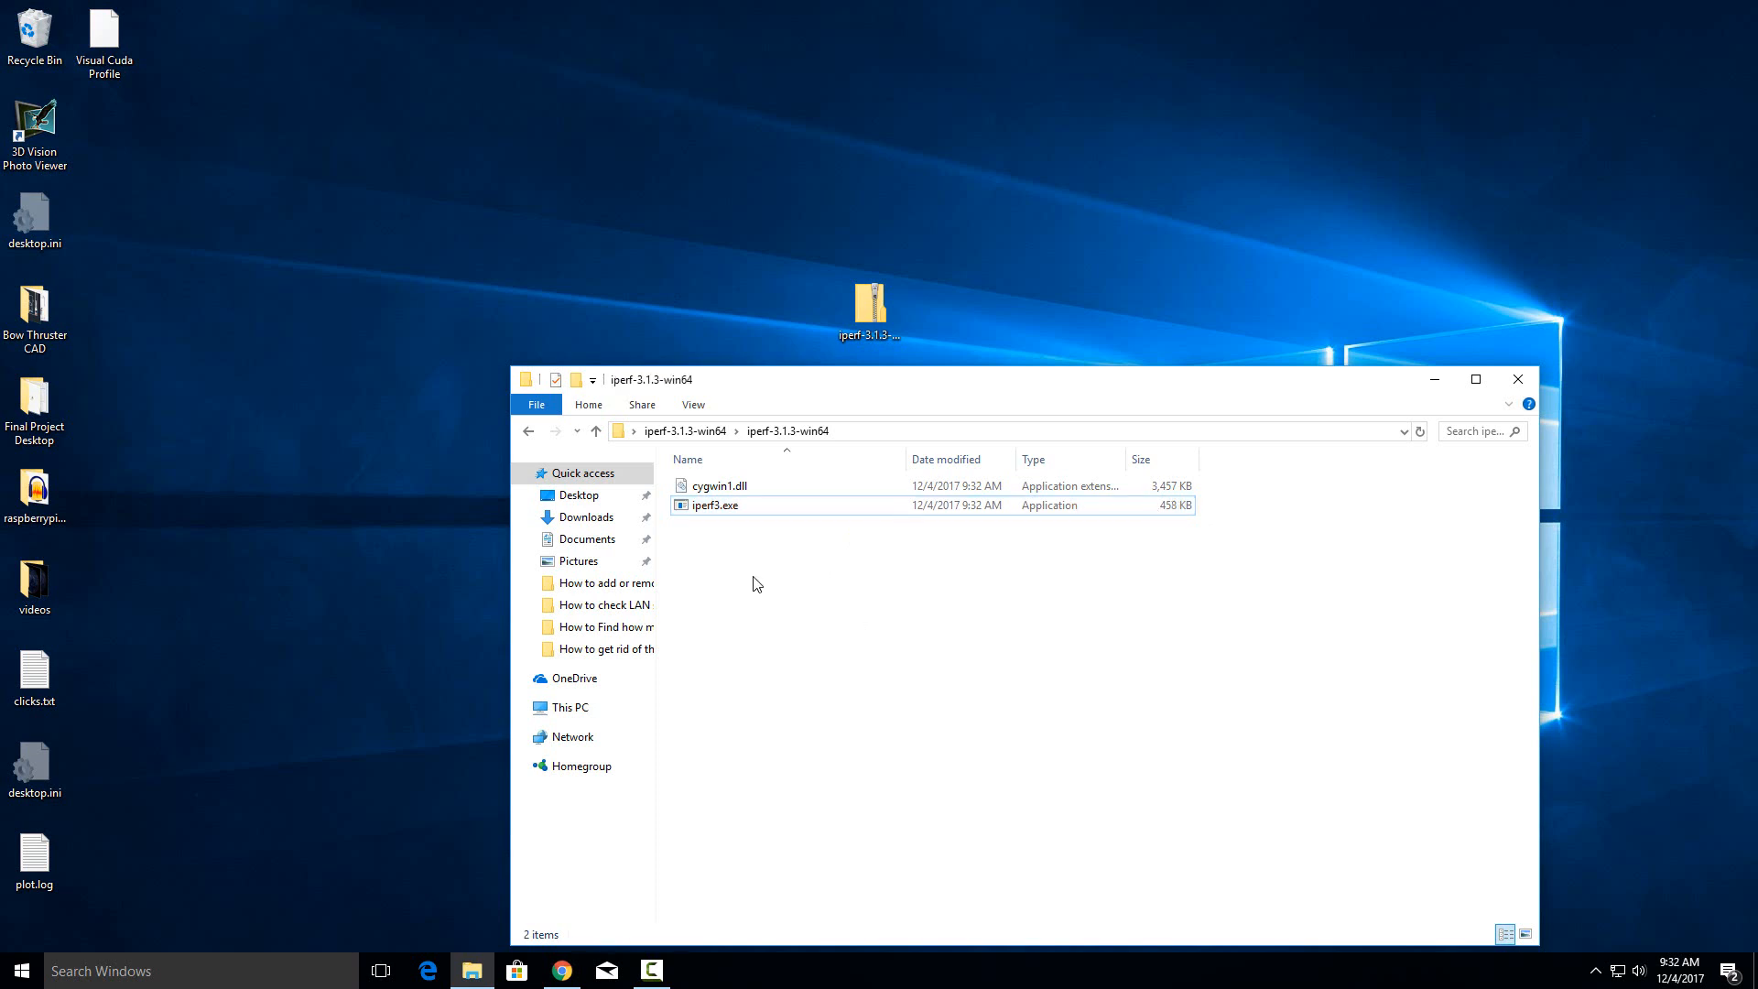
Launch a PowerShell window from the folder's context menu
right_click(755, 582)
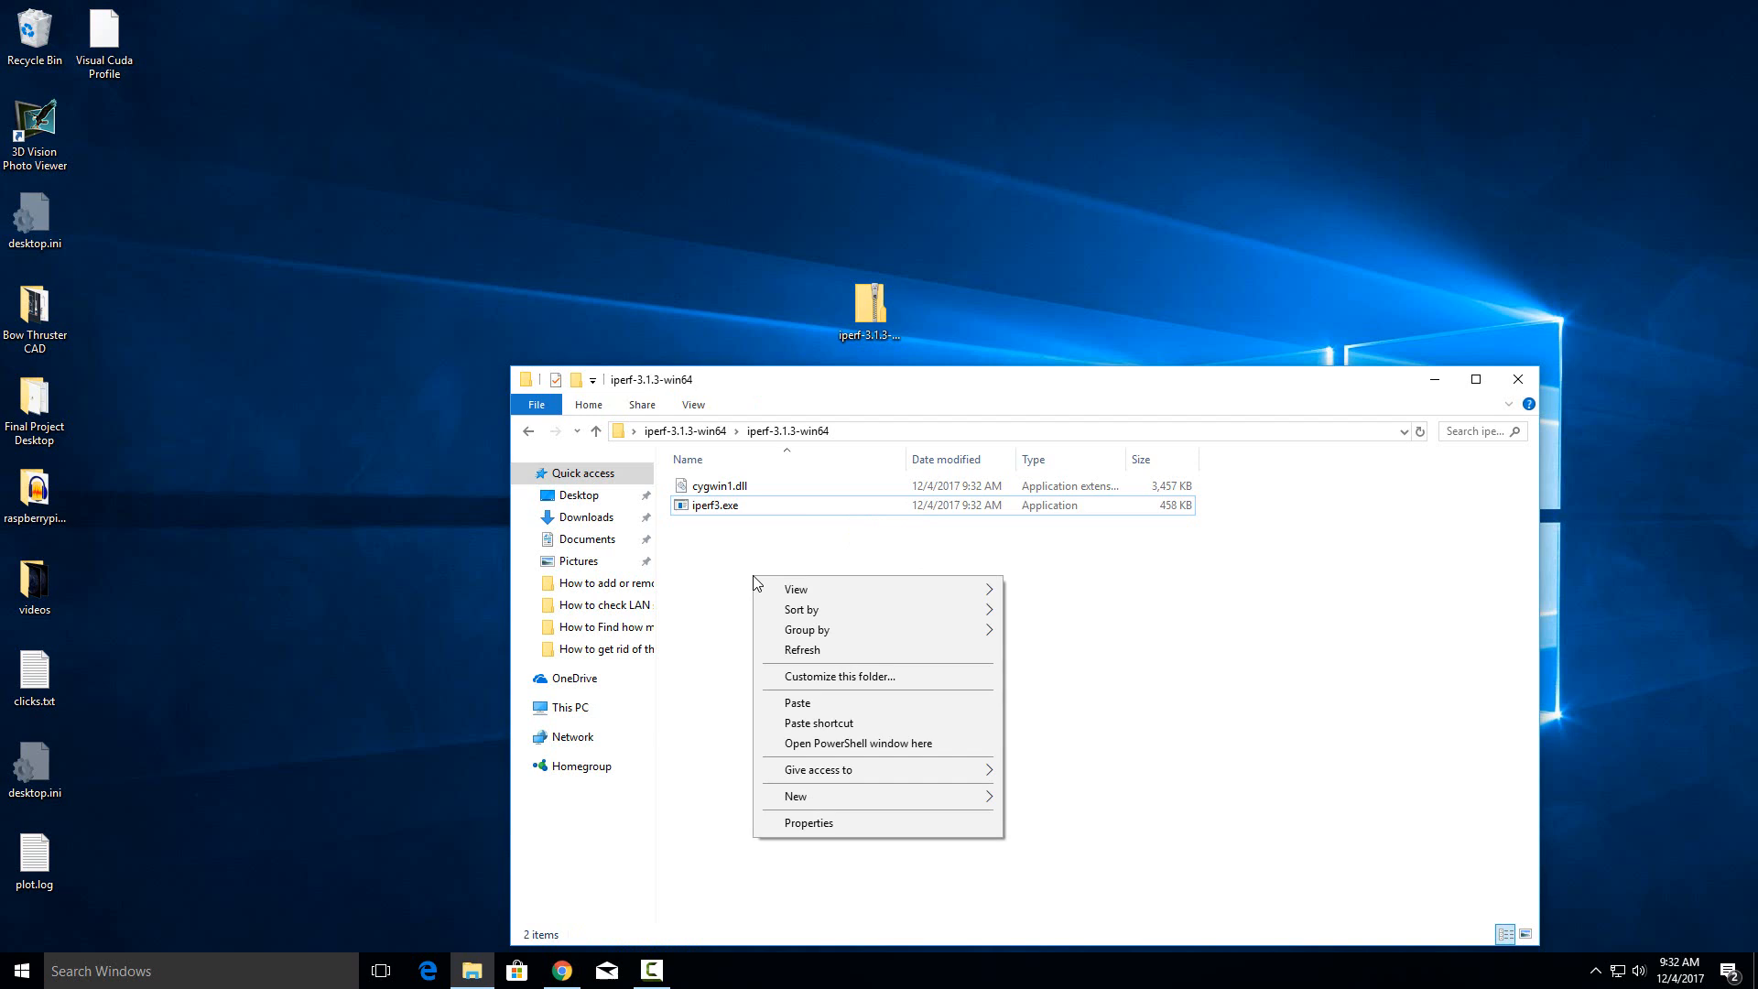
mouse_move(878, 736)
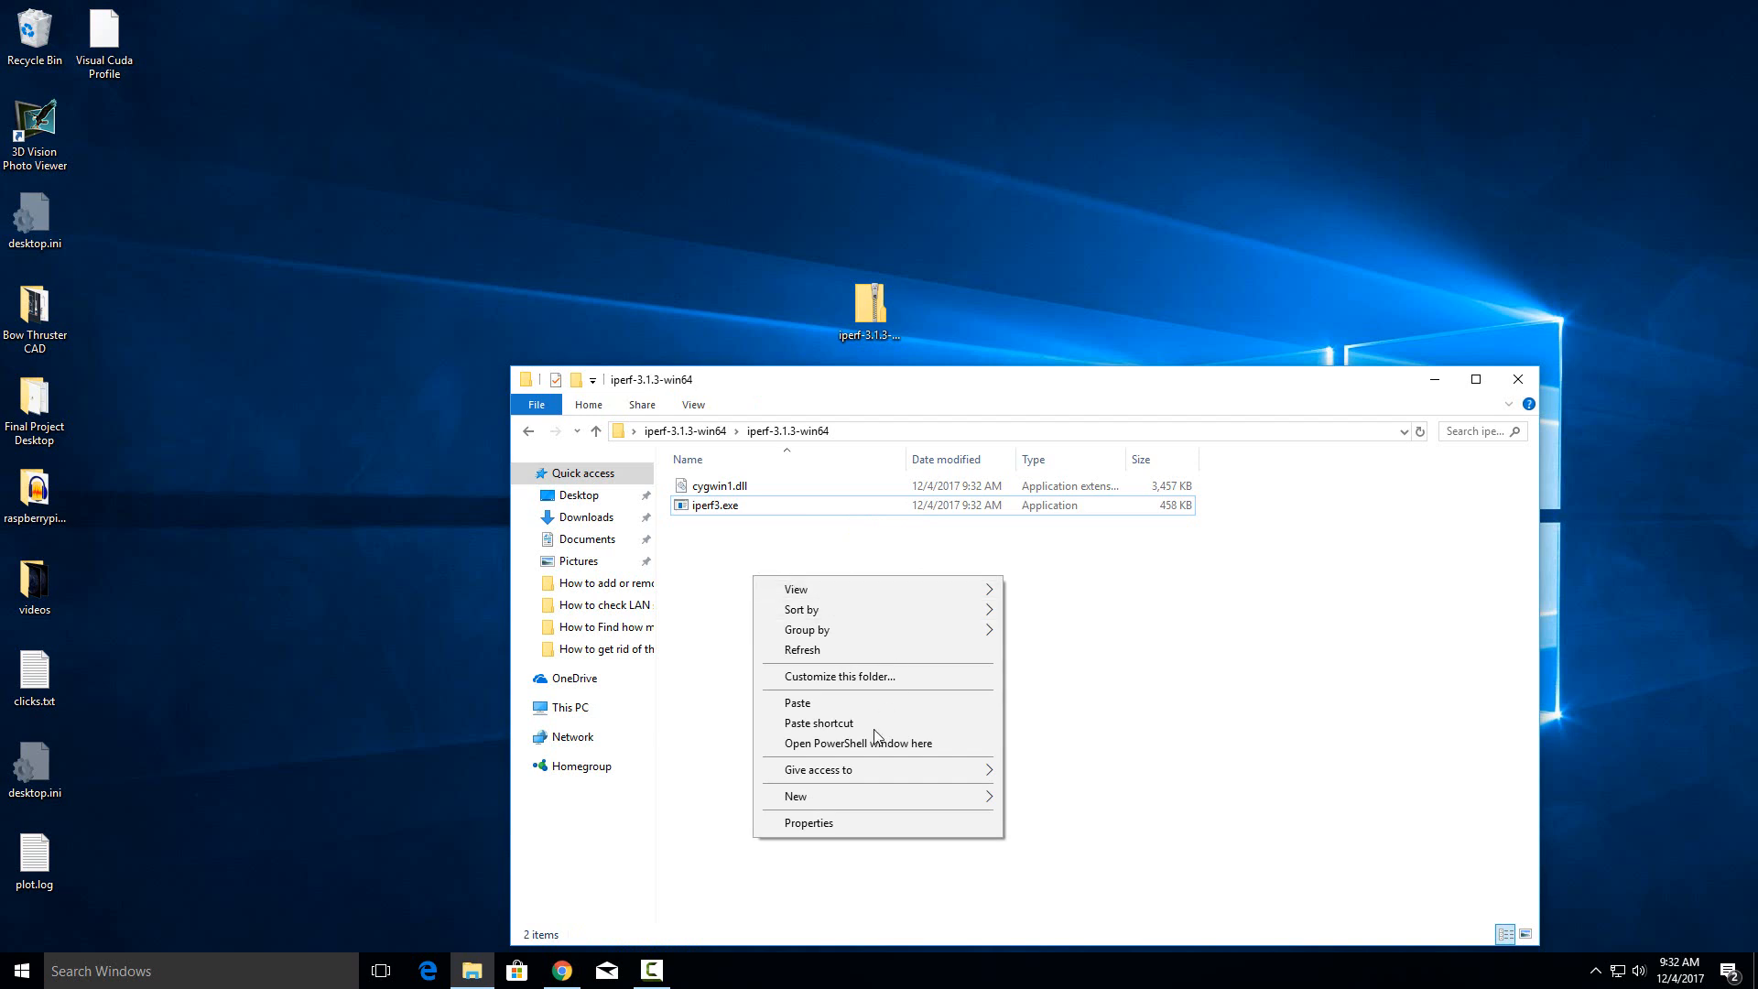
mouse_move(855, 743)
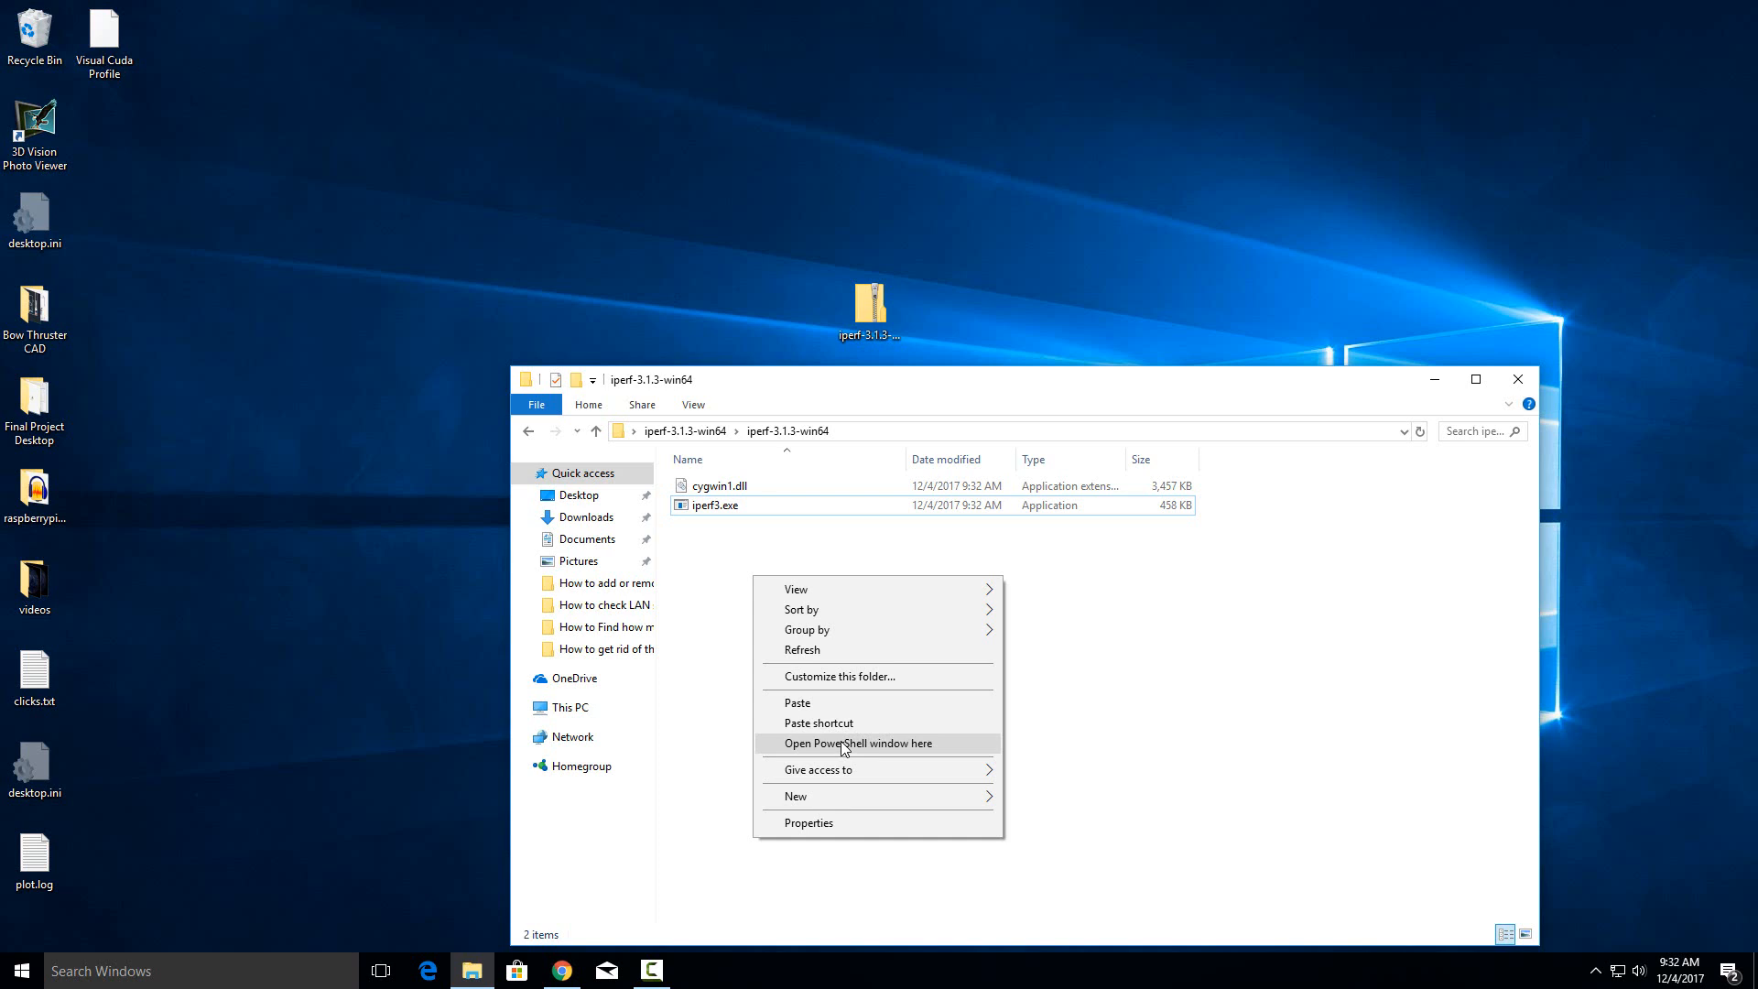
click(855, 742)
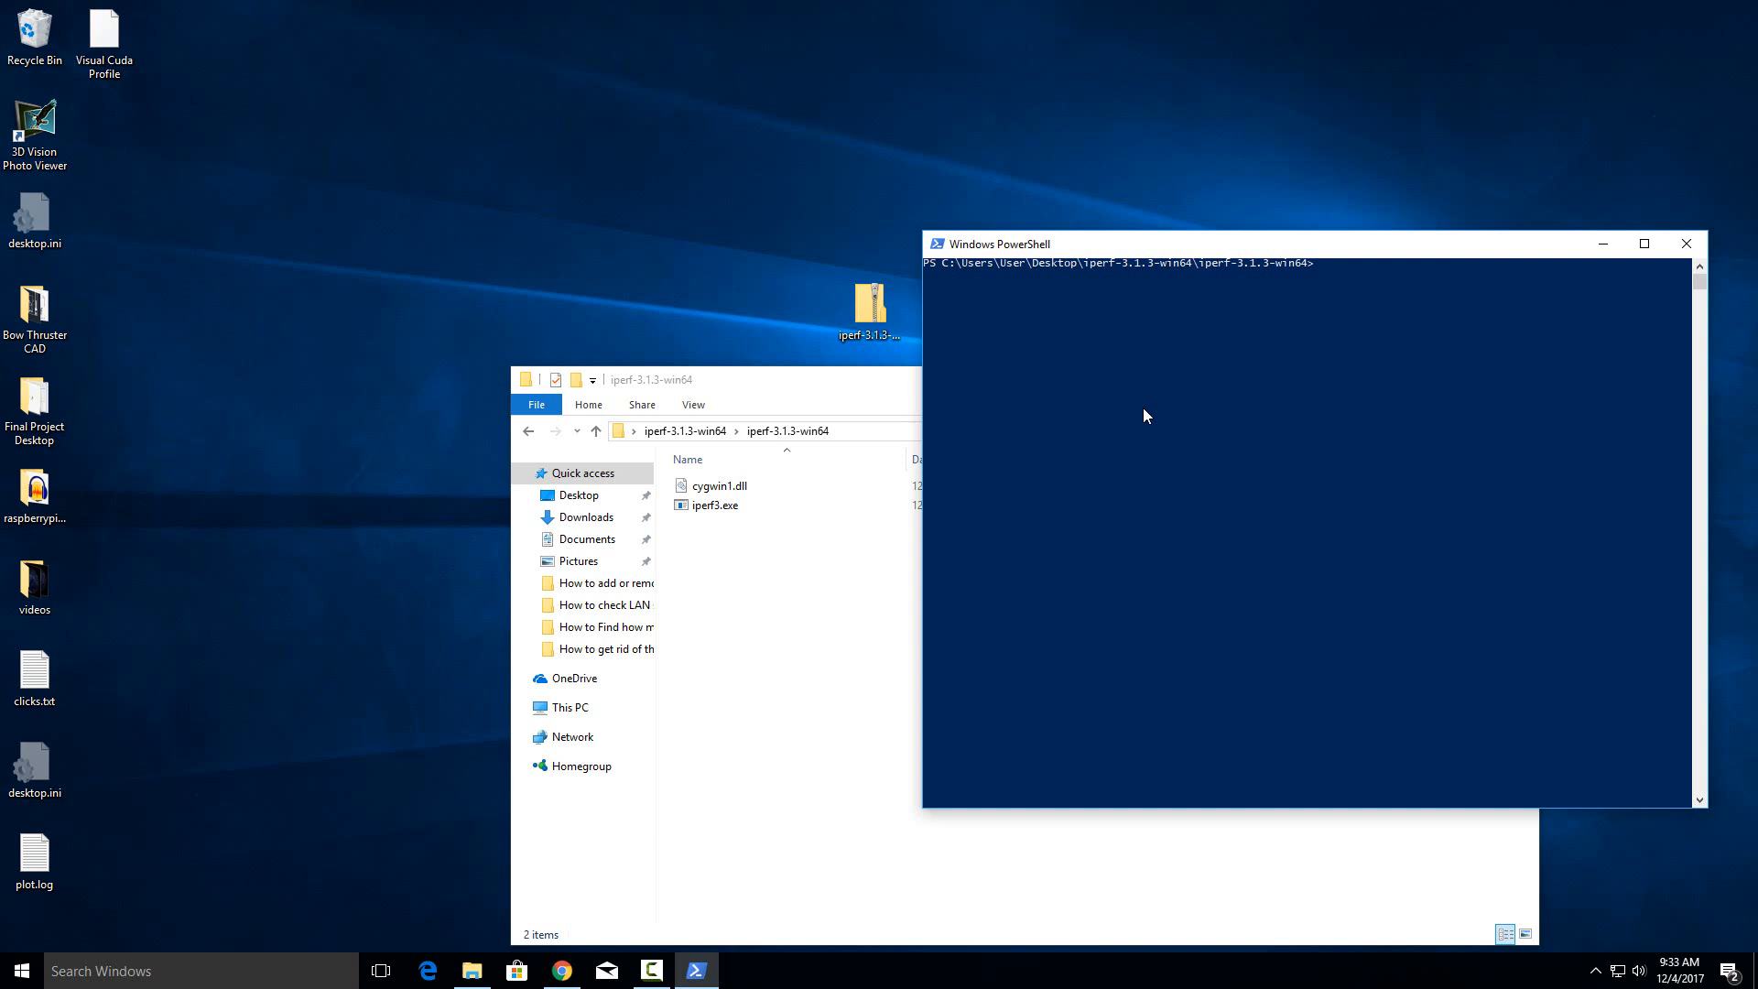
Run ipconfig and read the Ethernet 2 IPv4 address 192.168.1.3
text(ipcon)
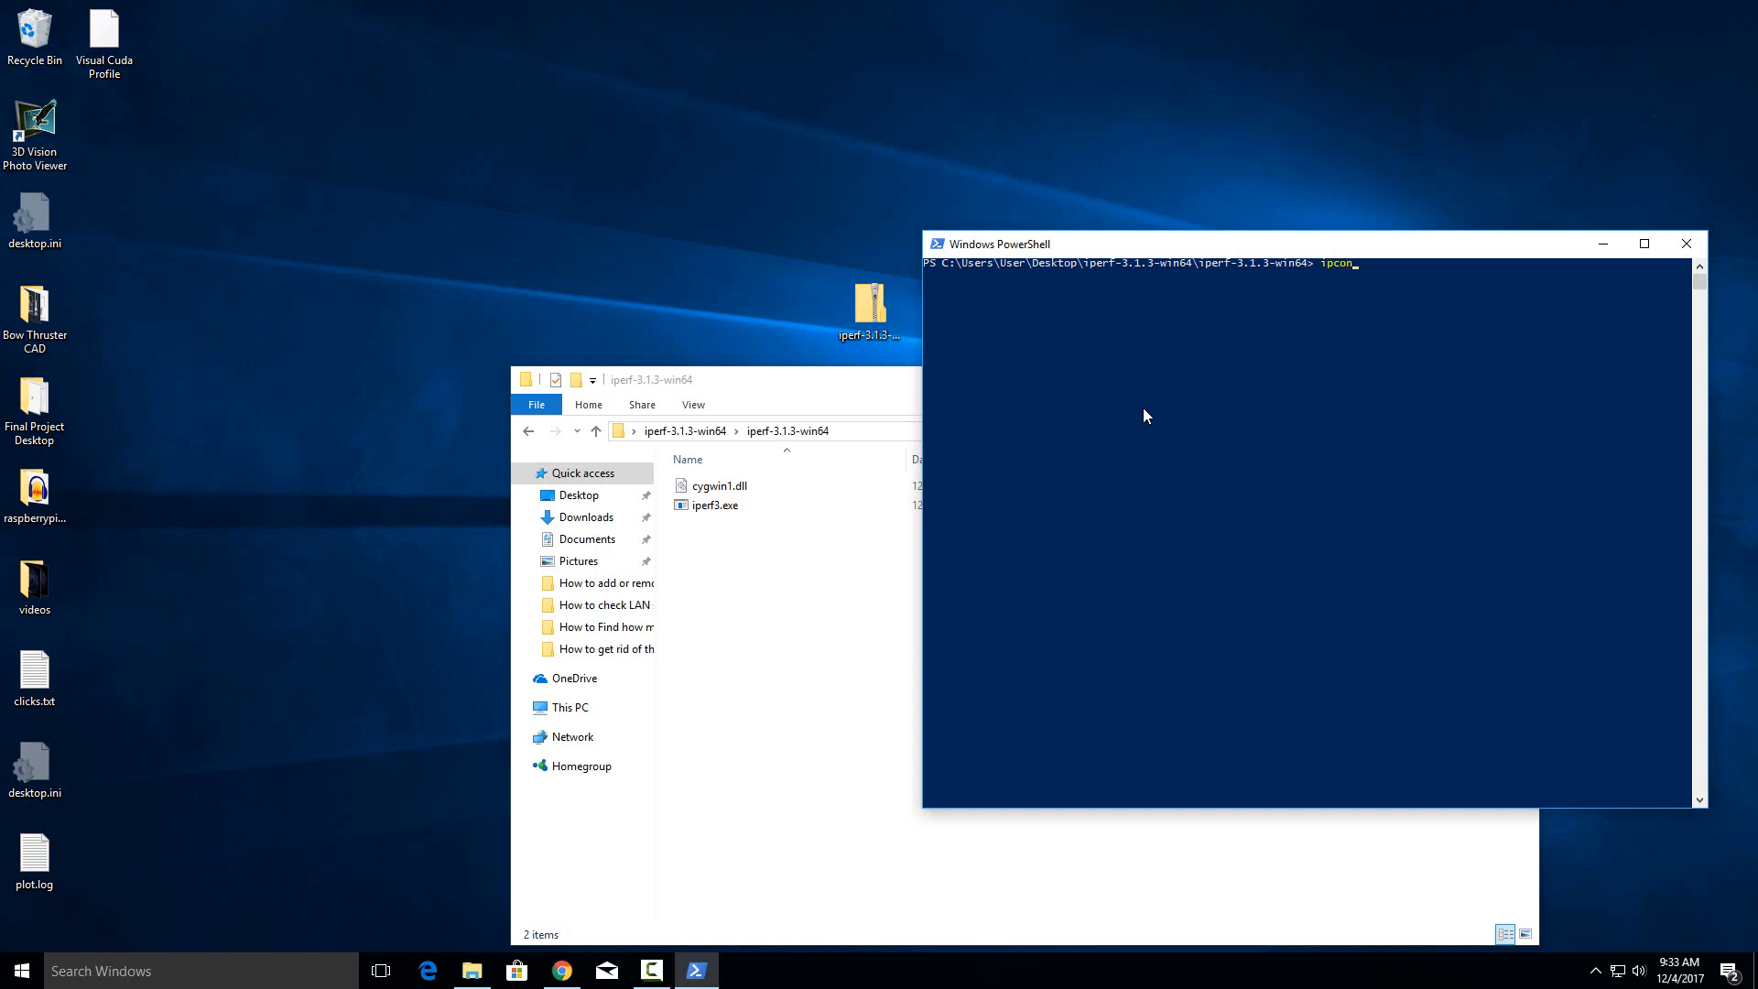
text(fig)
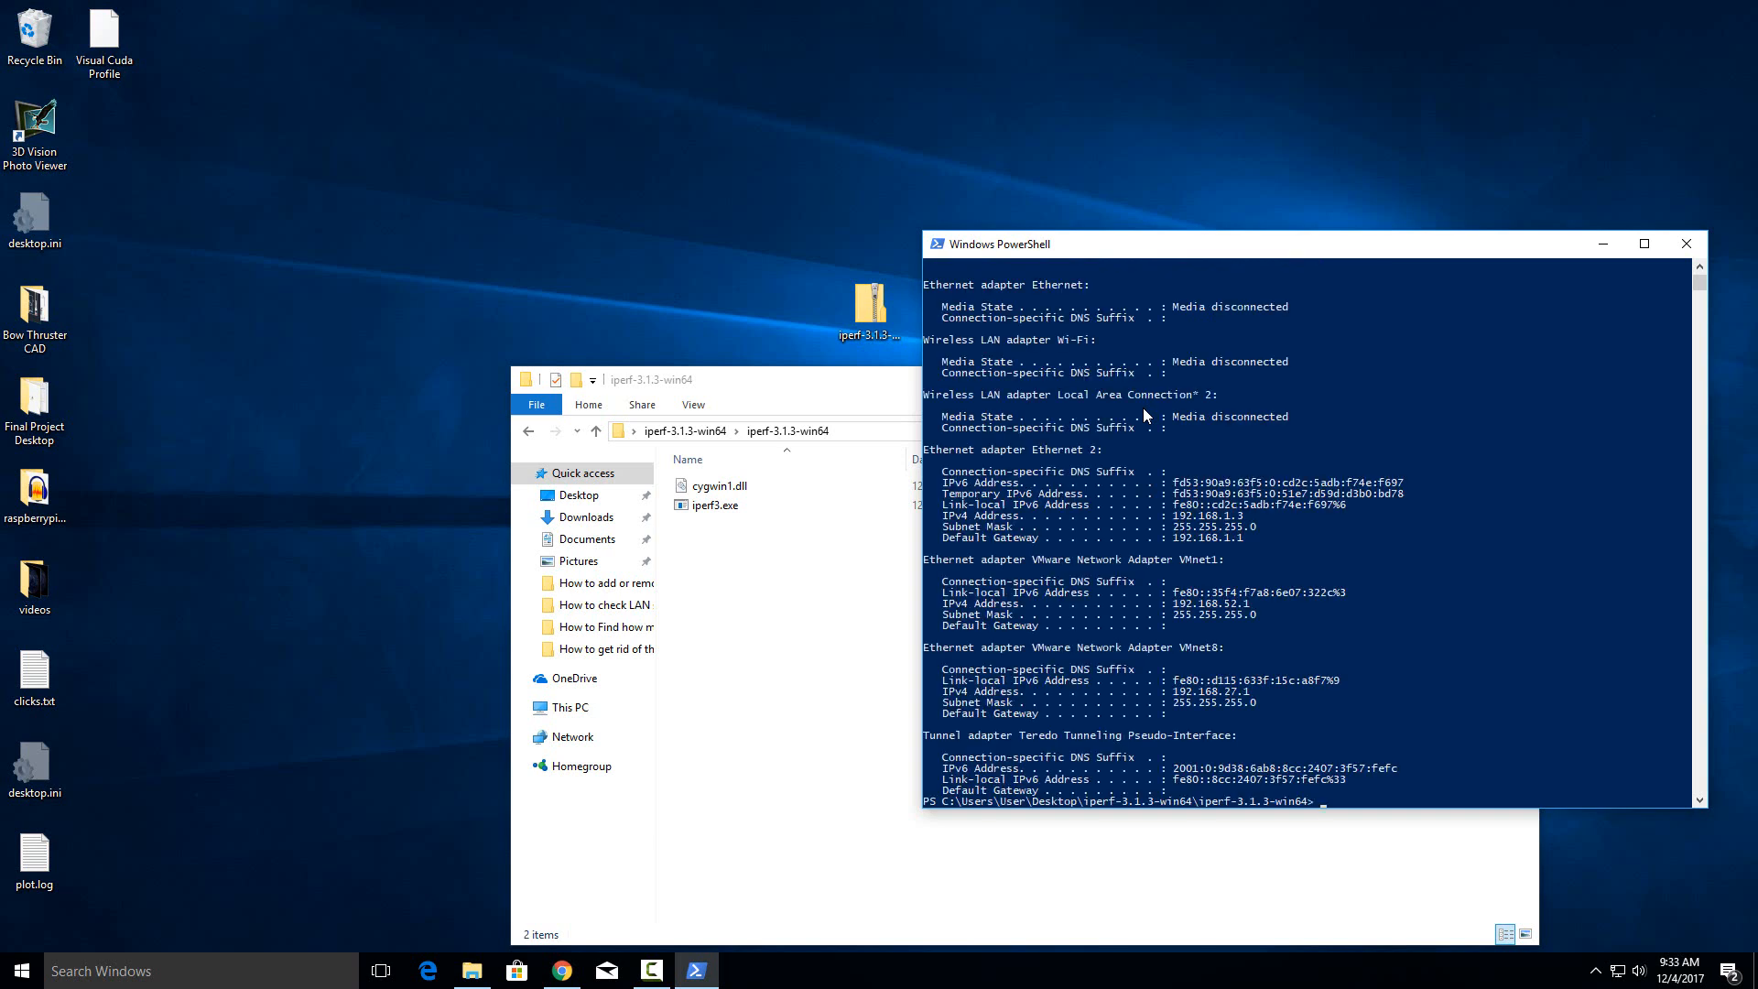
mouse_move(1022, 464)
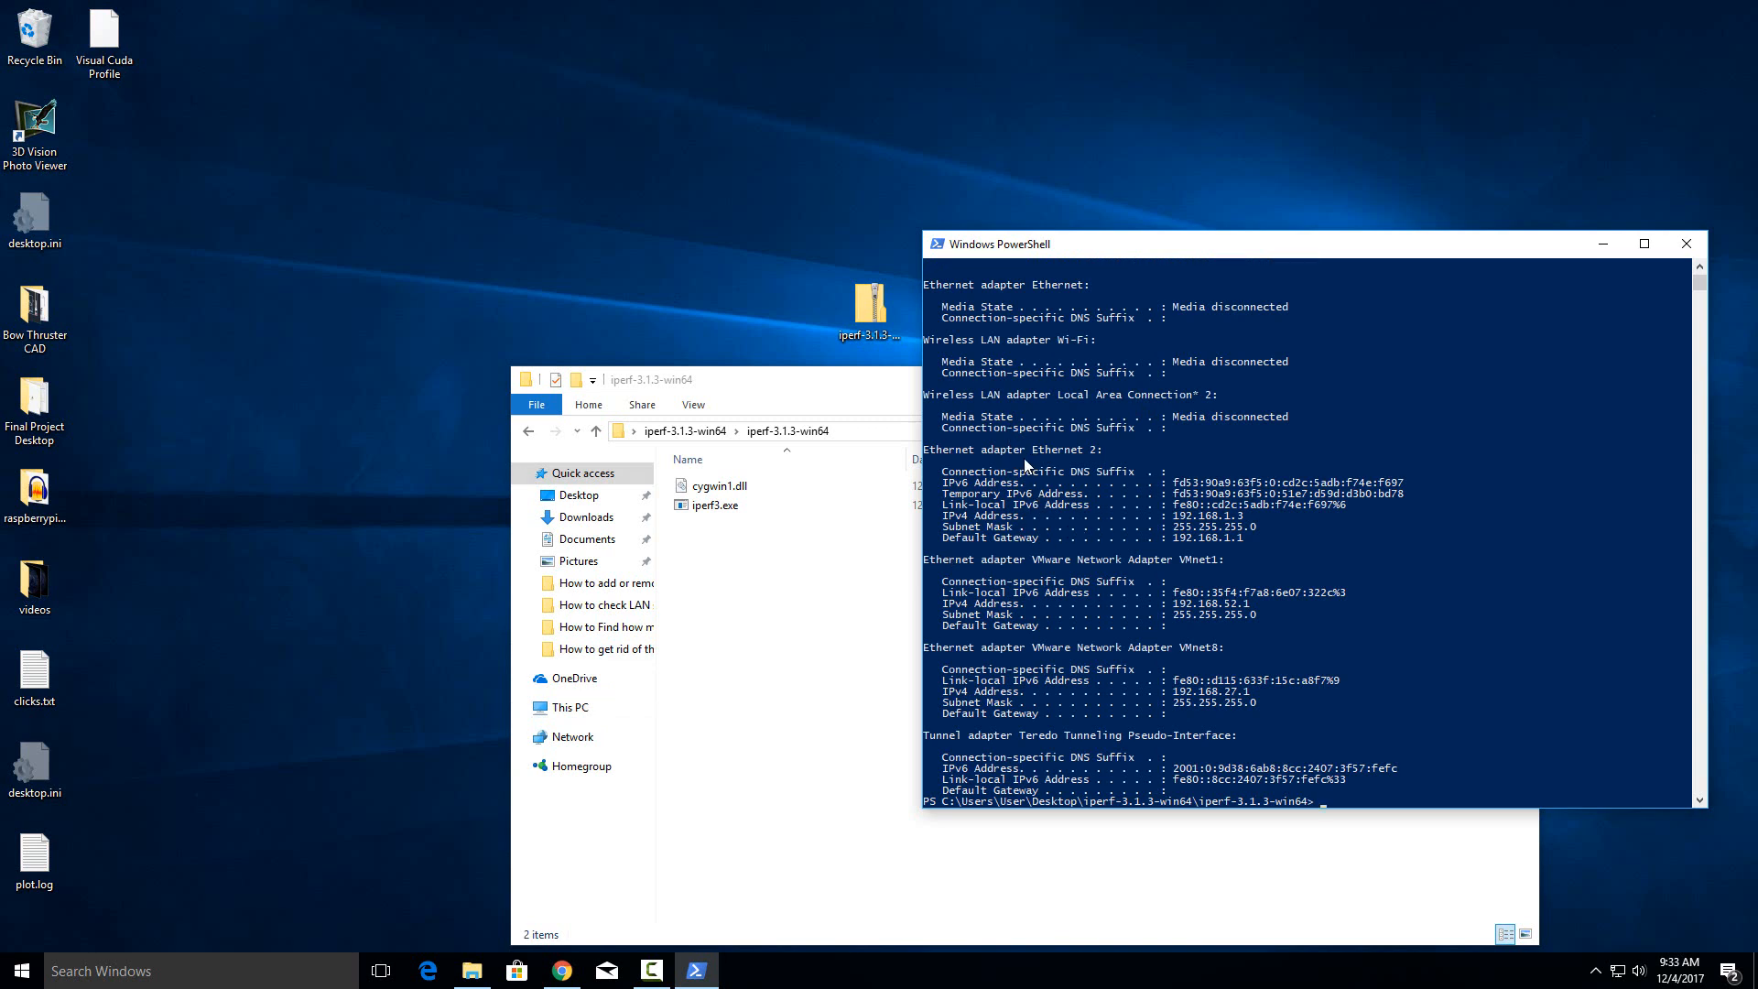
mouse_move(1055, 511)
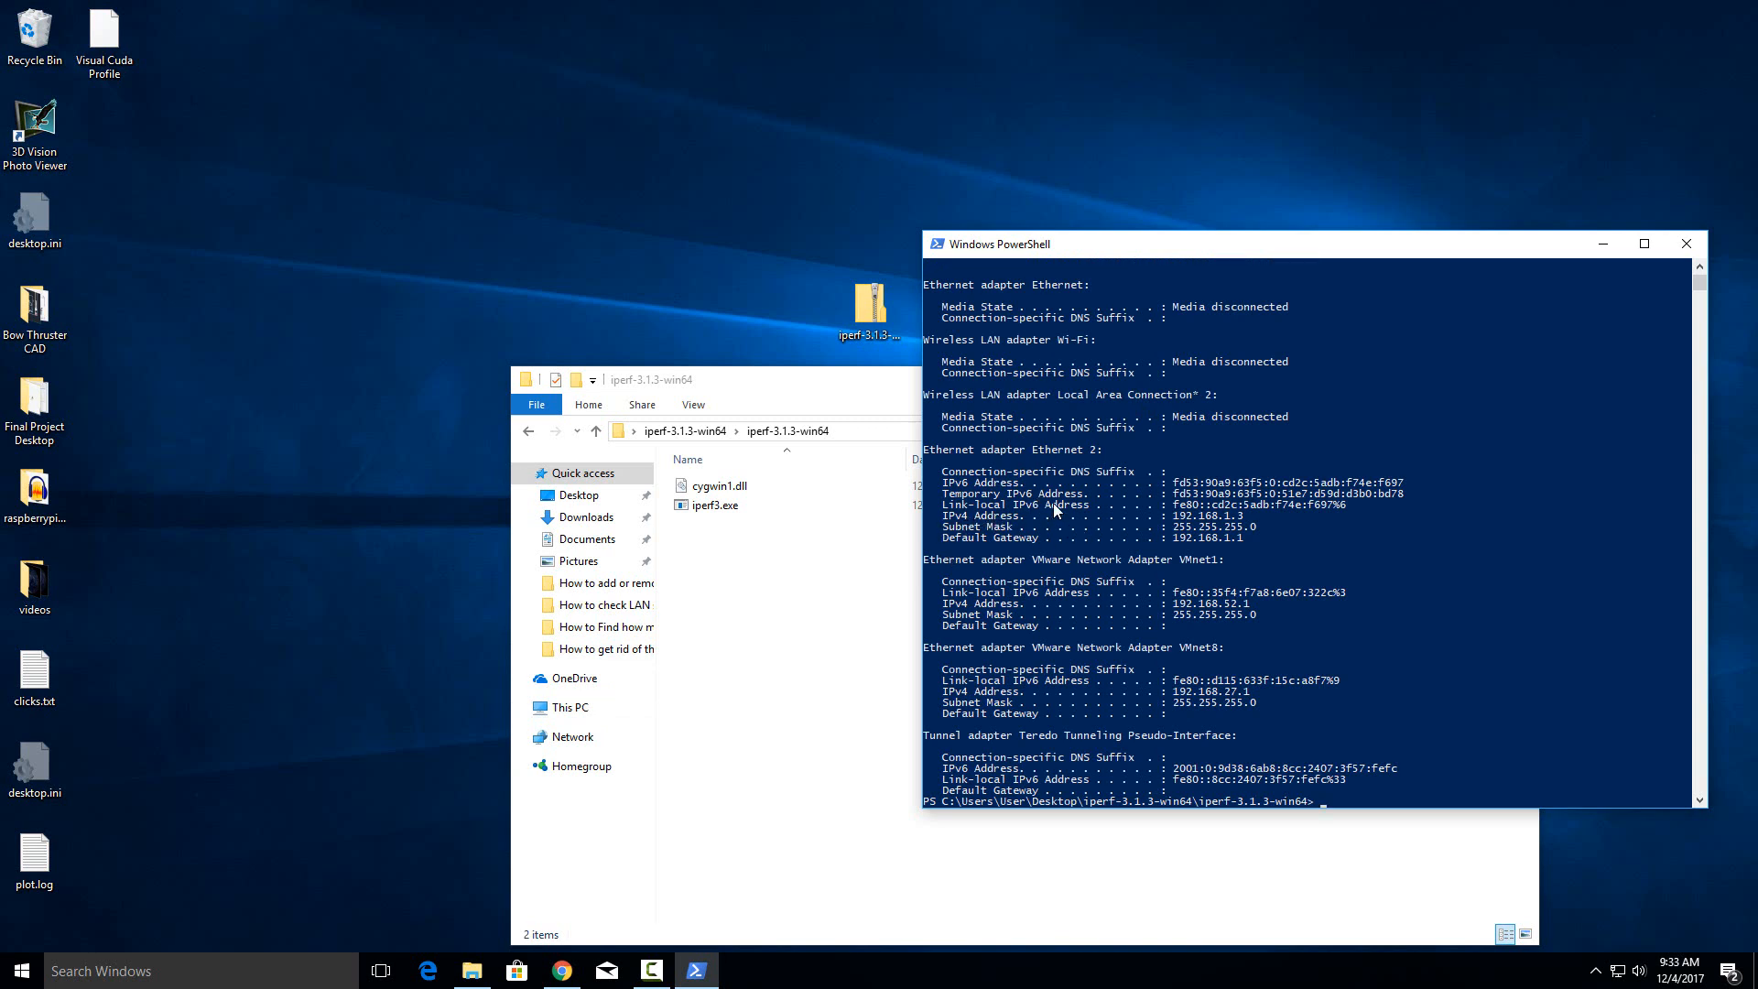
mouse_move(1232, 502)
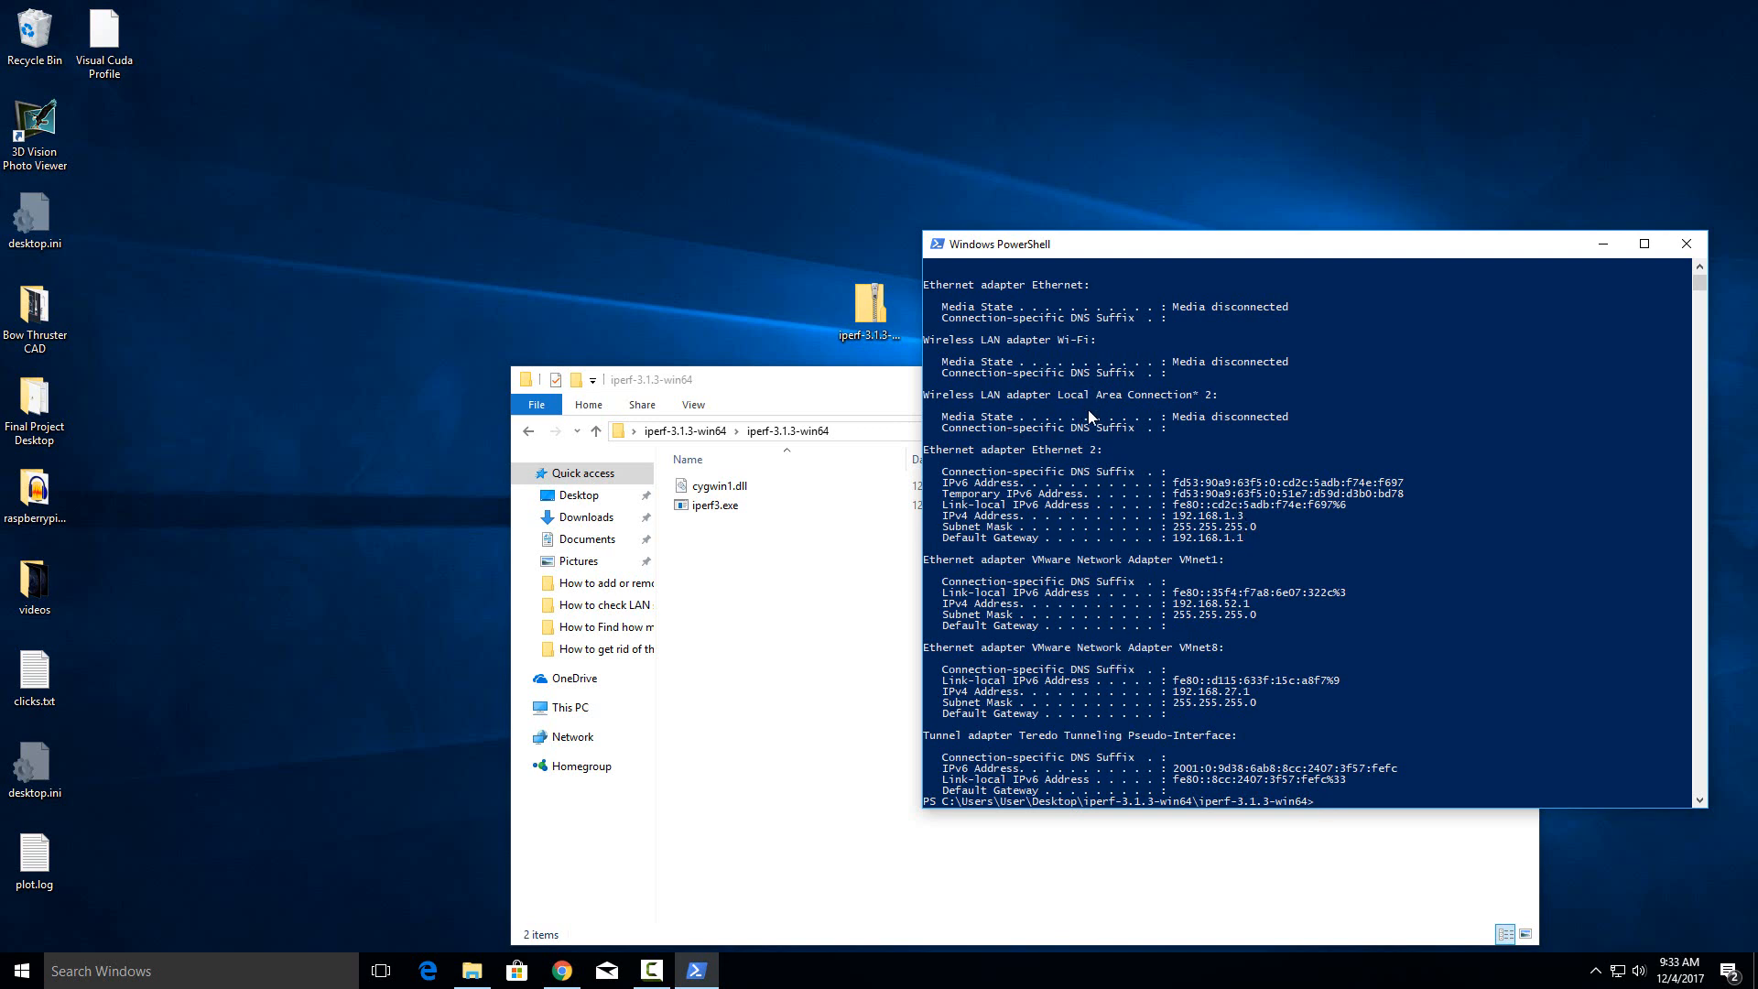
mouse_move(1075, 438)
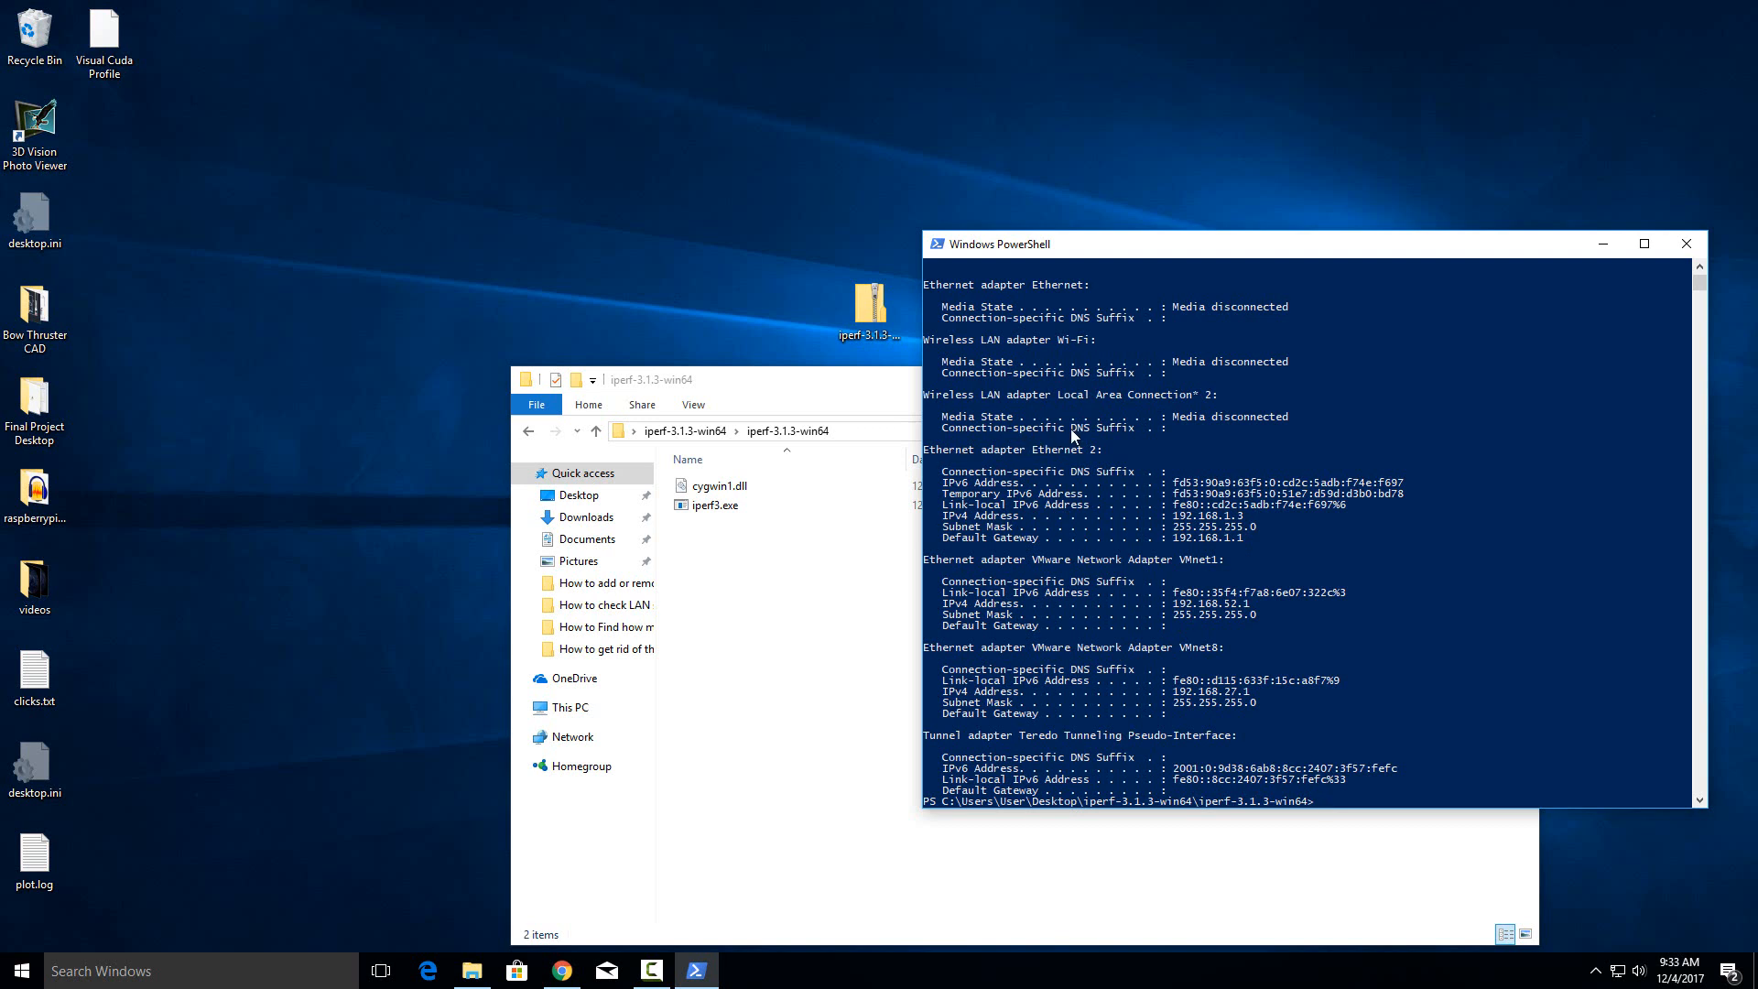
mouse_move(1253, 518)
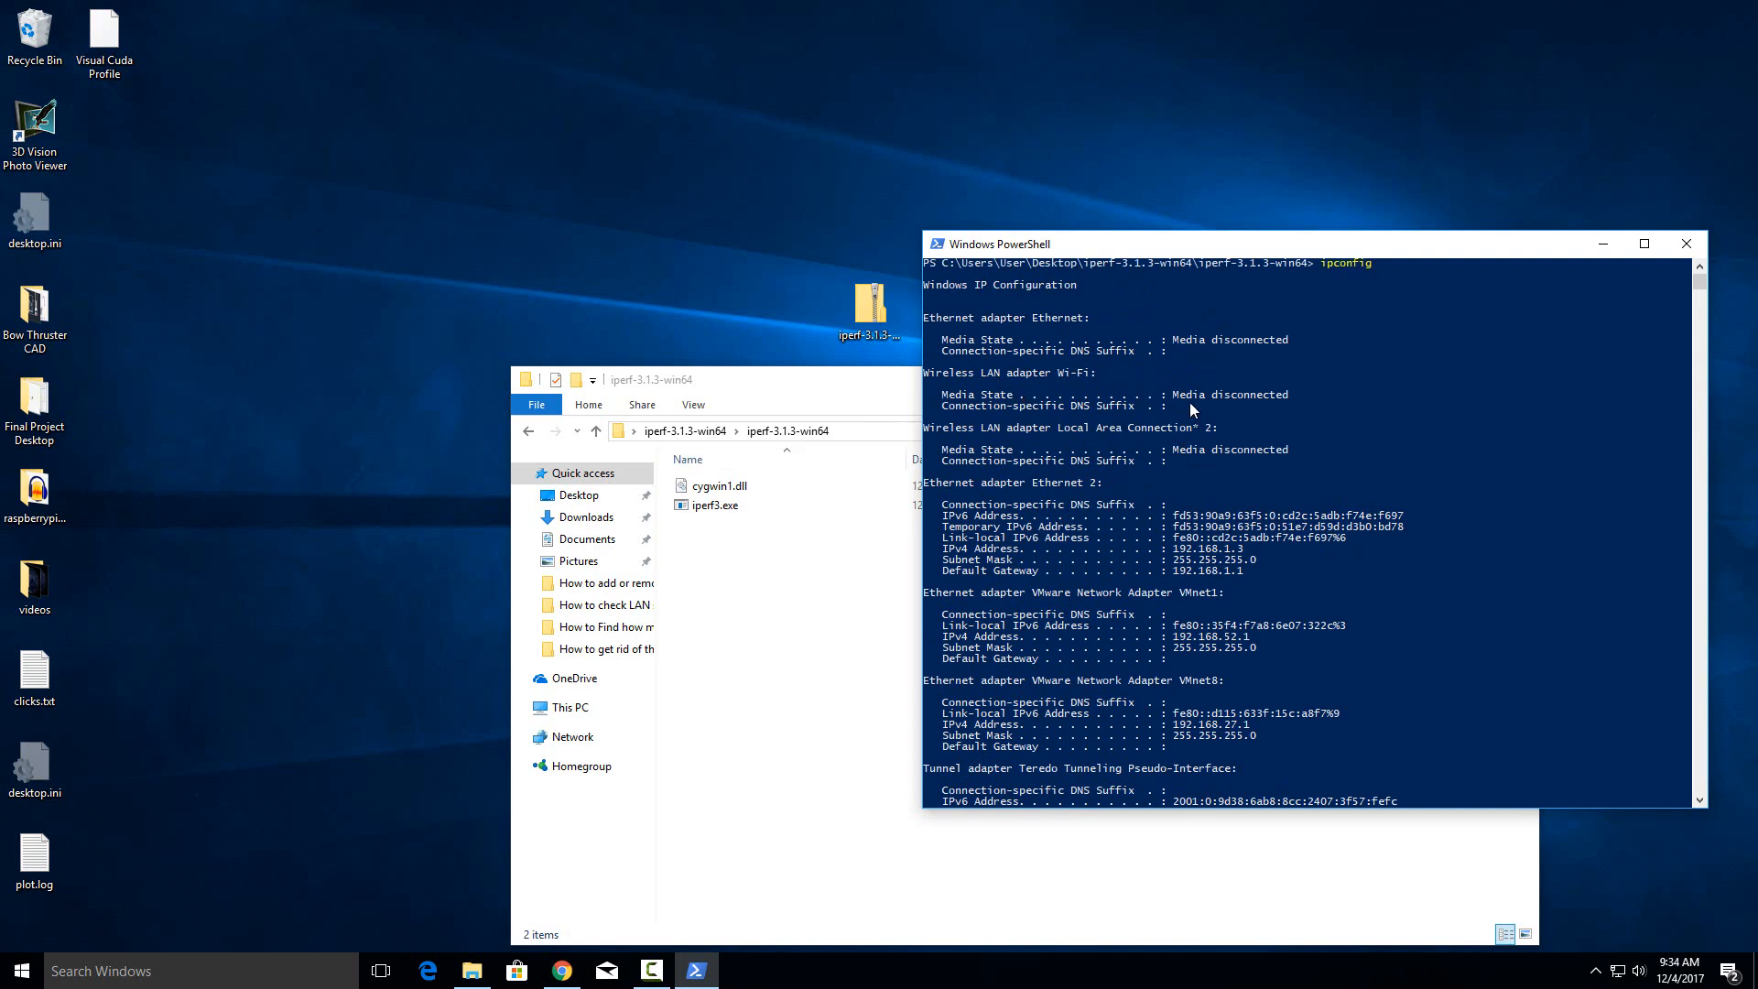
mouse_move(1208, 462)
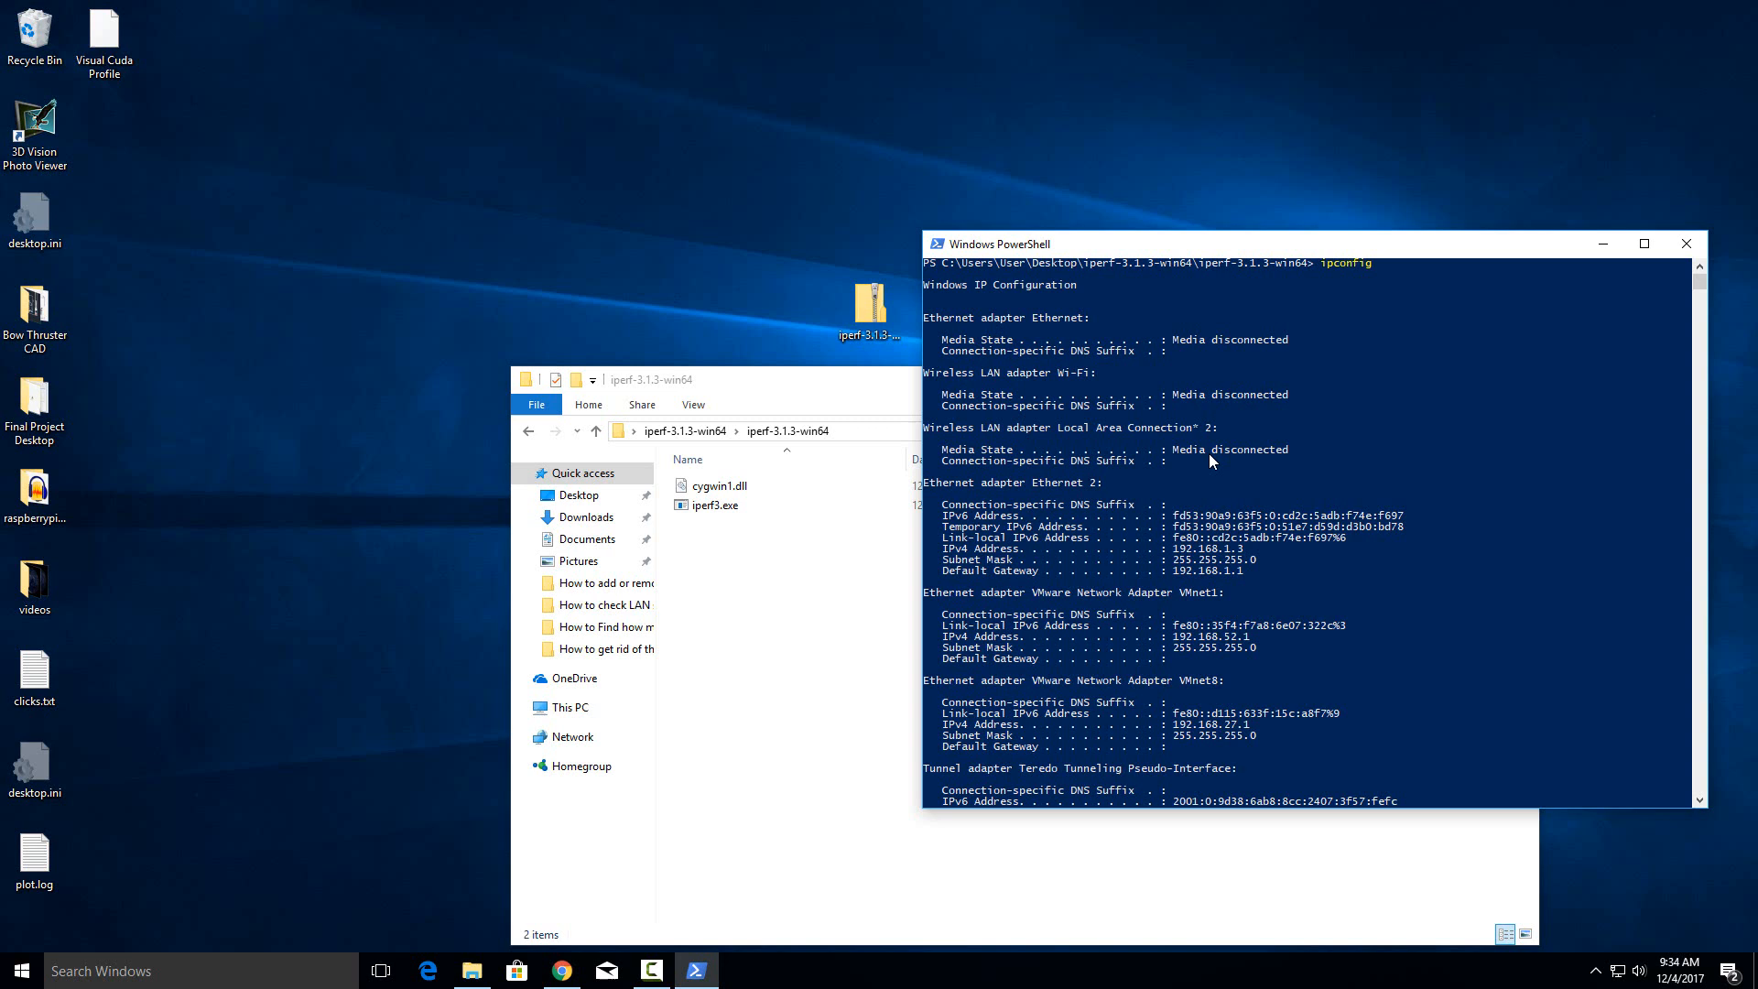
mouse_move(1187, 555)
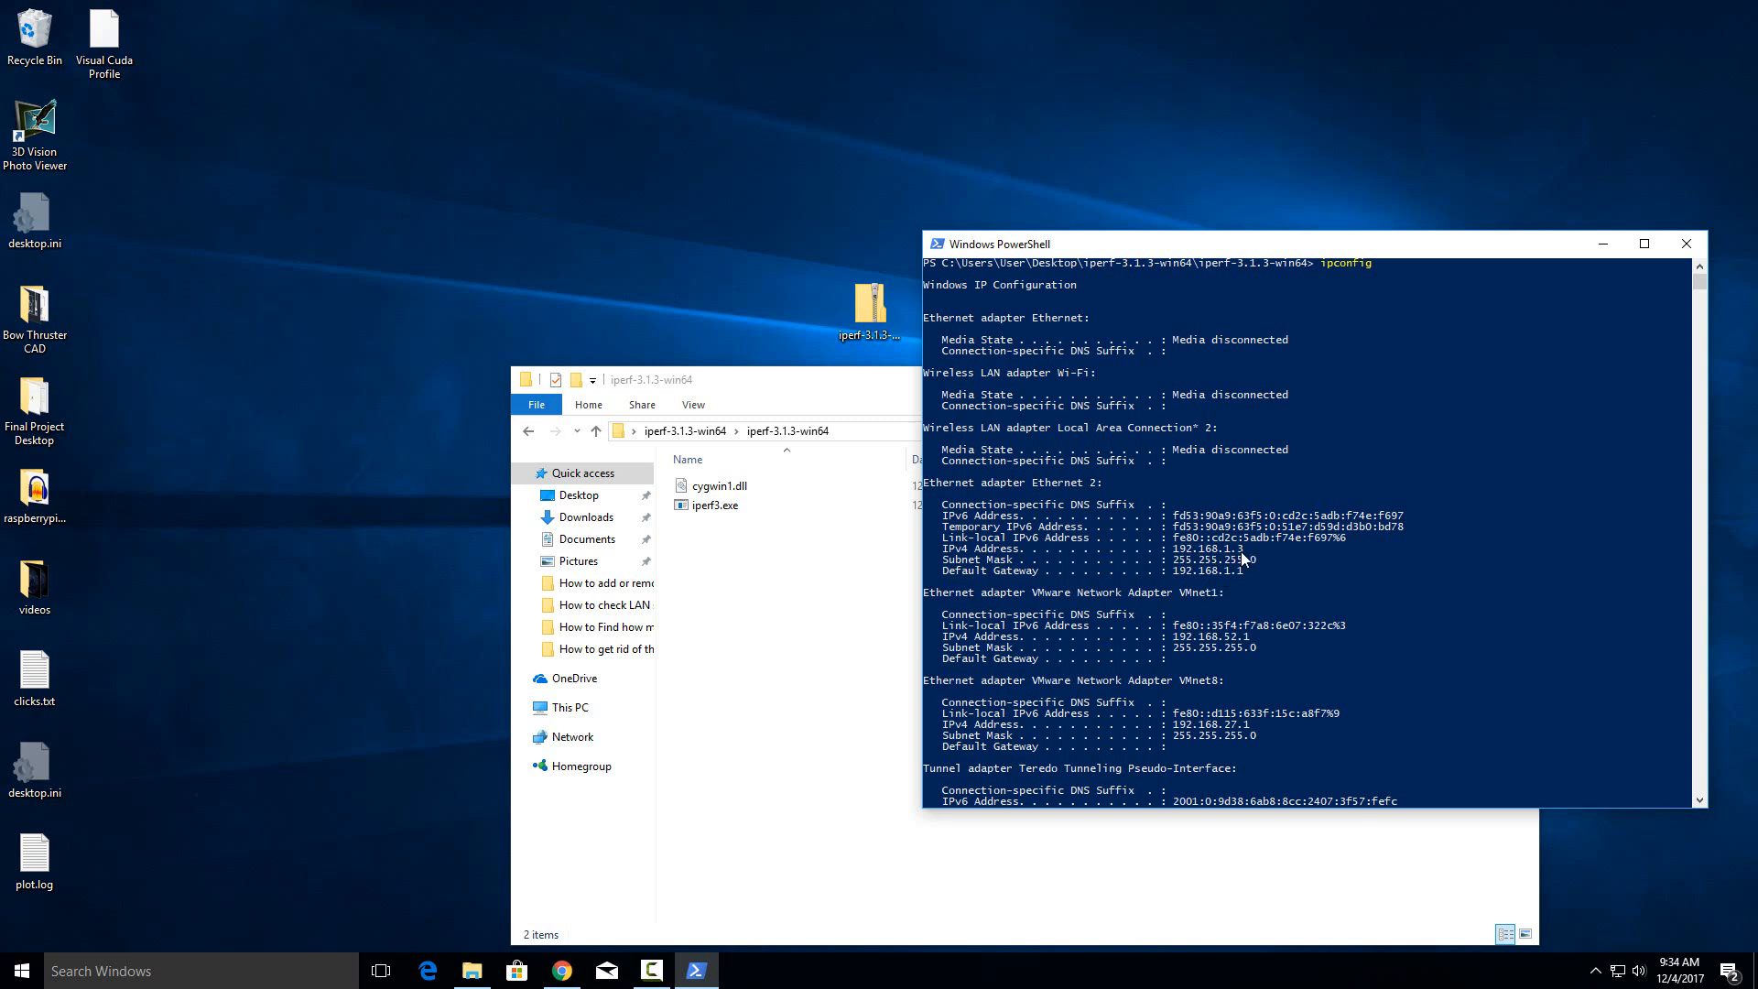
mouse_move(1335, 577)
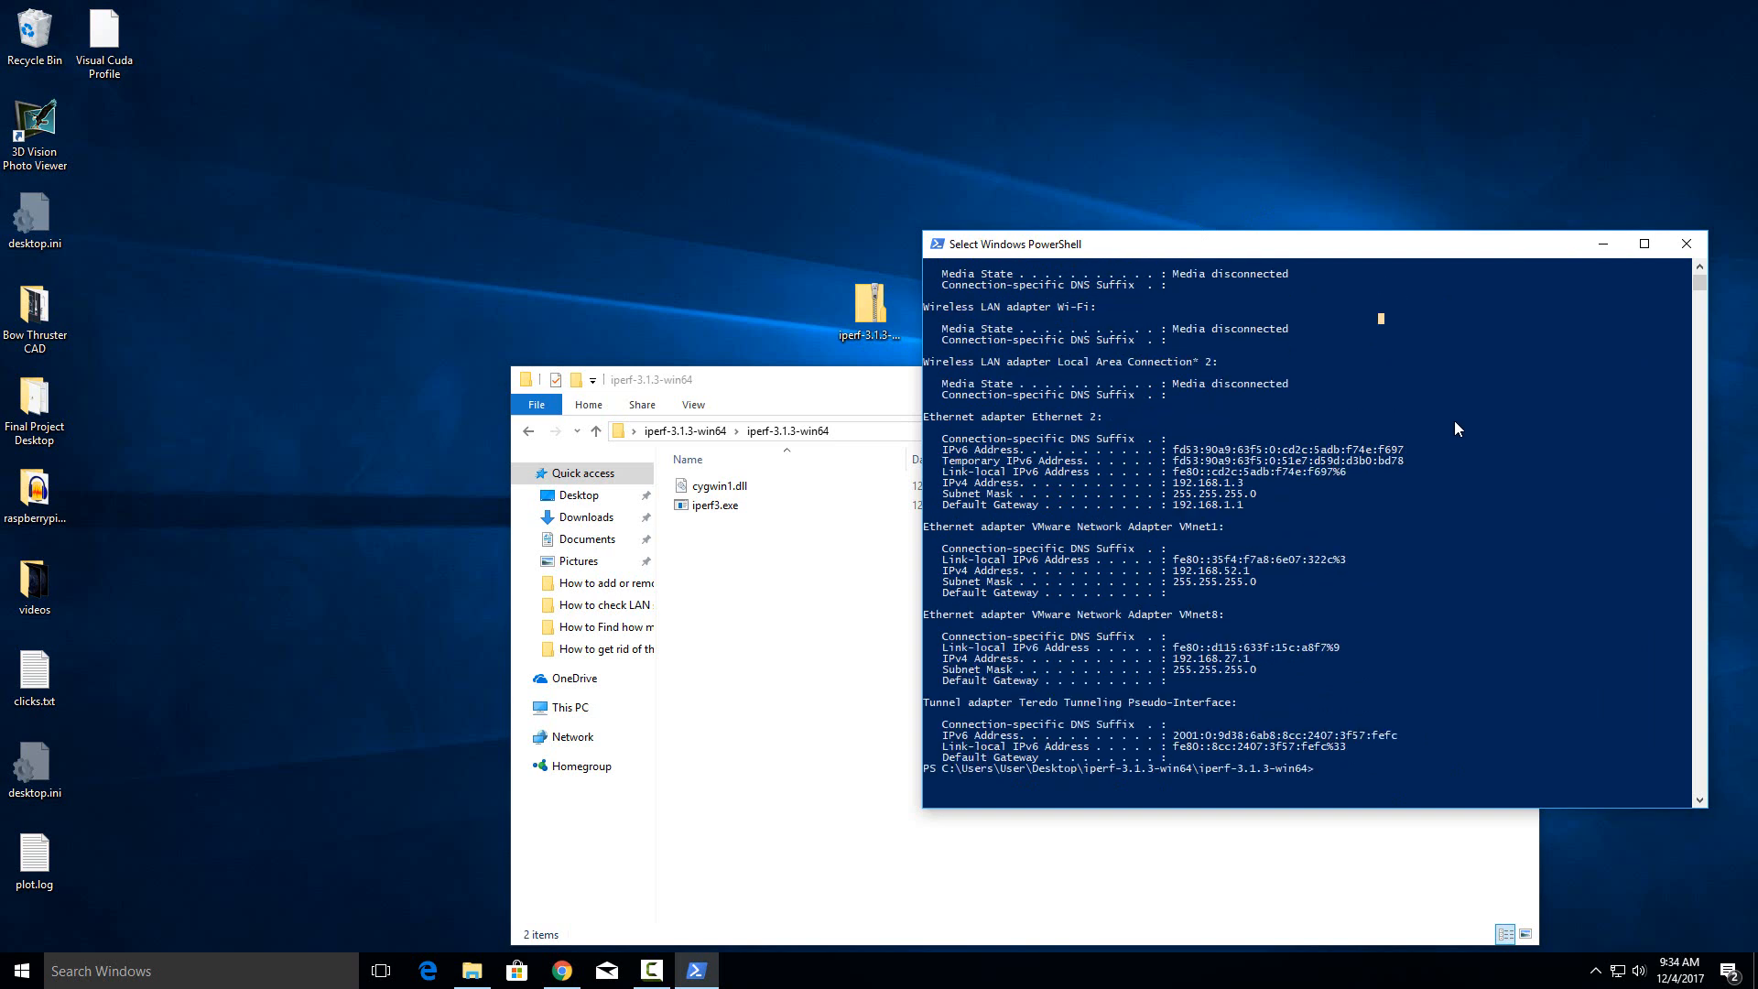
scroll(down, 3)
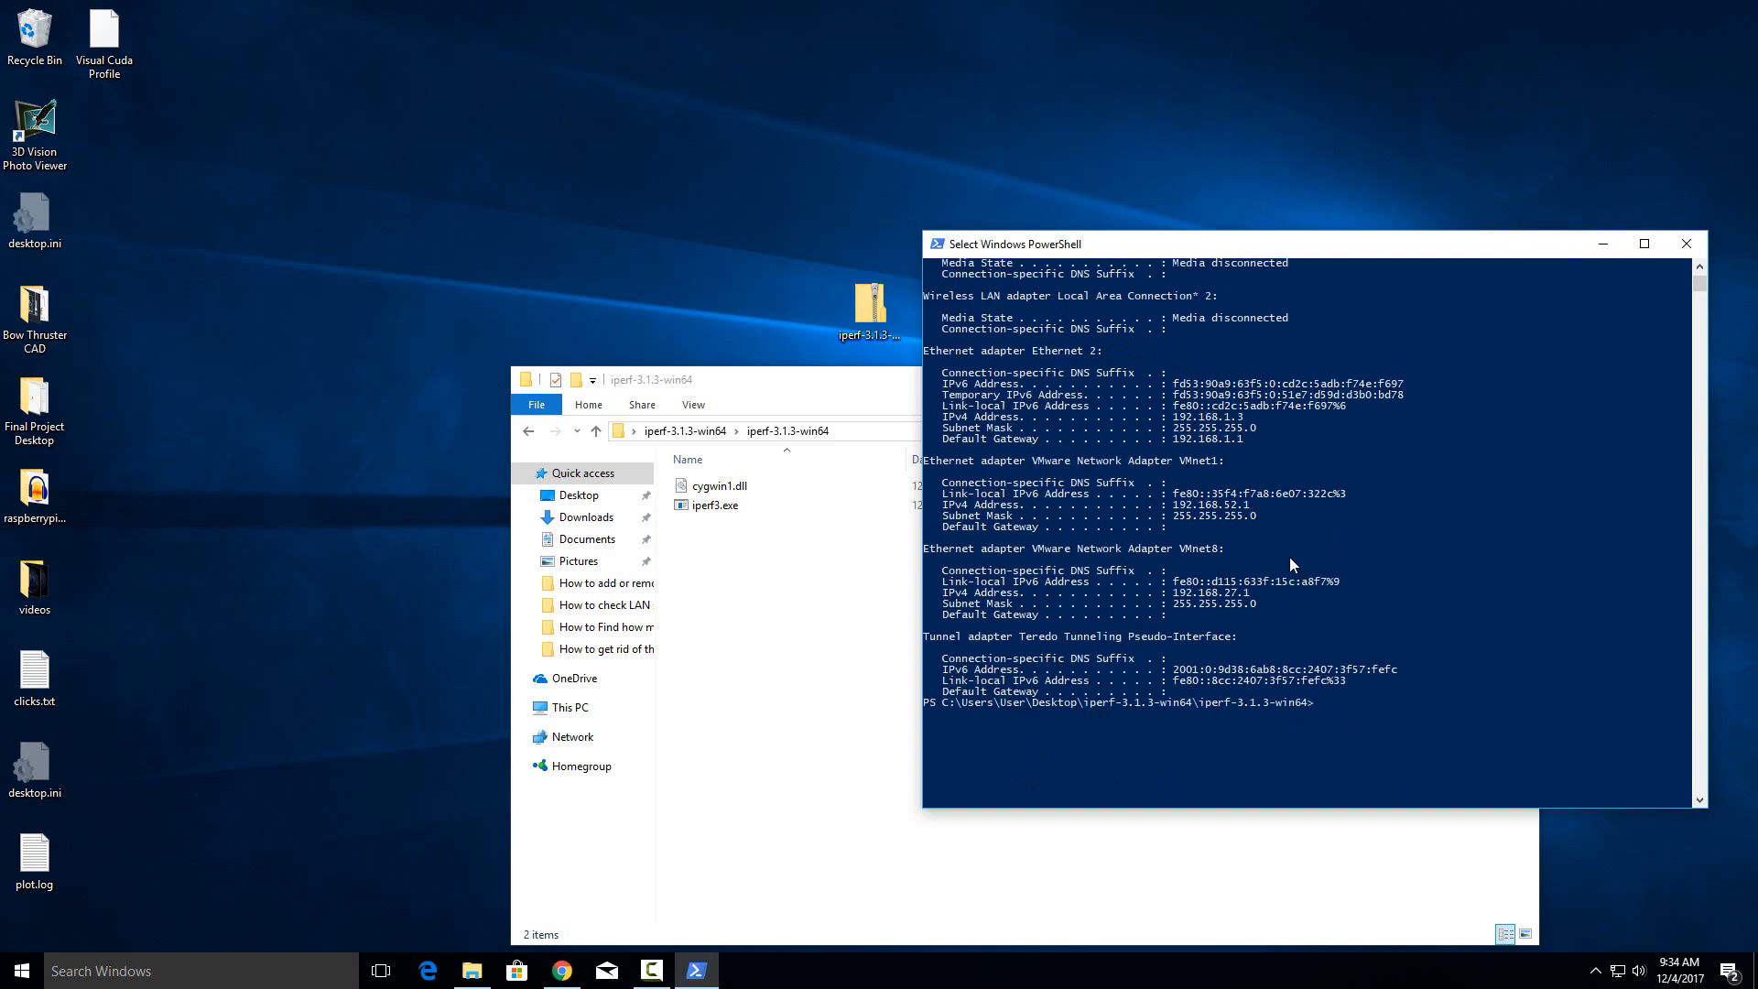
mouse_move(1295, 606)
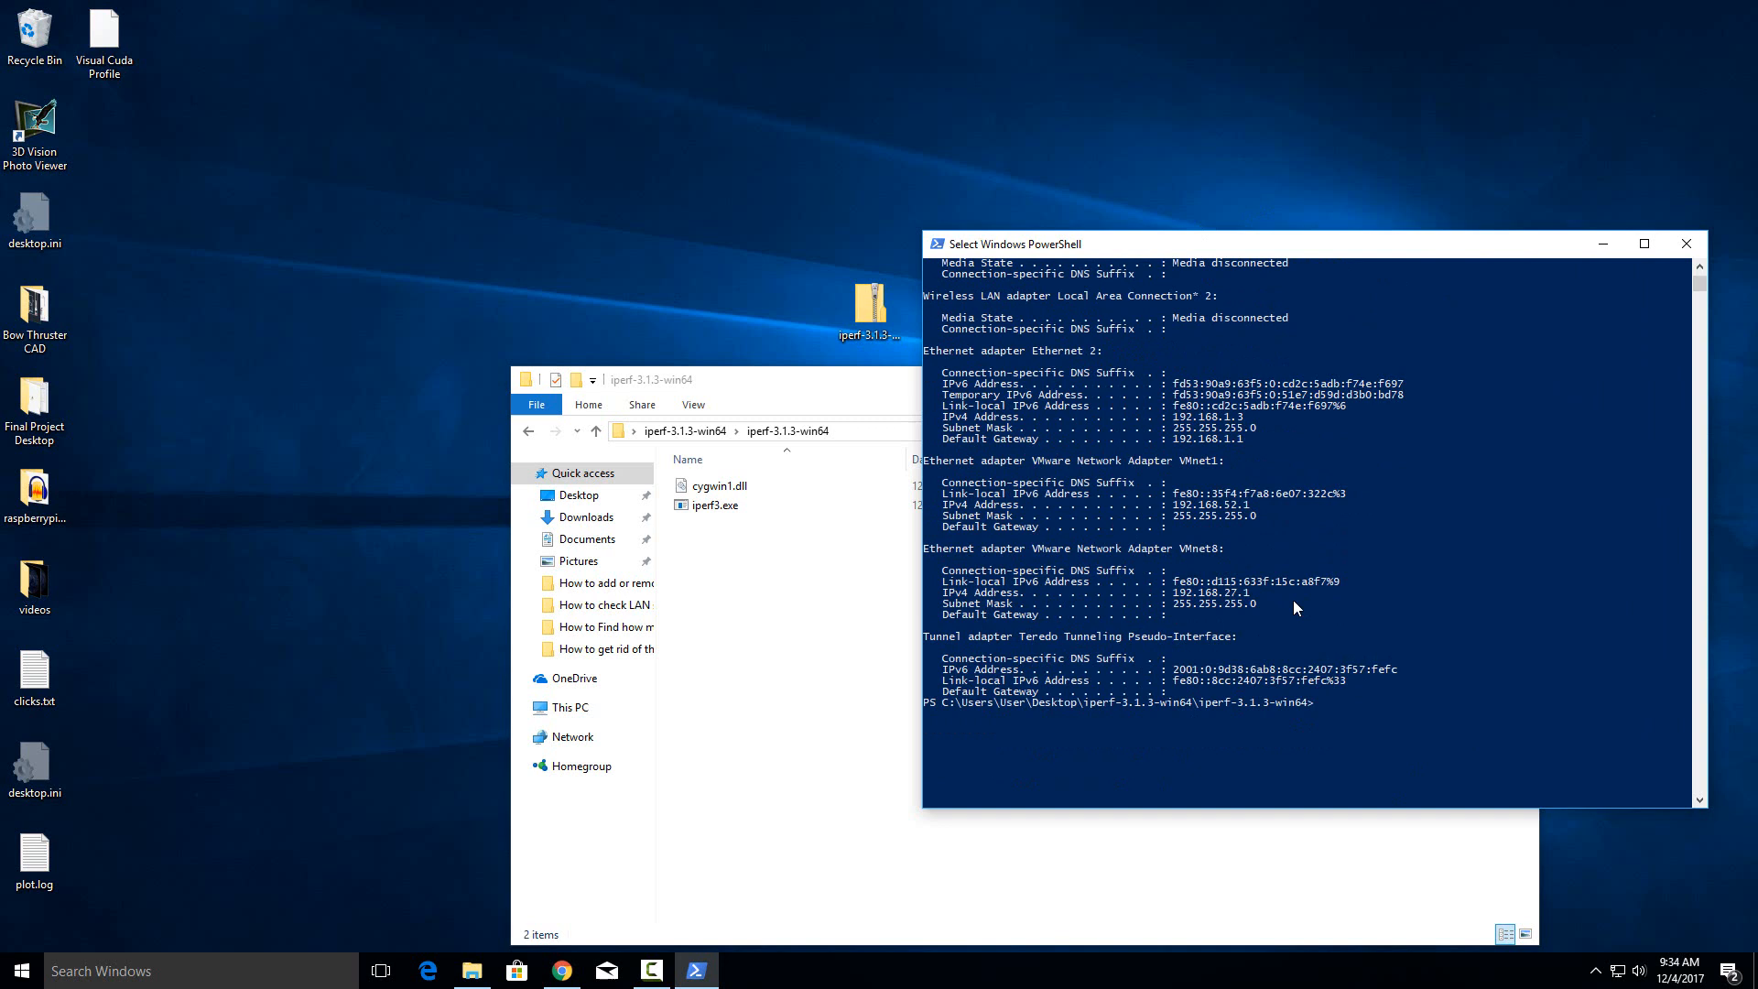
Enter ./iperf3.exe at the prompt to start the iperf3 server command
text(./)
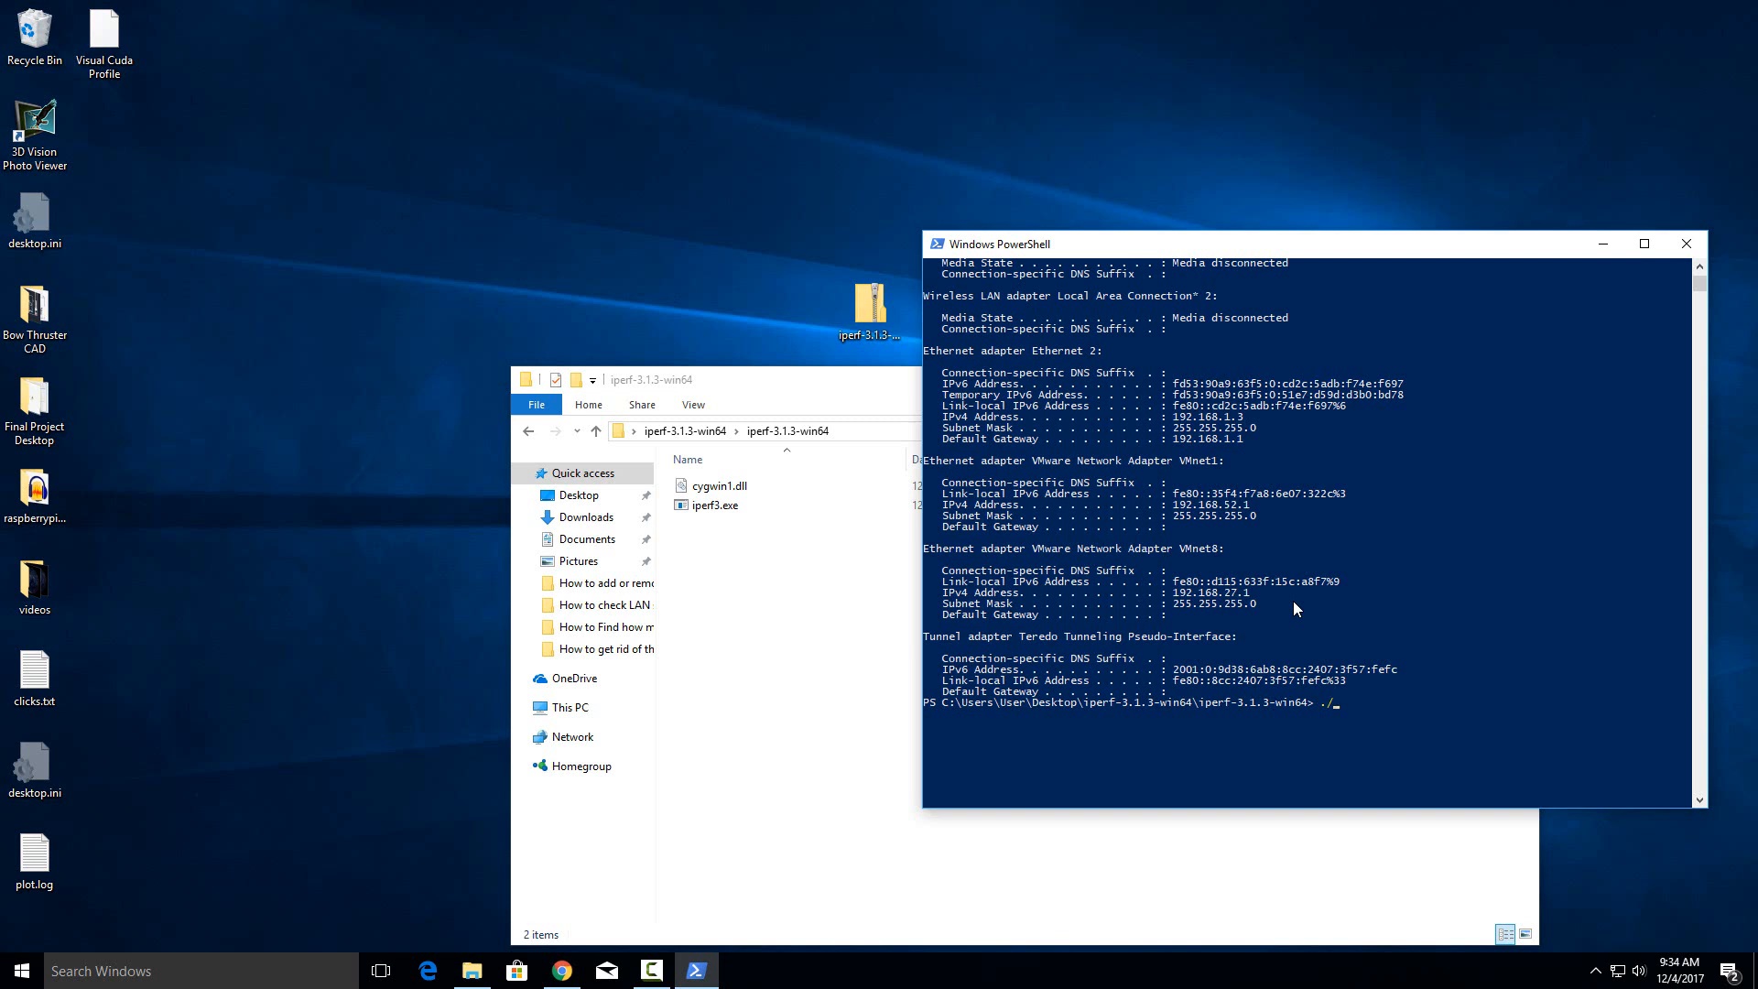
text(iperf)
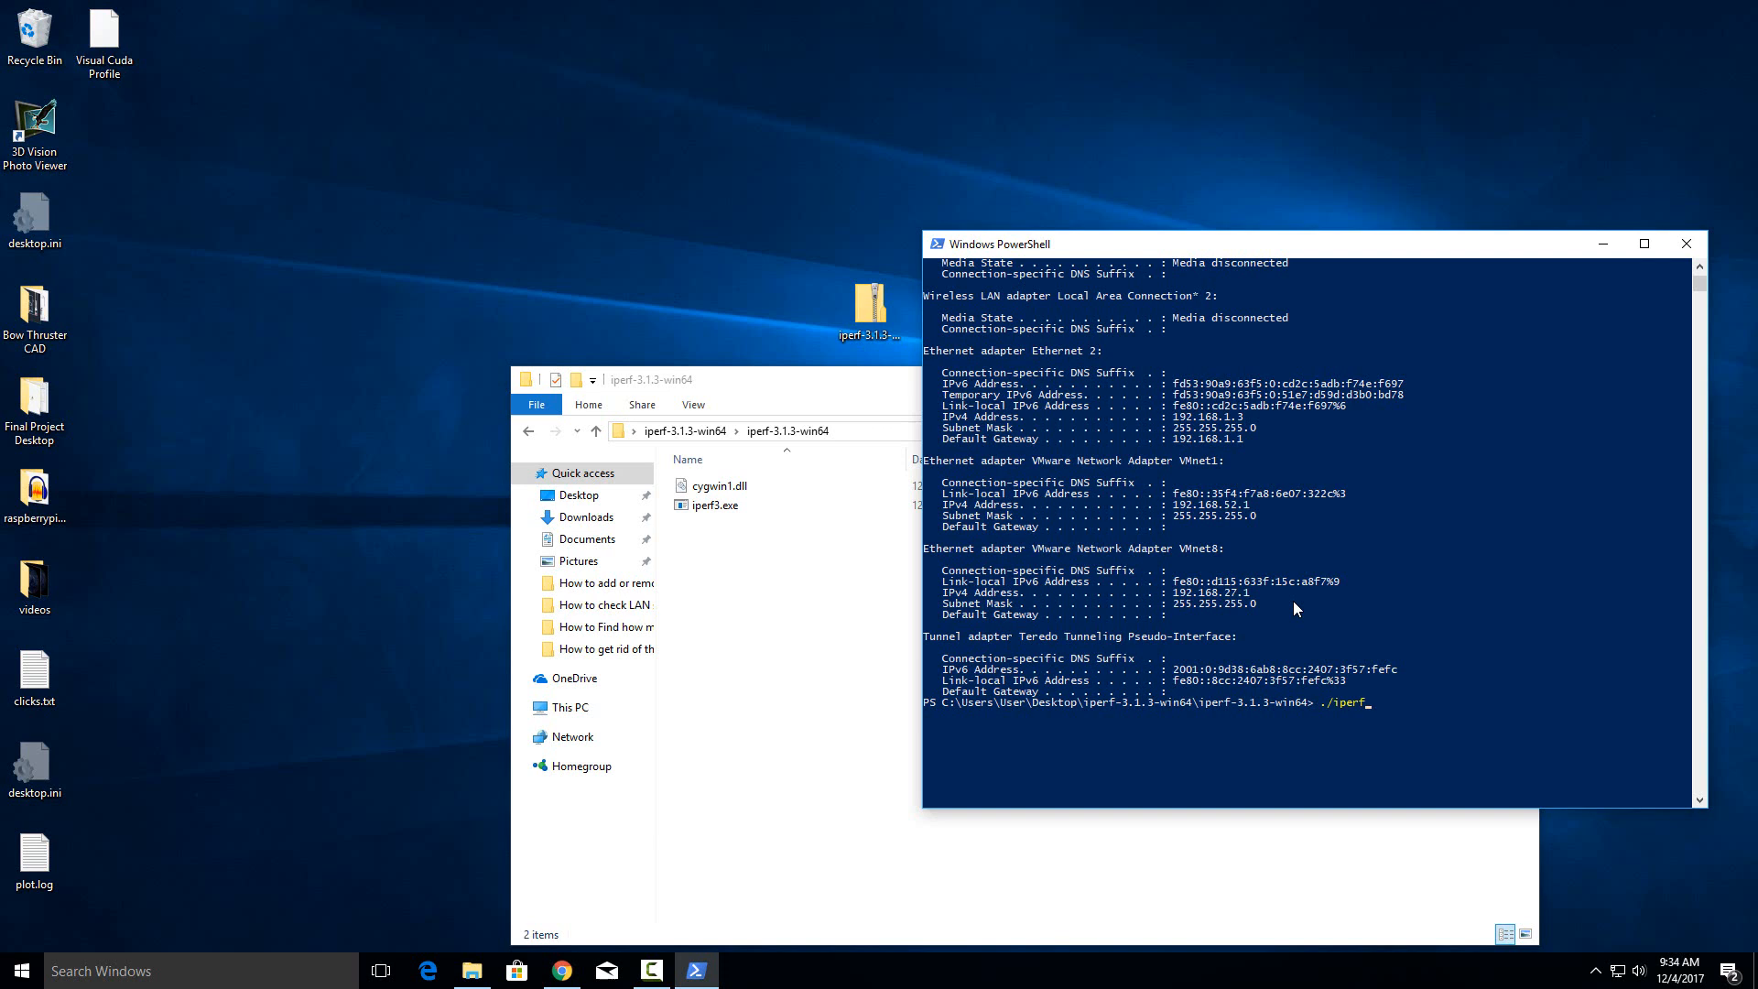
text(3.exe)
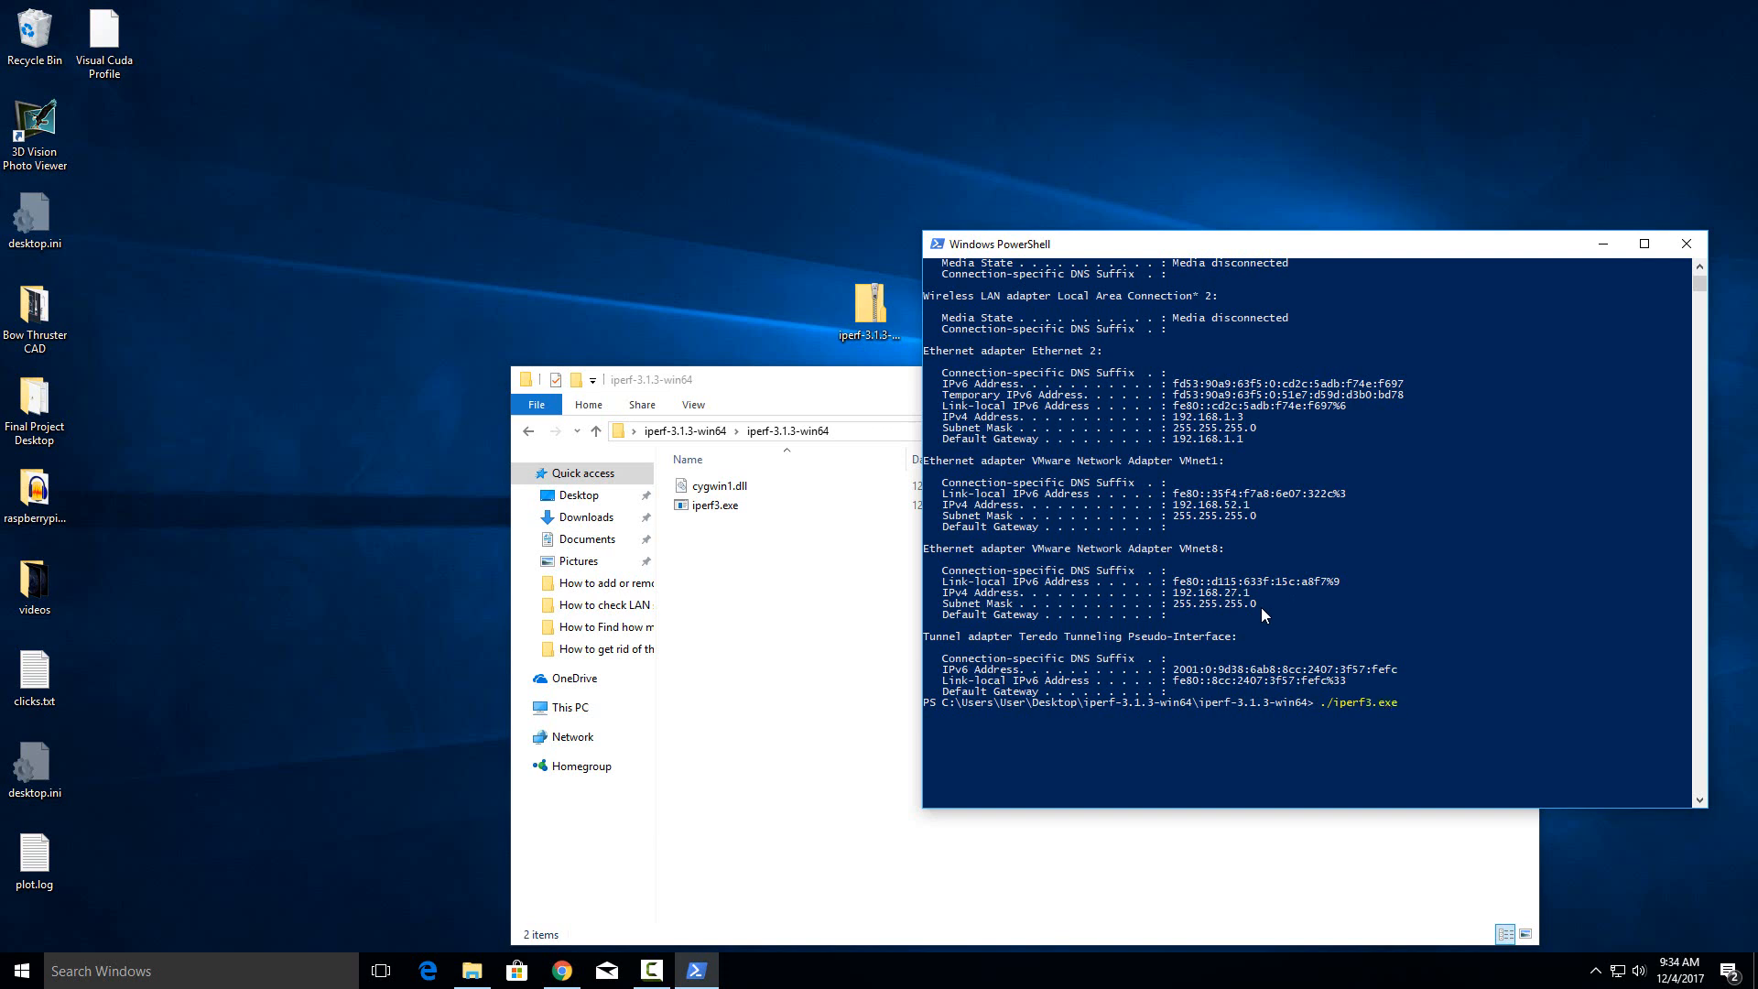
mouse_move(1533, 782)
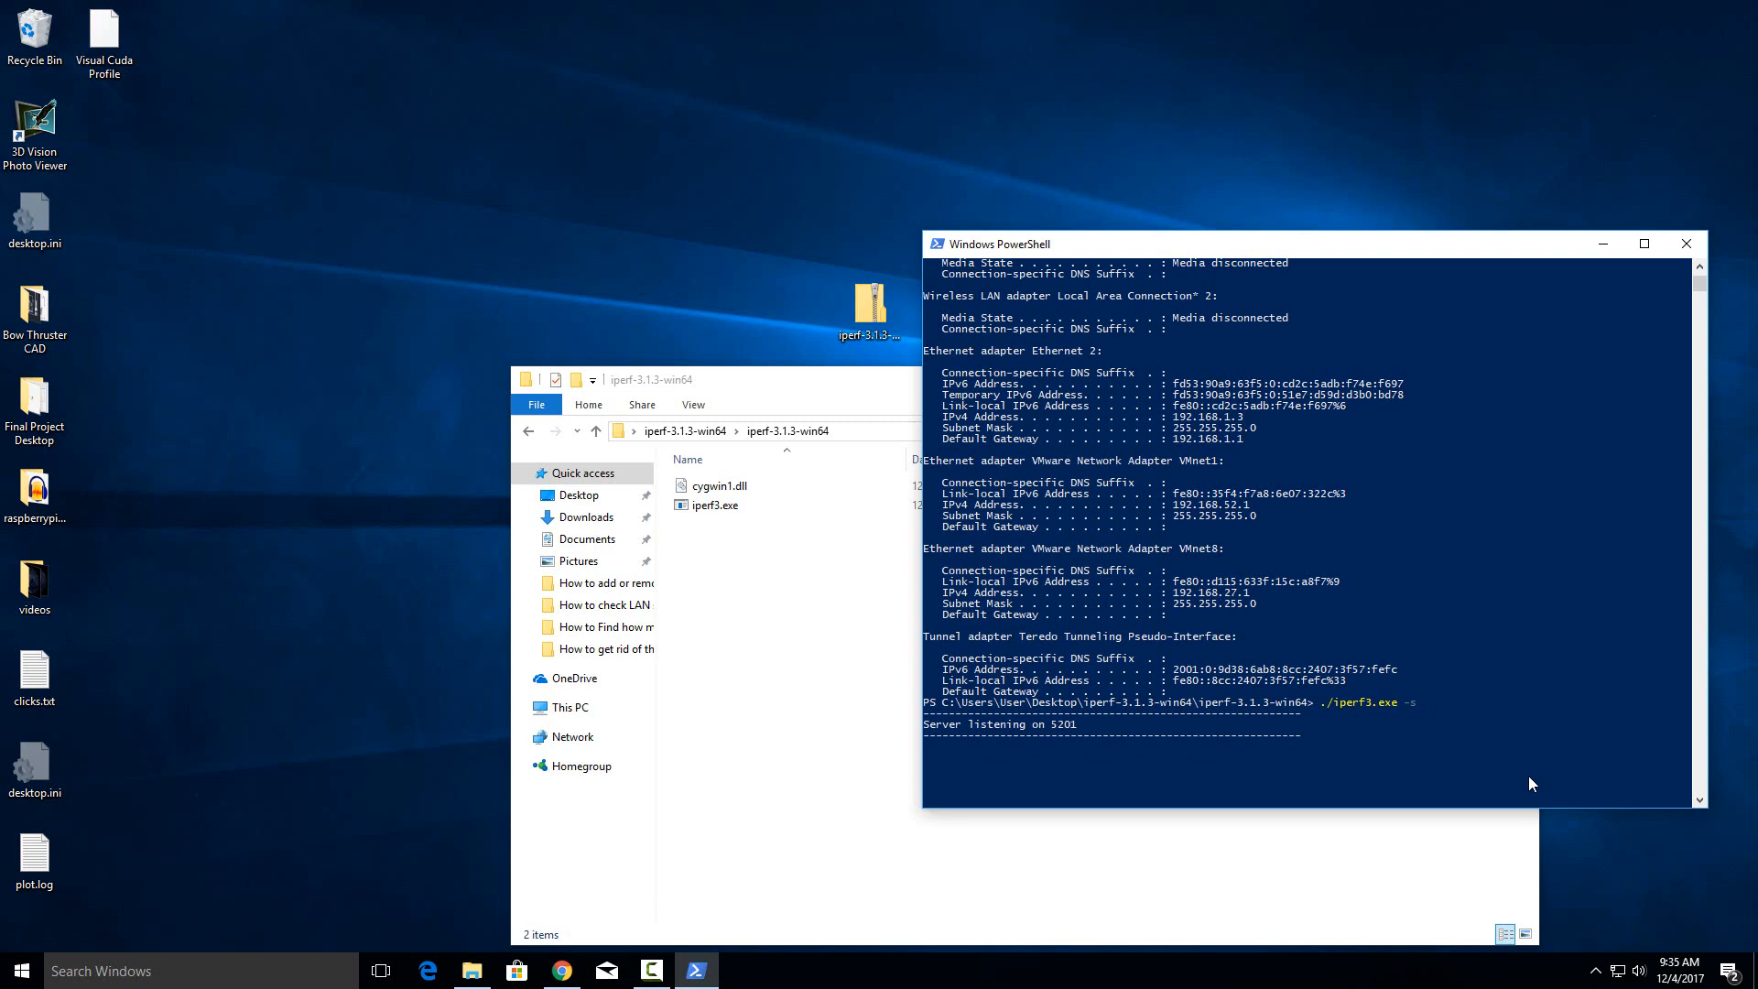
mouse_move(1510, 815)
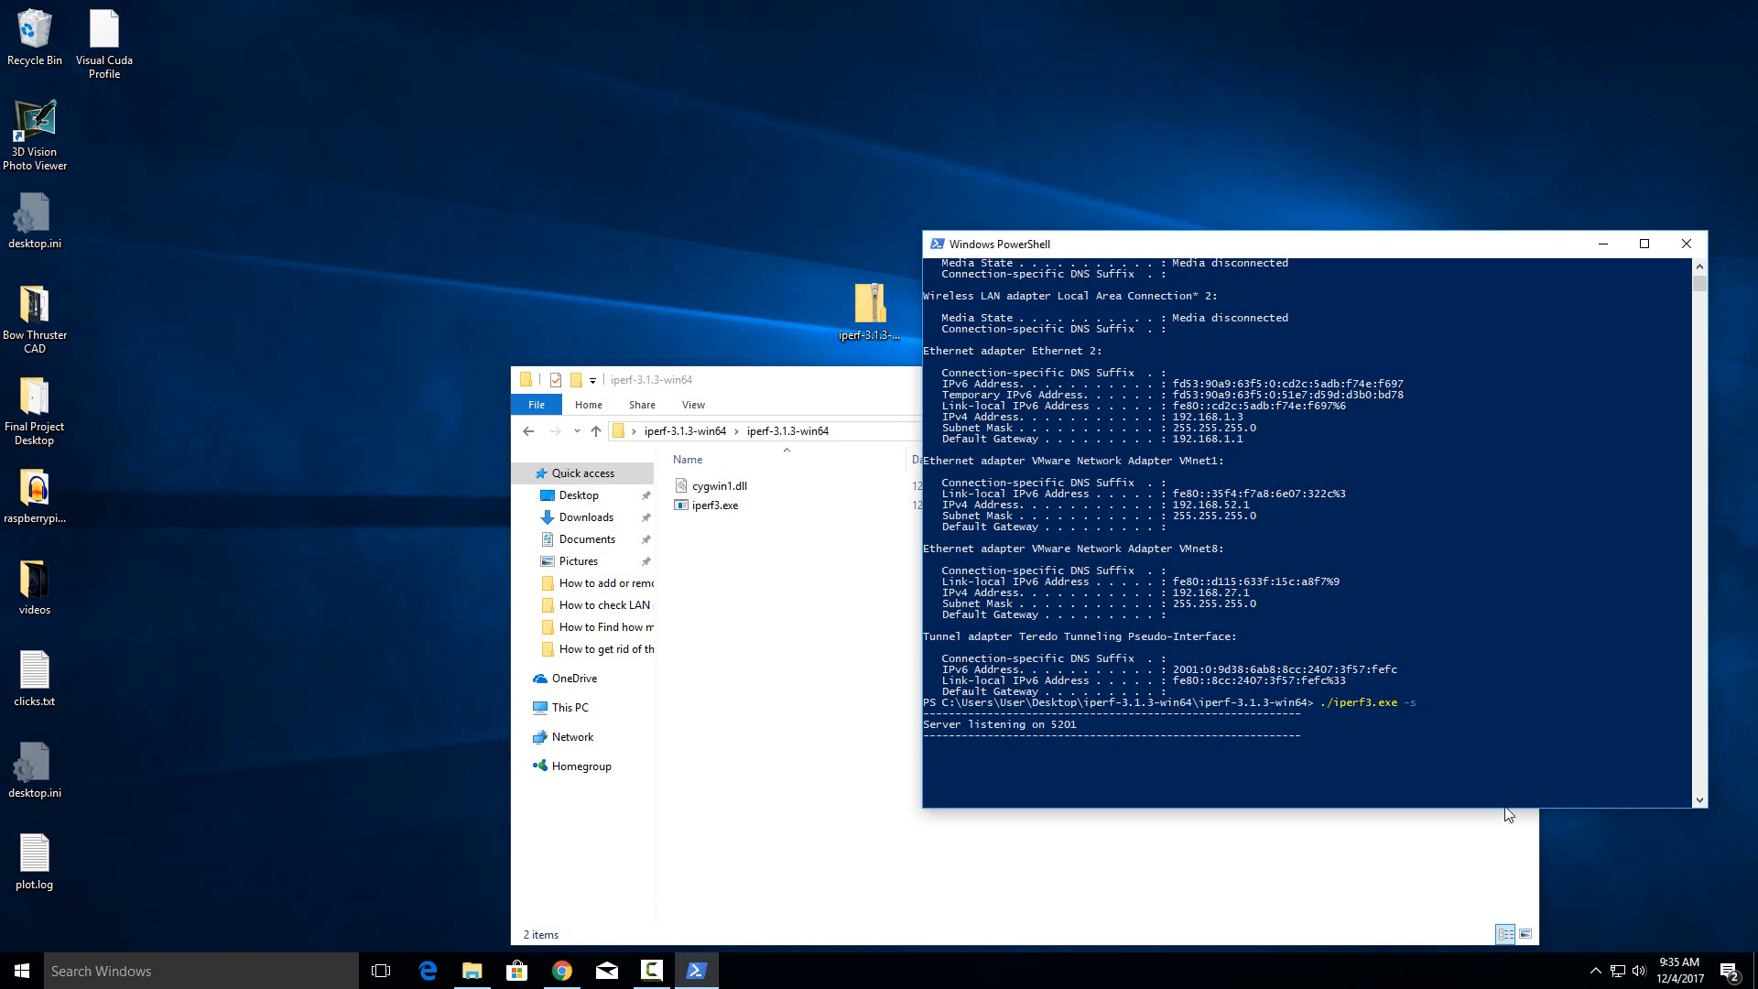
mouse_move(1389, 786)
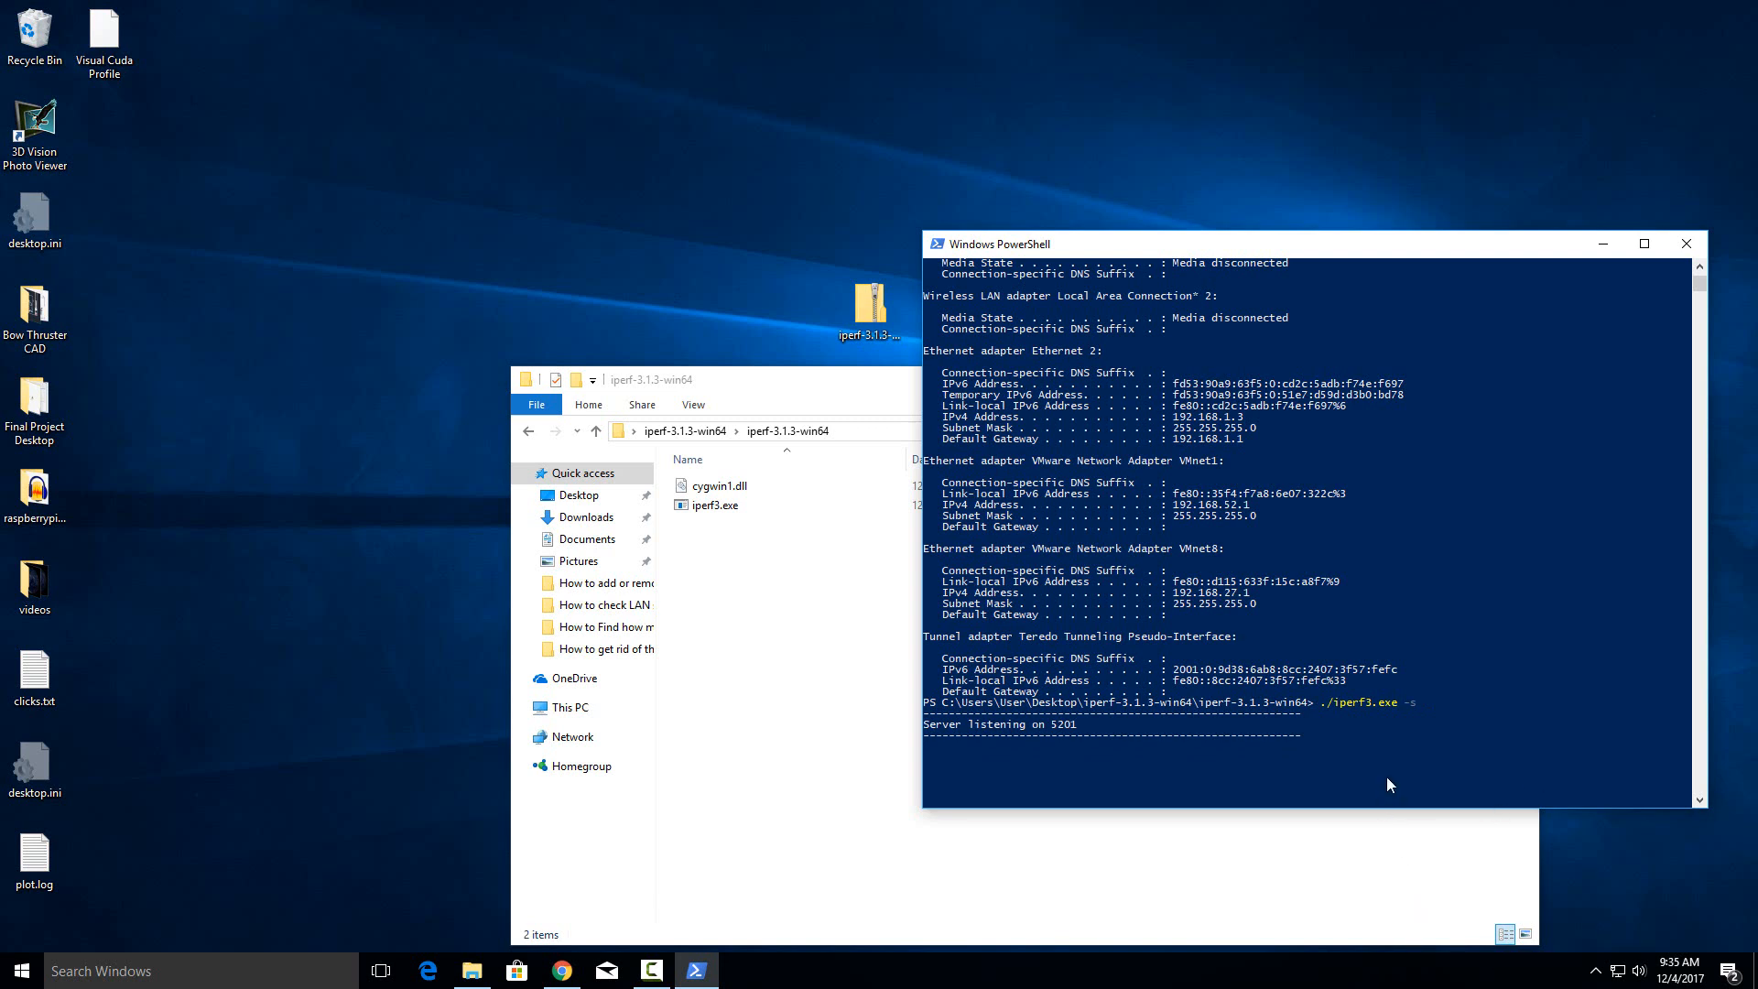
mouse_move(1454, 709)
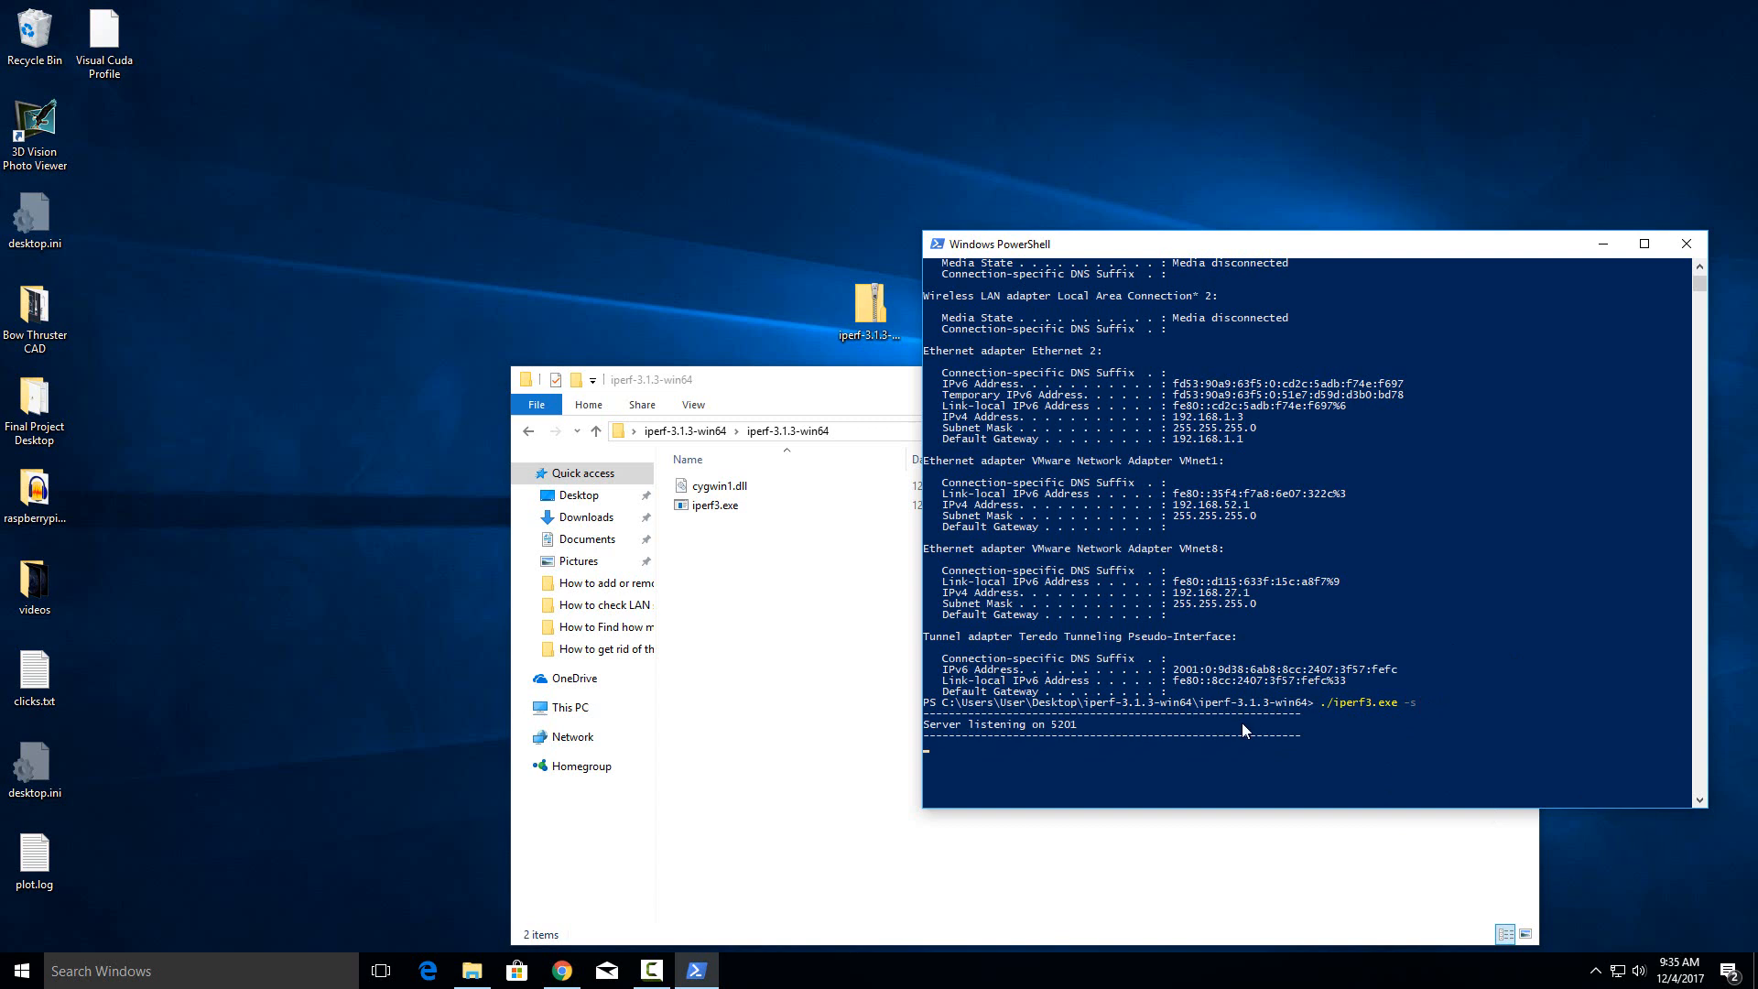
Stop the server with Ctrl+C and compose ./iperf3.exe -c 192.168.1.120
key(ctrl+c)
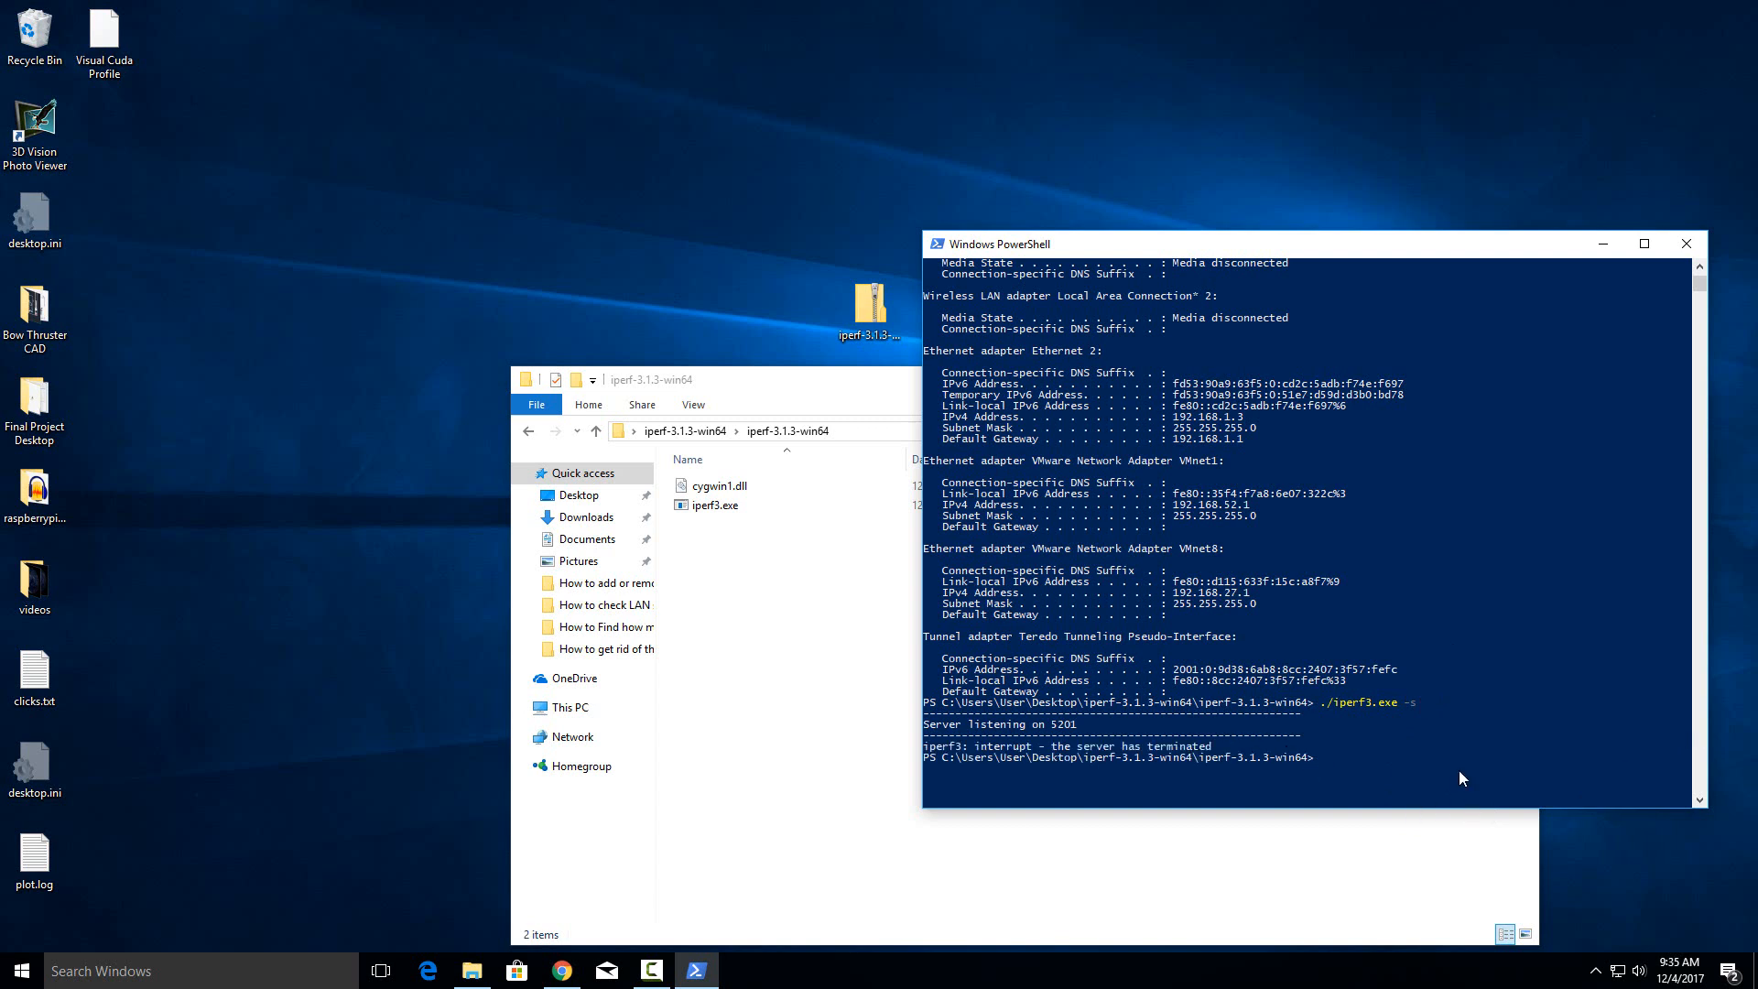
mouse_move(1404, 762)
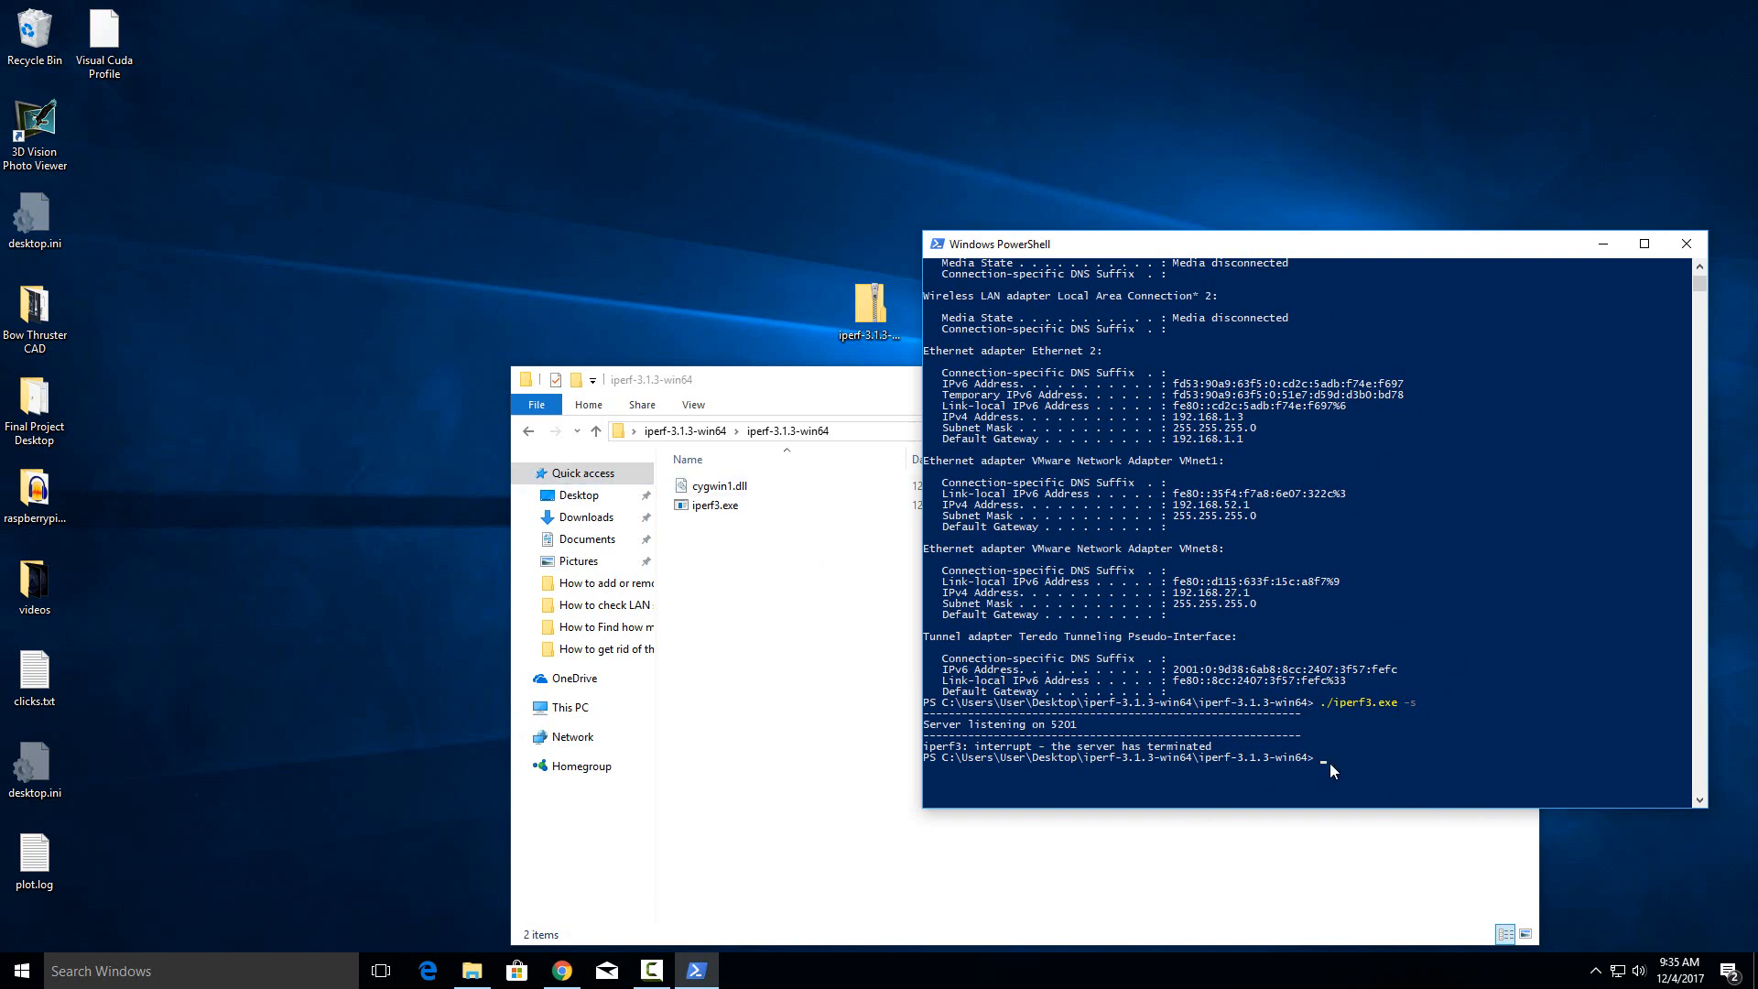
text(./)
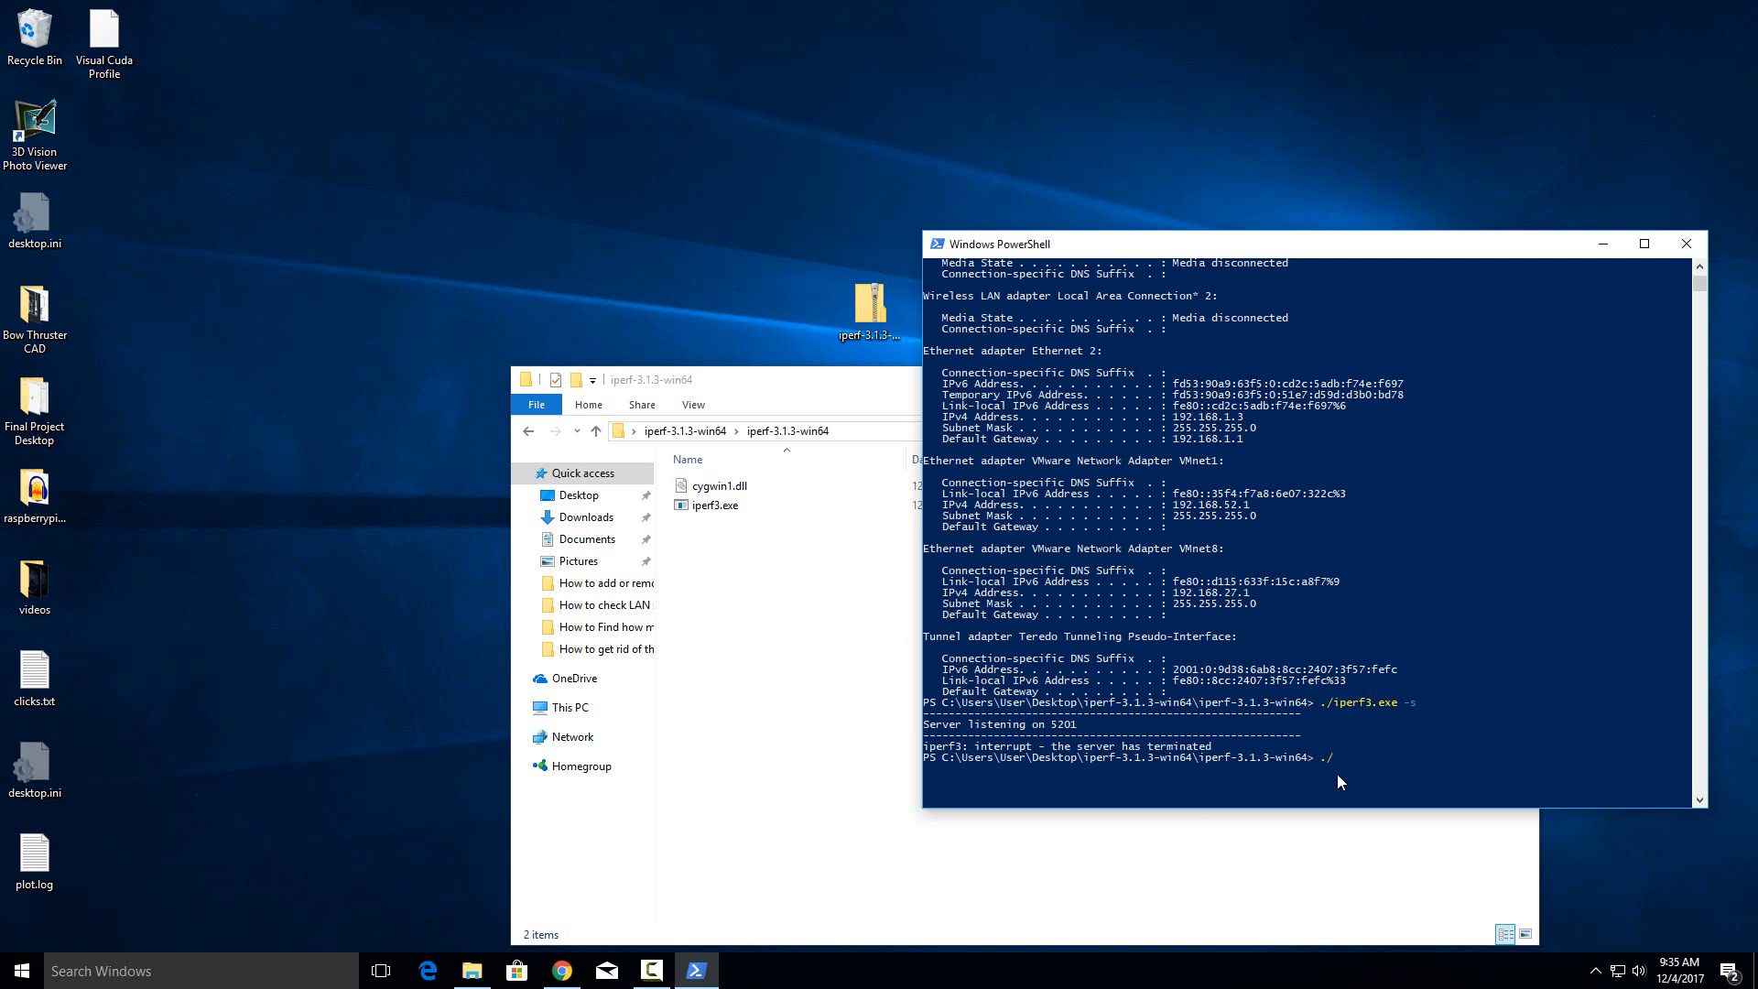
text(iperf3.)
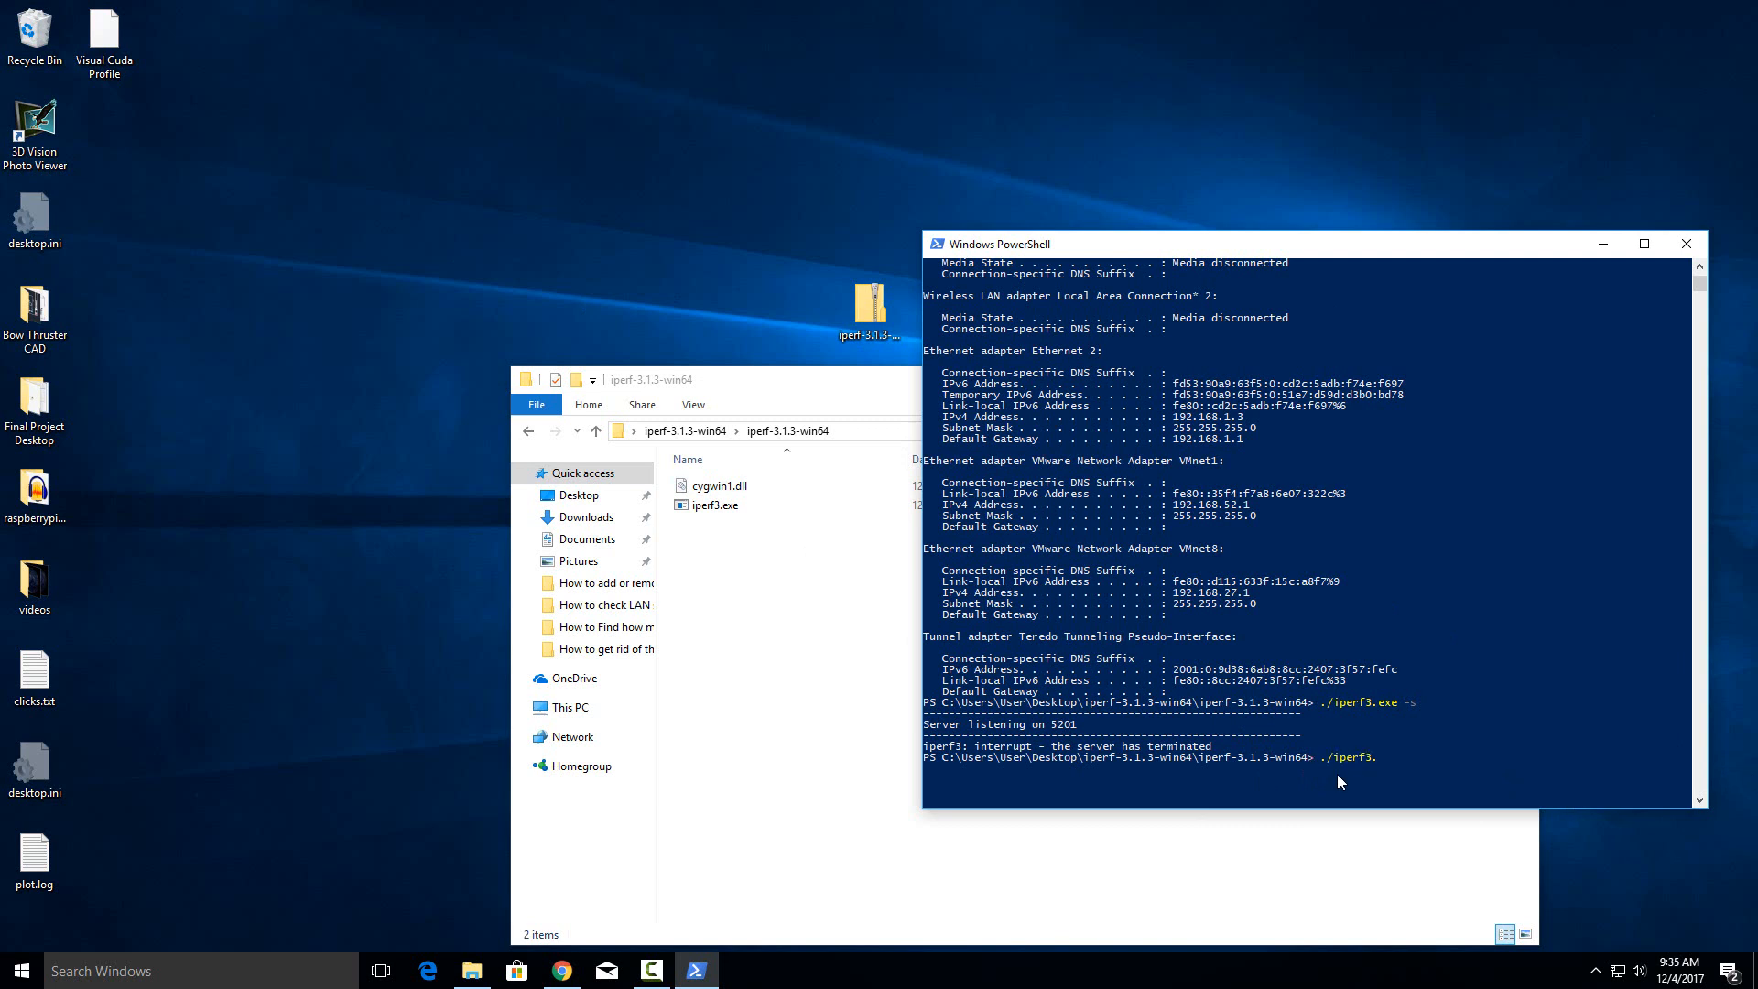
text(exe)
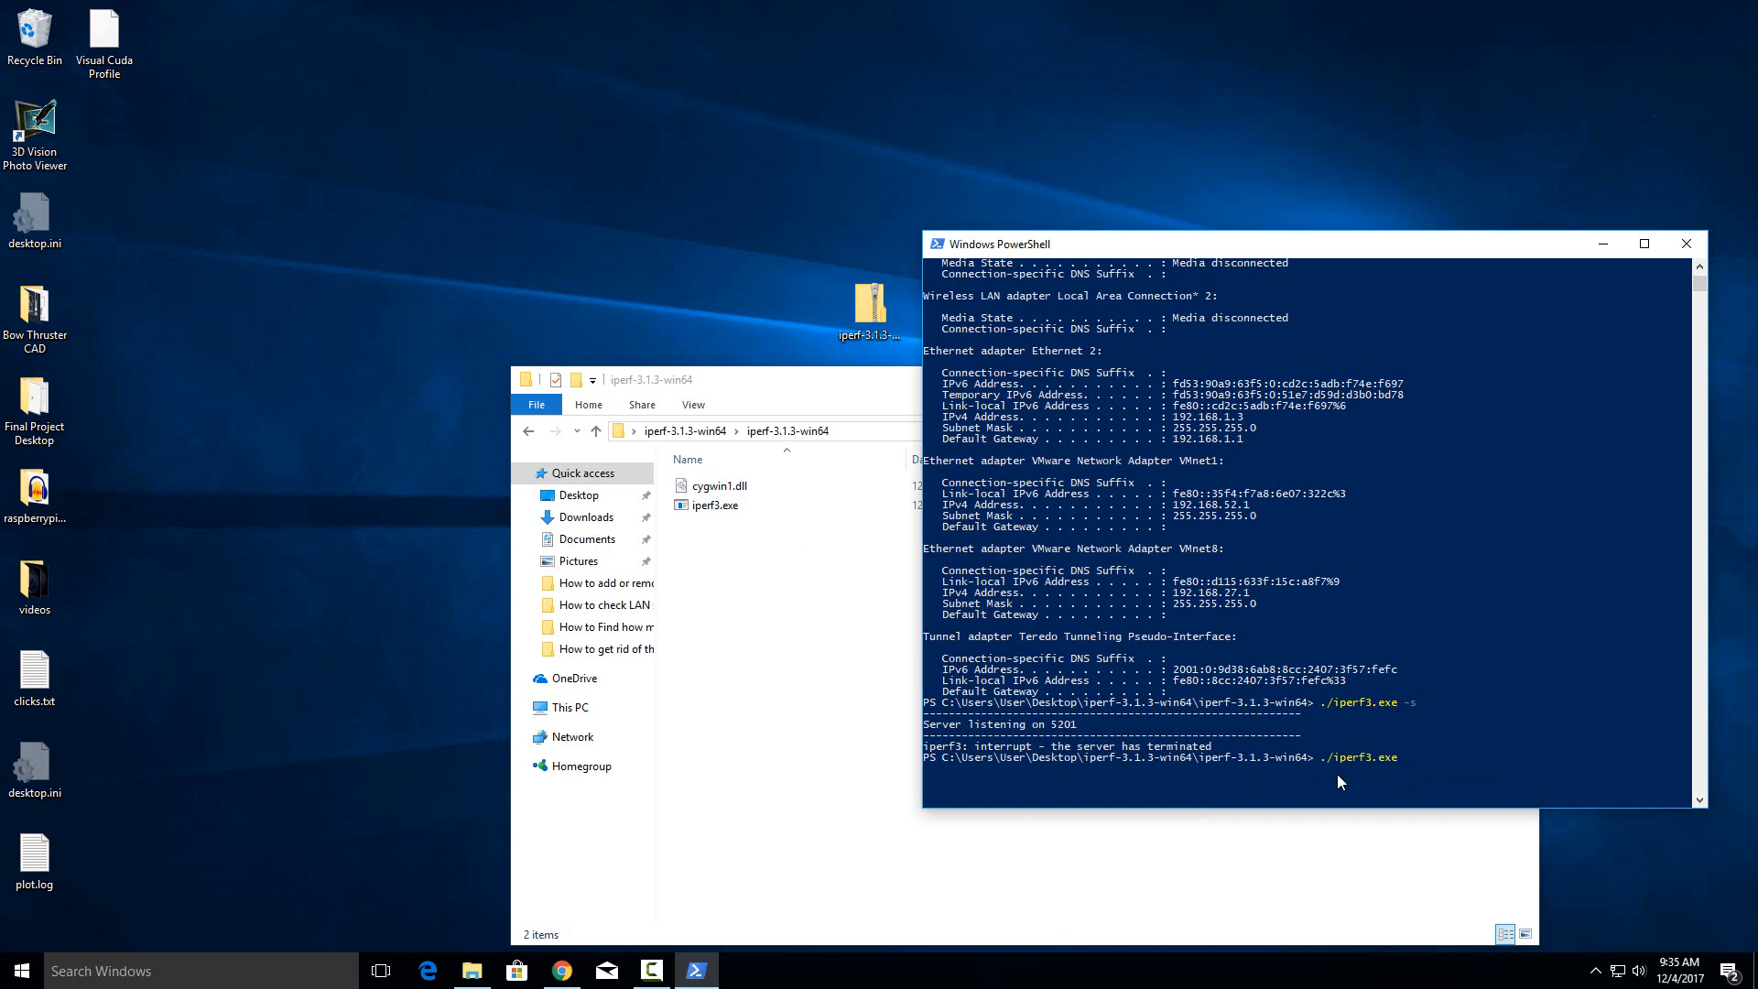
text(-c)
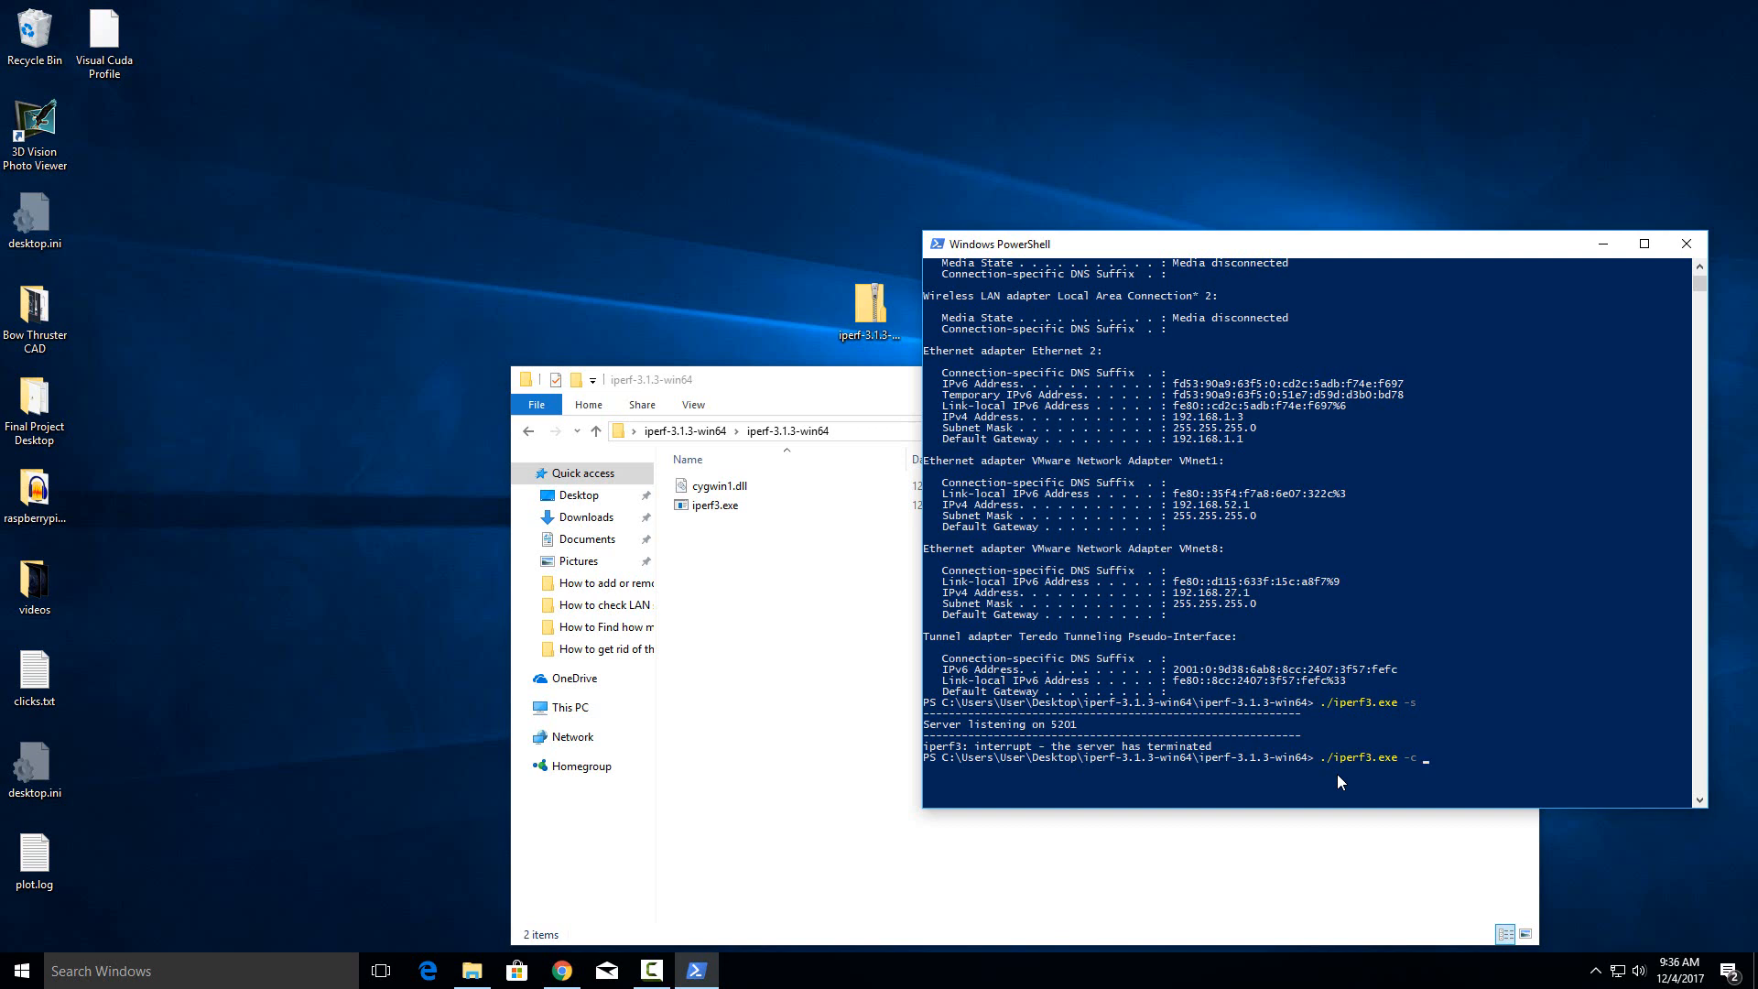
text(192)
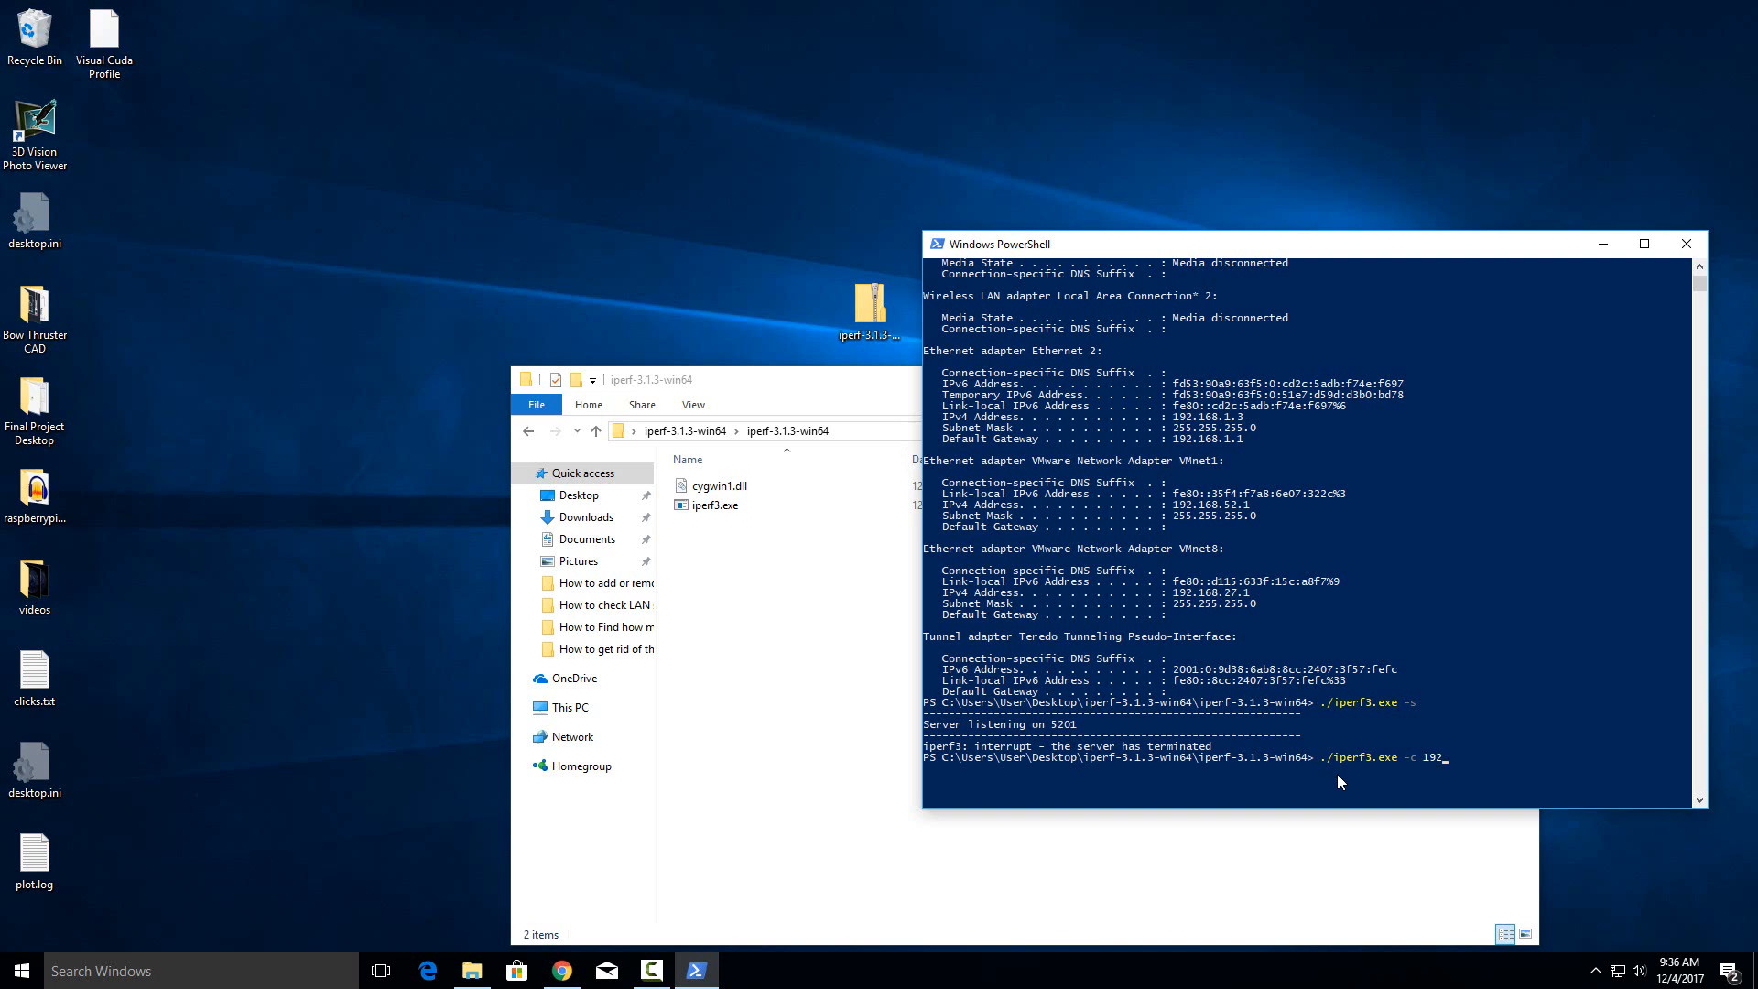
text(168)
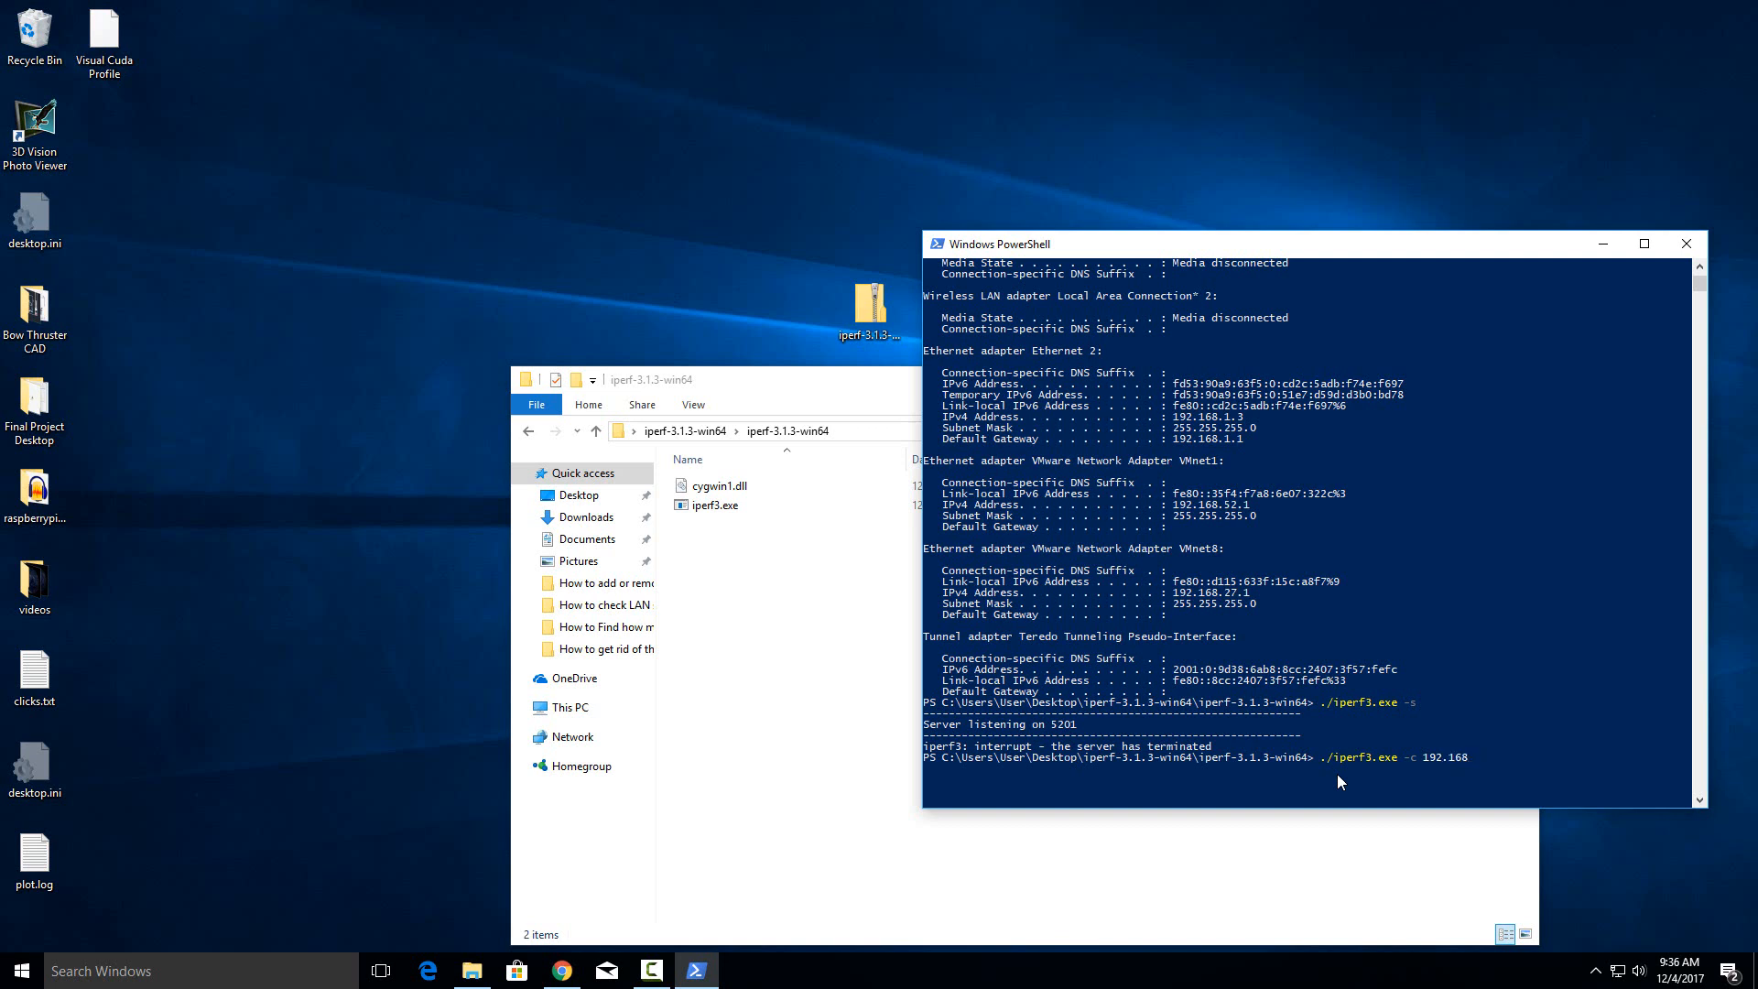
text(.1.120)
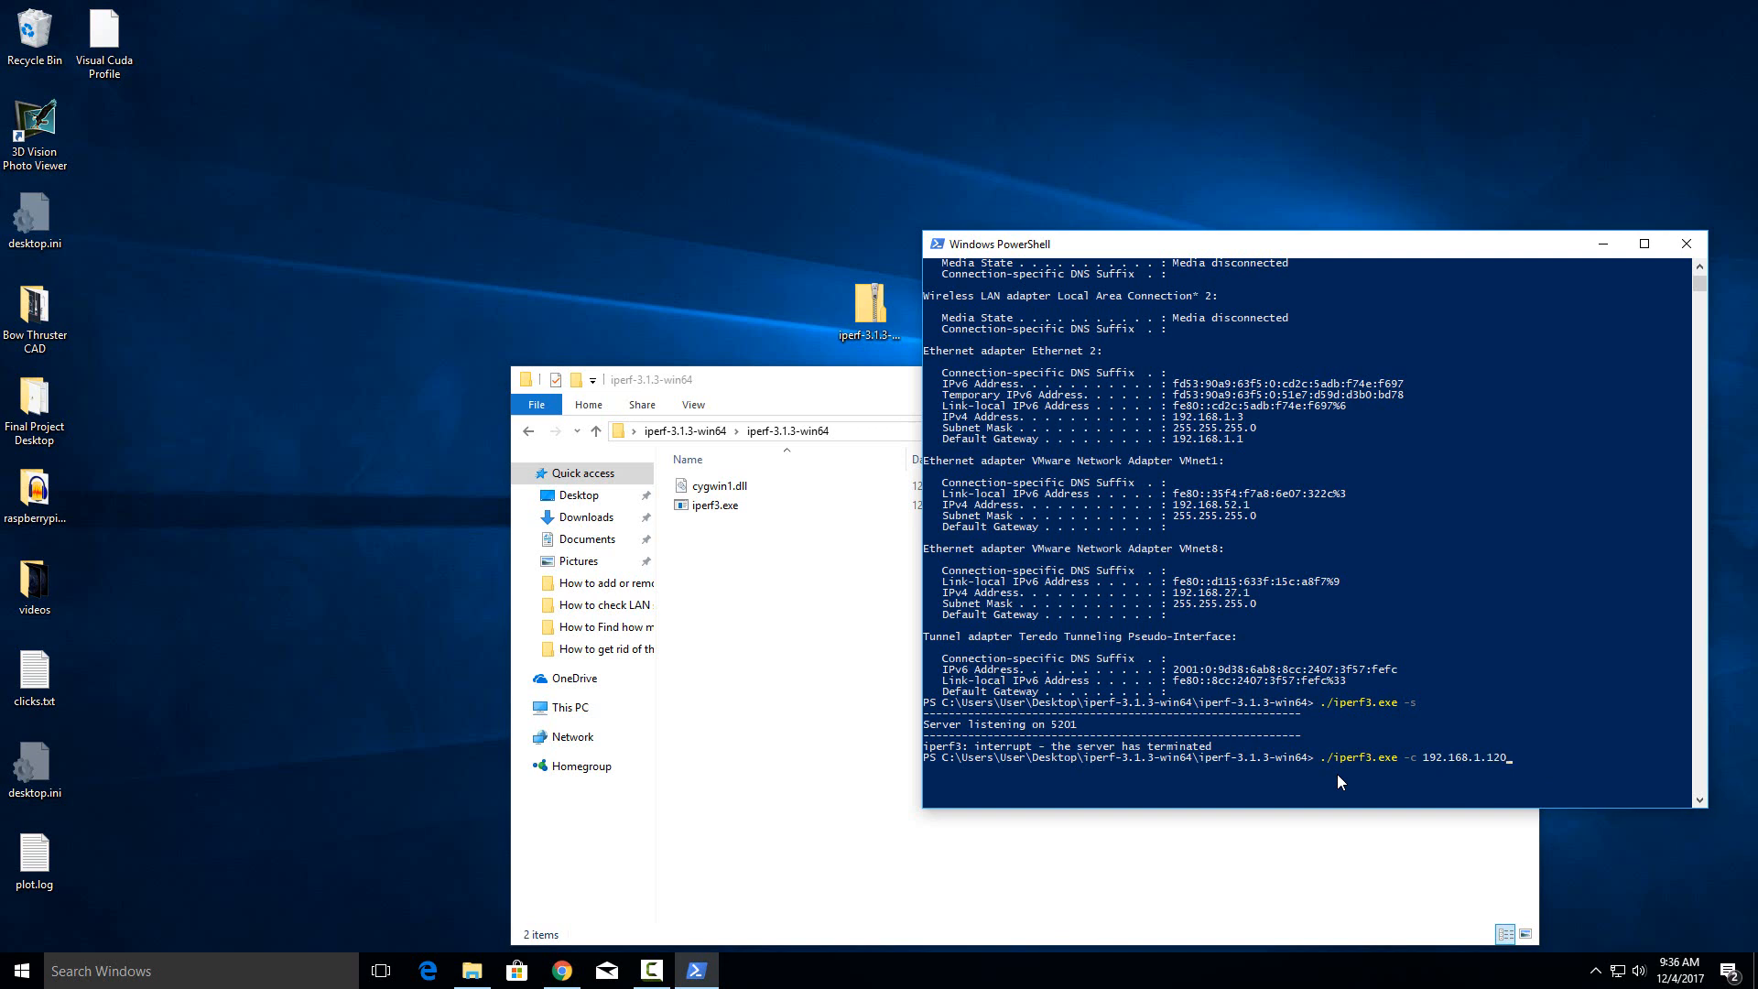
mouse_move(1335, 712)
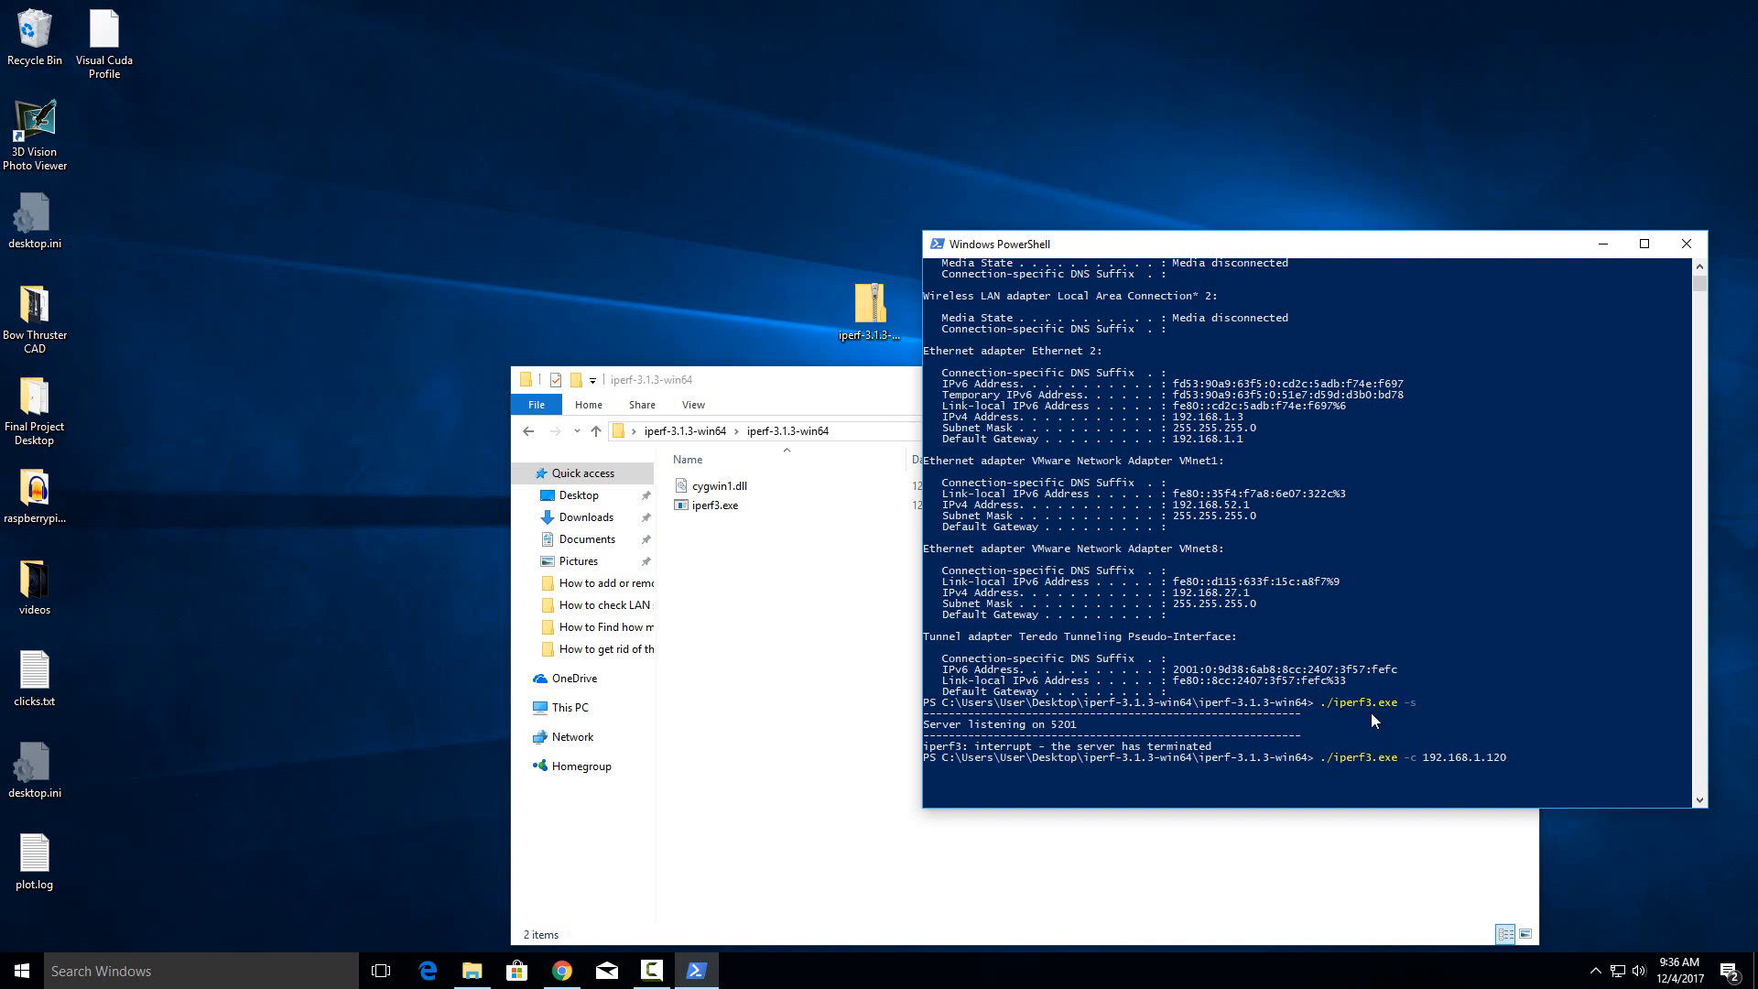
mouse_move(1440, 762)
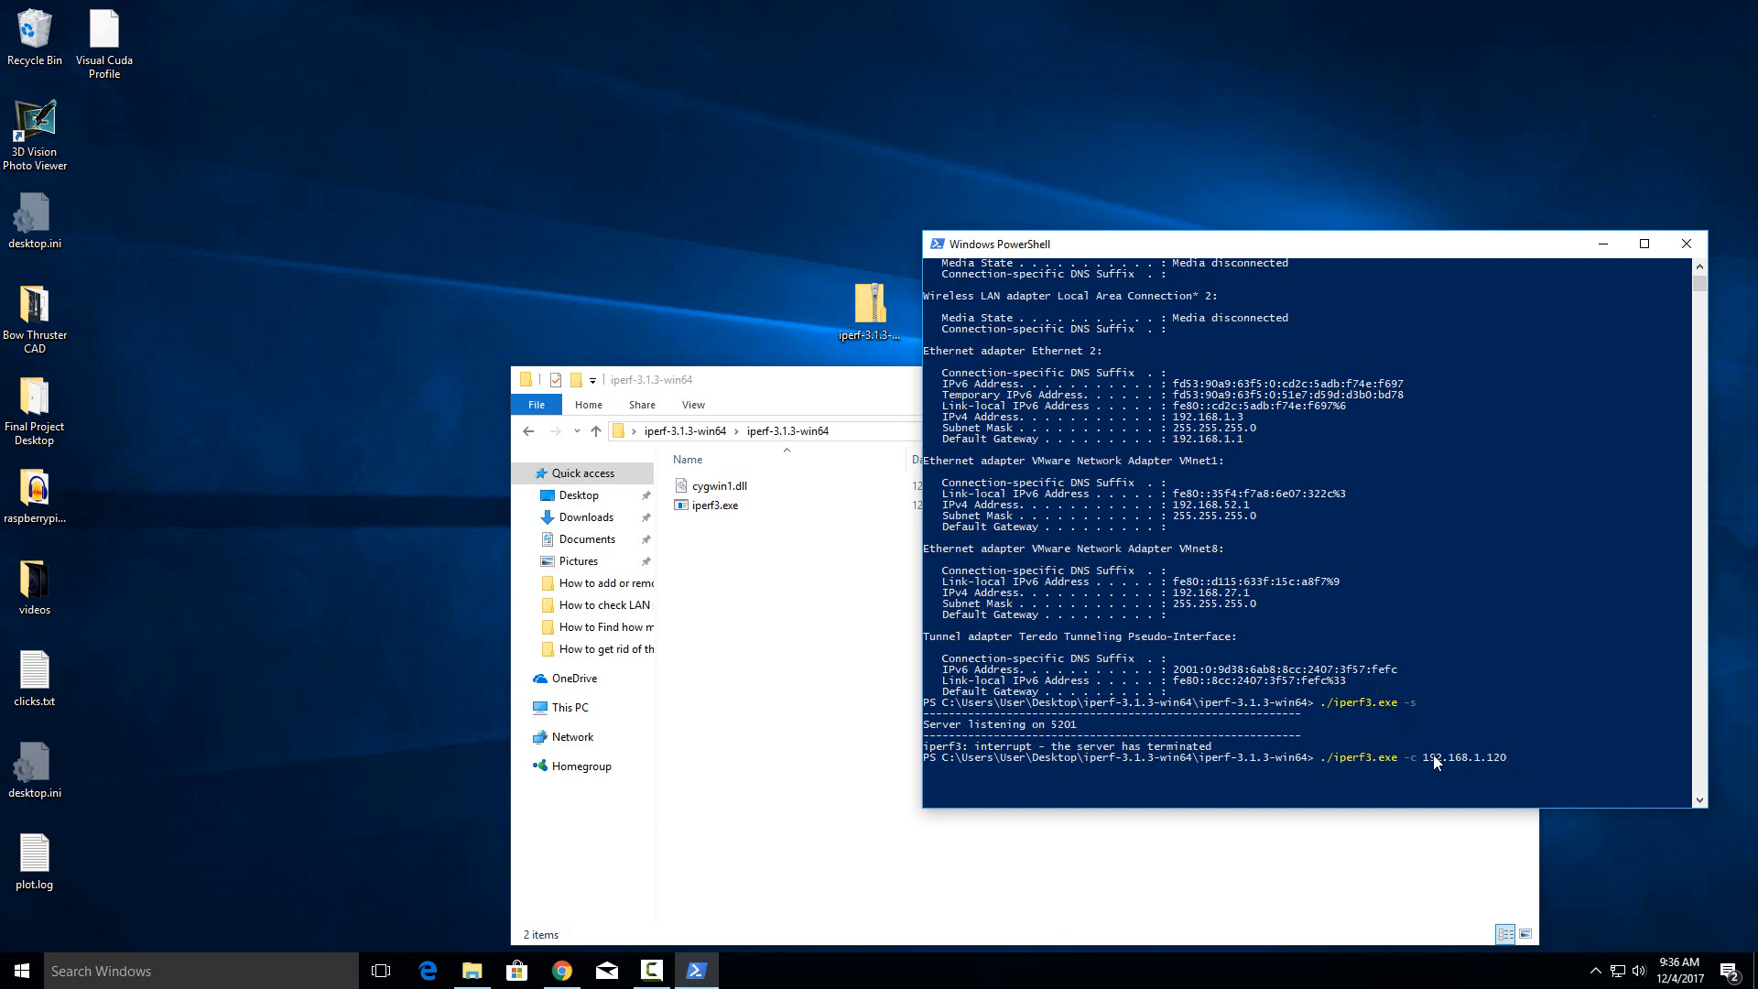
mouse_move(1432, 760)
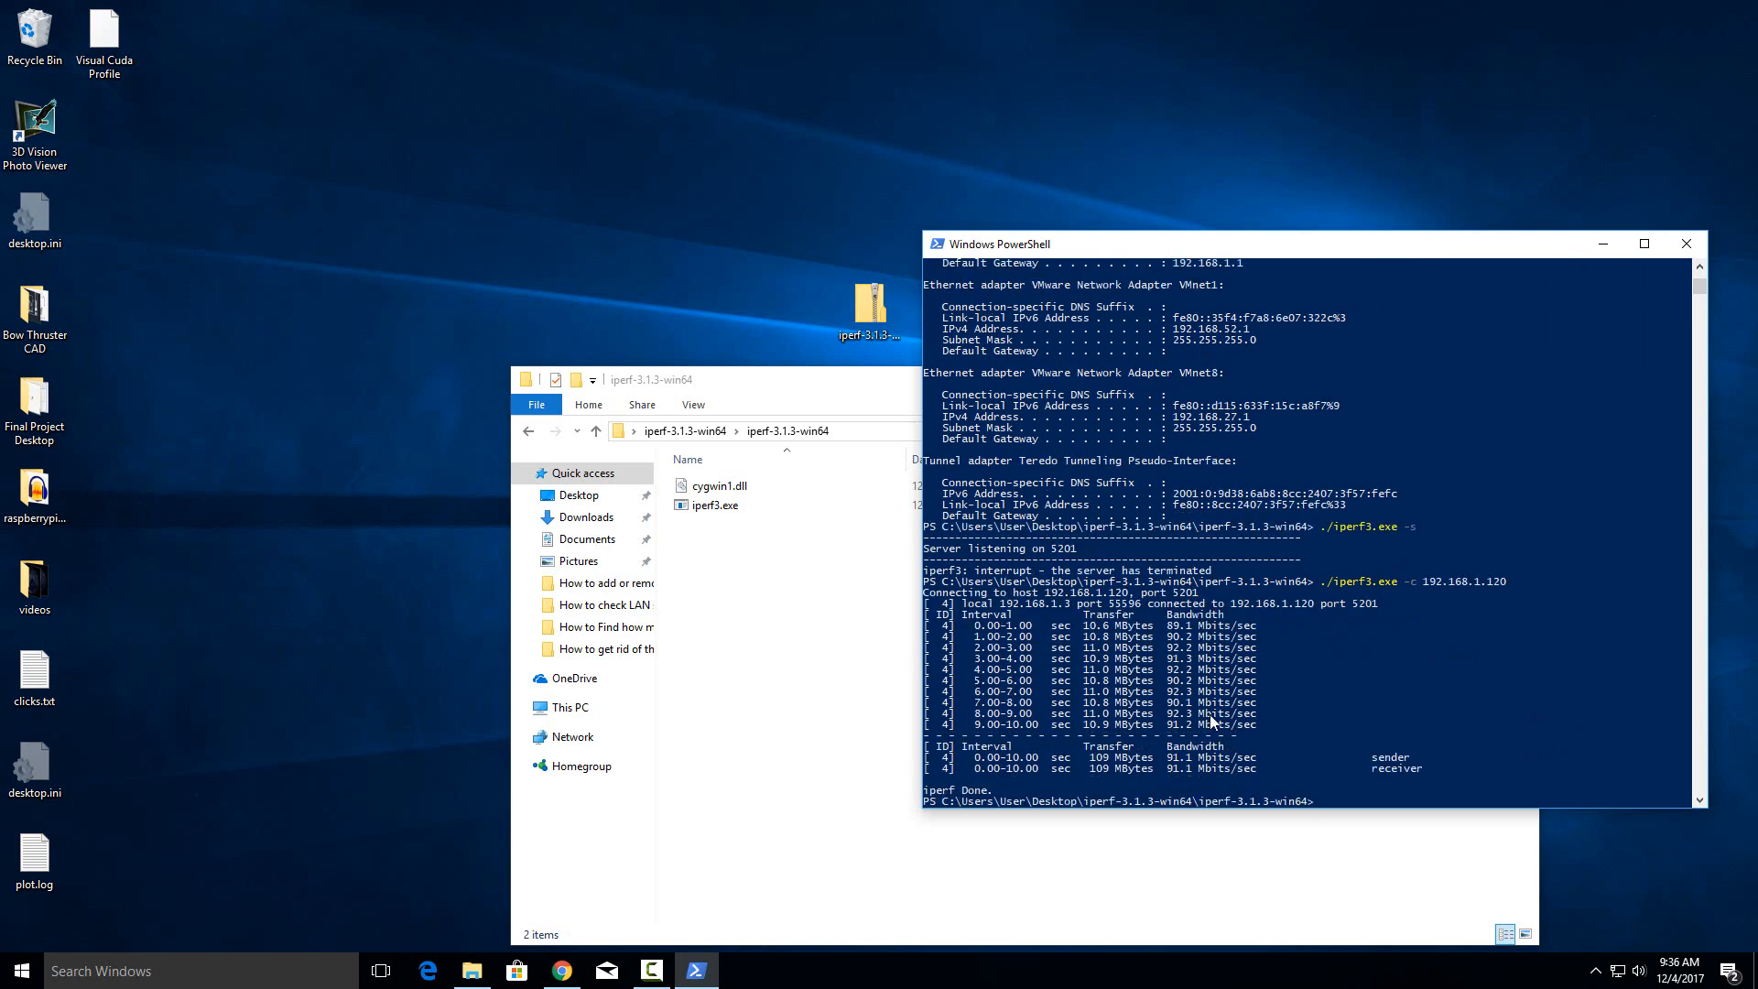
mouse_move(1198, 742)
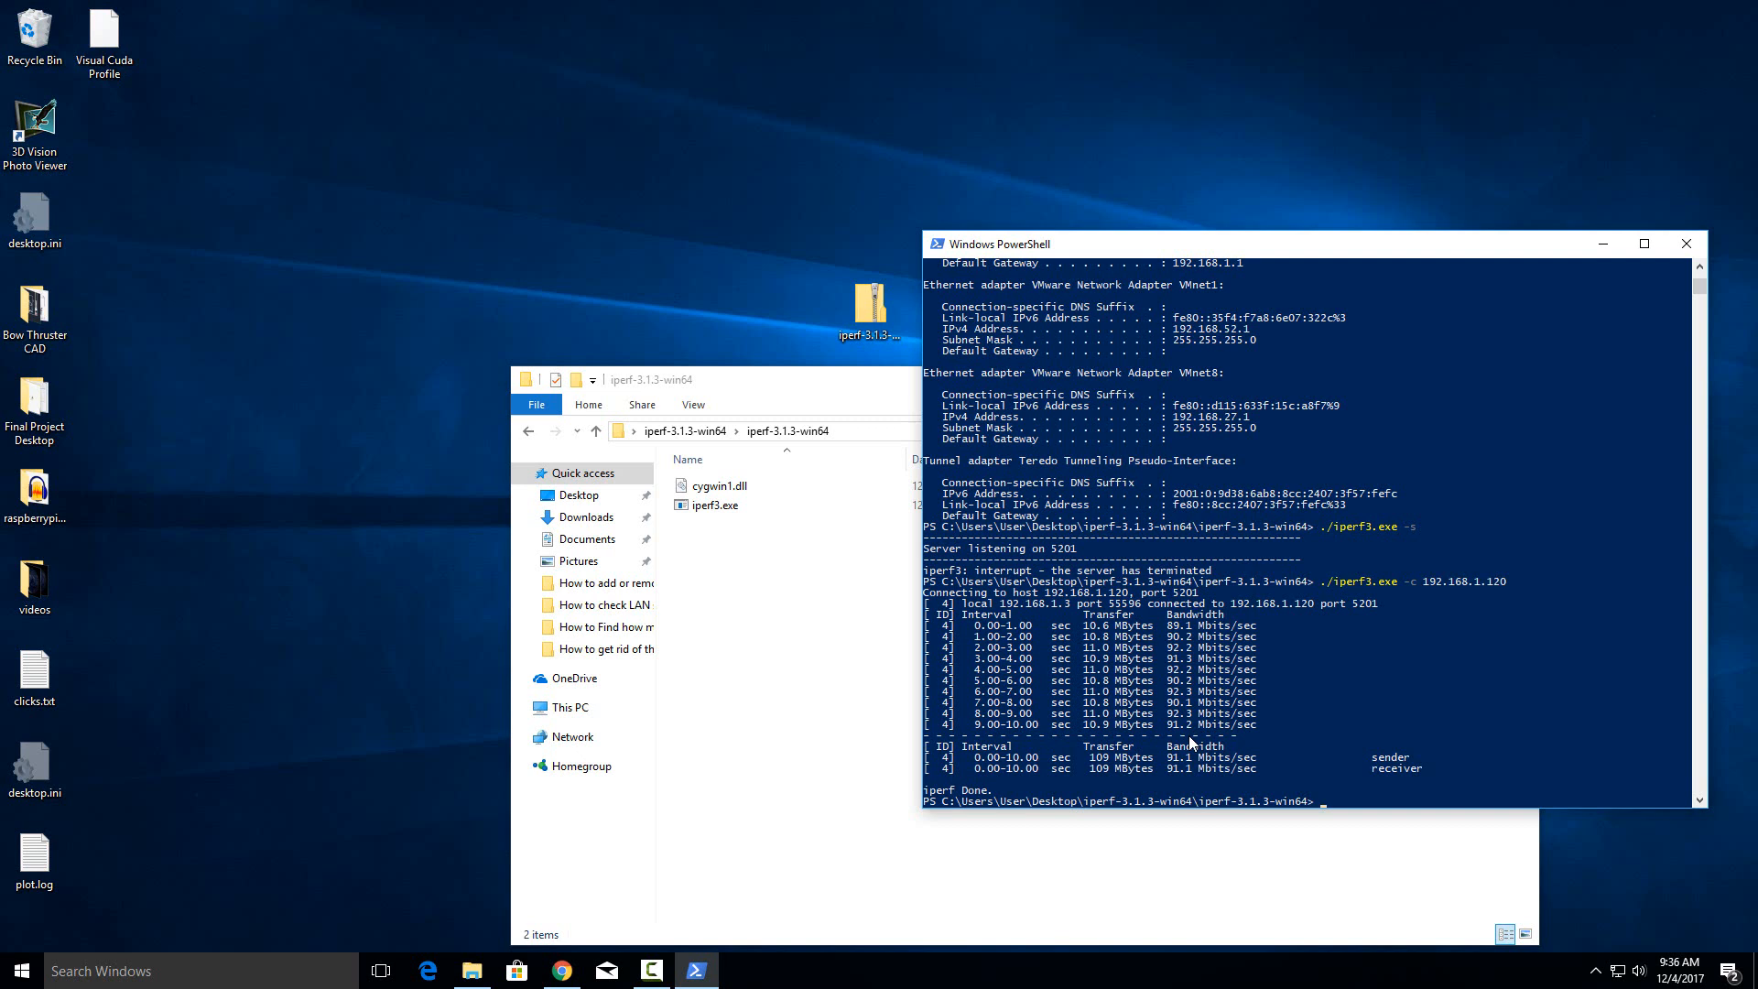
mouse_move(1295, 617)
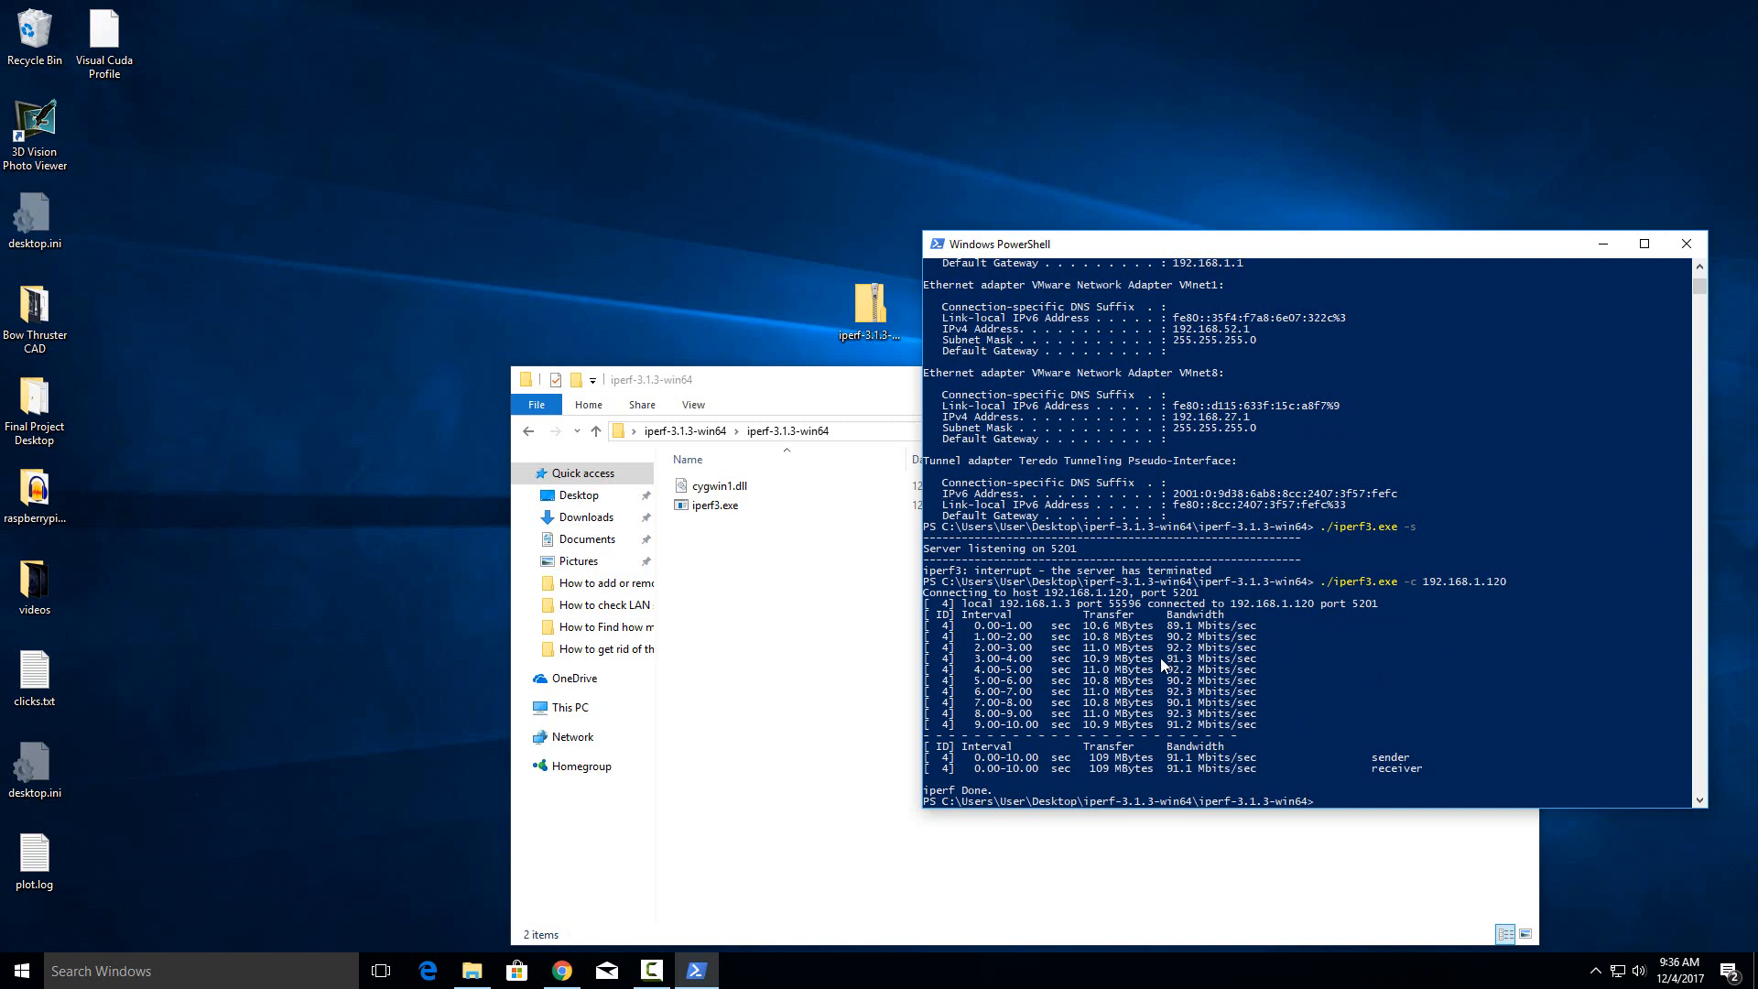
mouse_move(1171, 665)
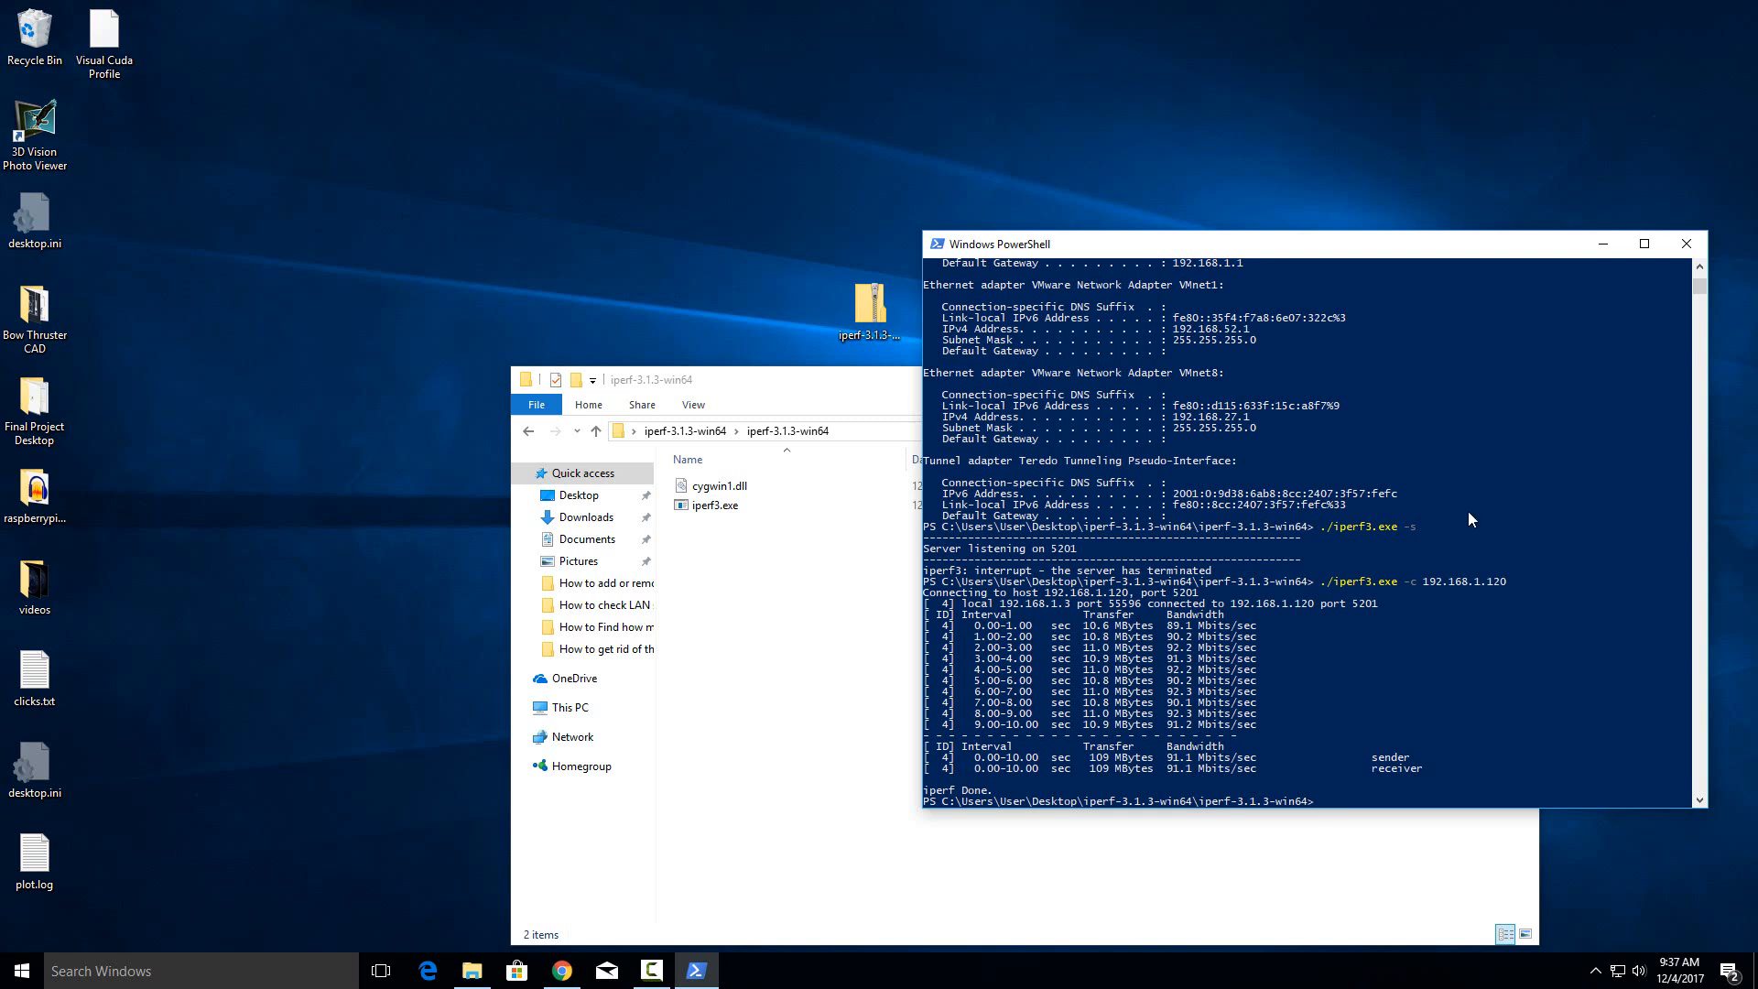
mouse_move(1542, 672)
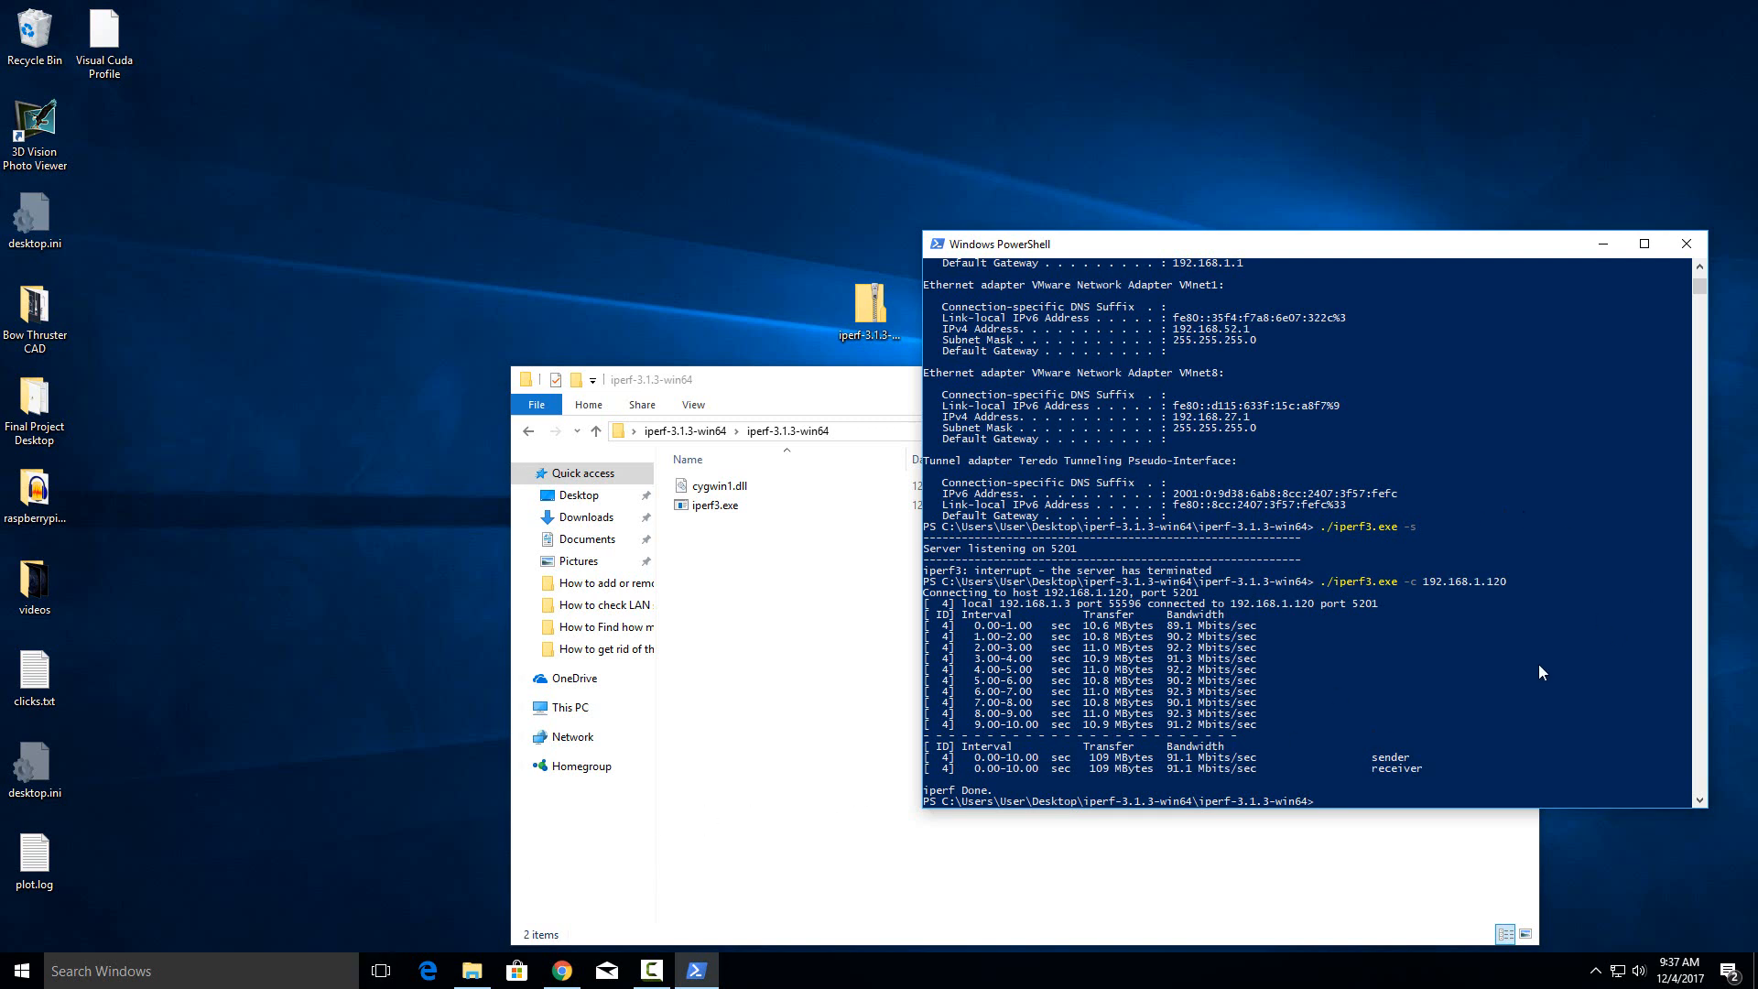